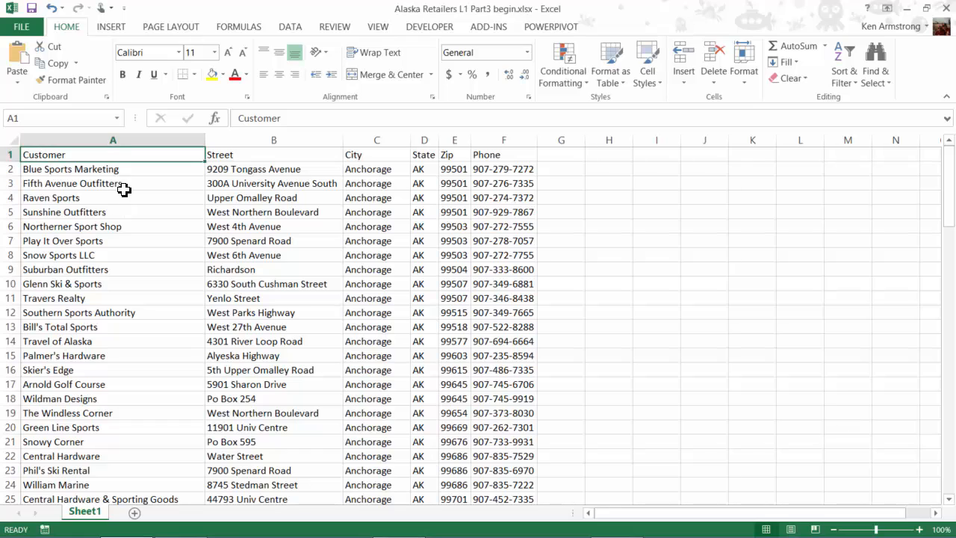
{"action": "mouse_move", "coordinate": [99, 162]}
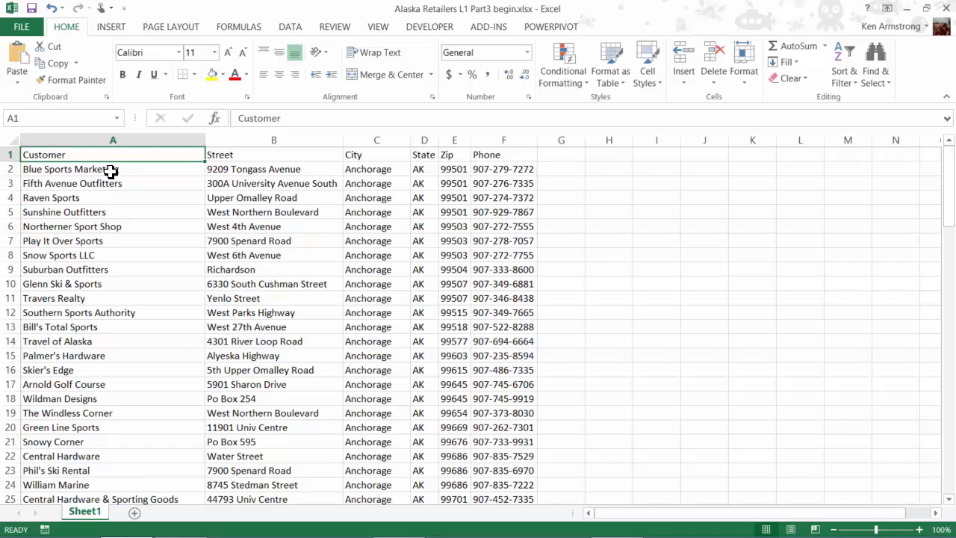
Step: Move the 300A University Avenue South address back into B3 and sort only the Street column A to Z
{"action": "left_click", "coordinate": [273, 183]}
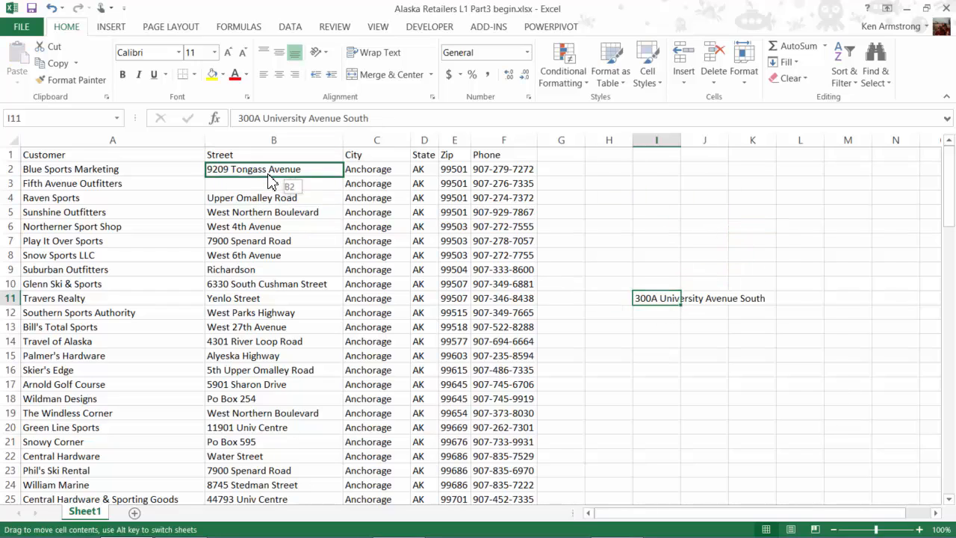
{"action": "left_click_drag", "start_coordinate": [656, 298], "coordinate": [273, 182]}
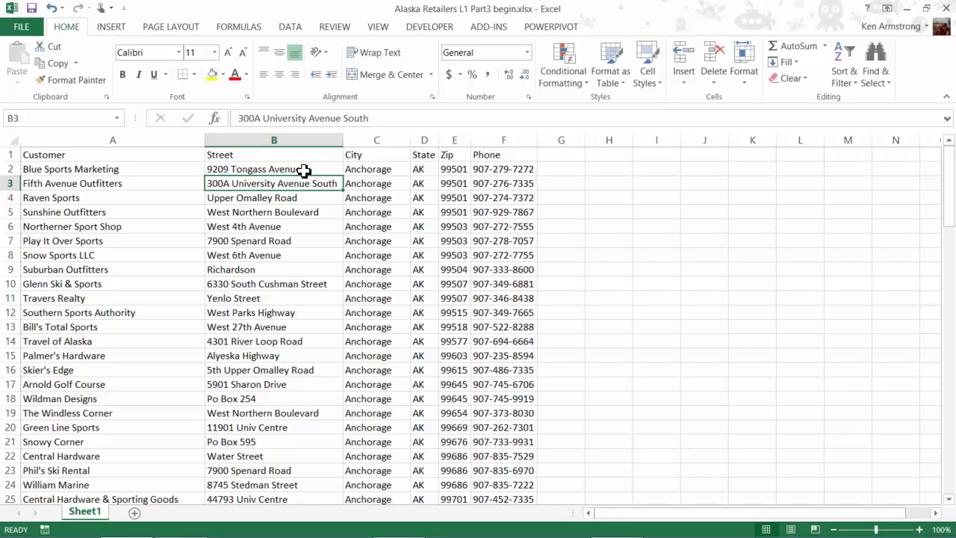
{"action": "mouse_move", "coordinate": [508, 165]}
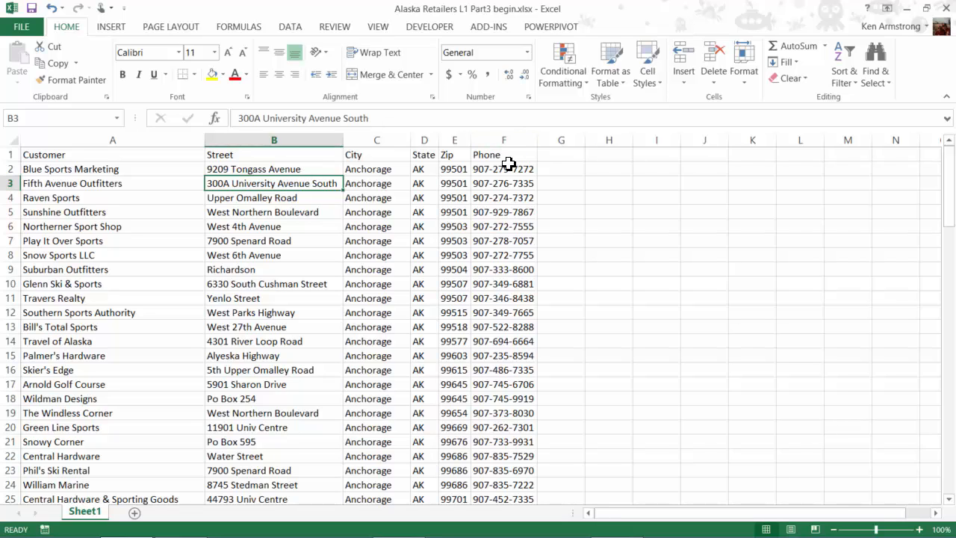
{"action": "mouse_move", "coordinate": [508, 166]}
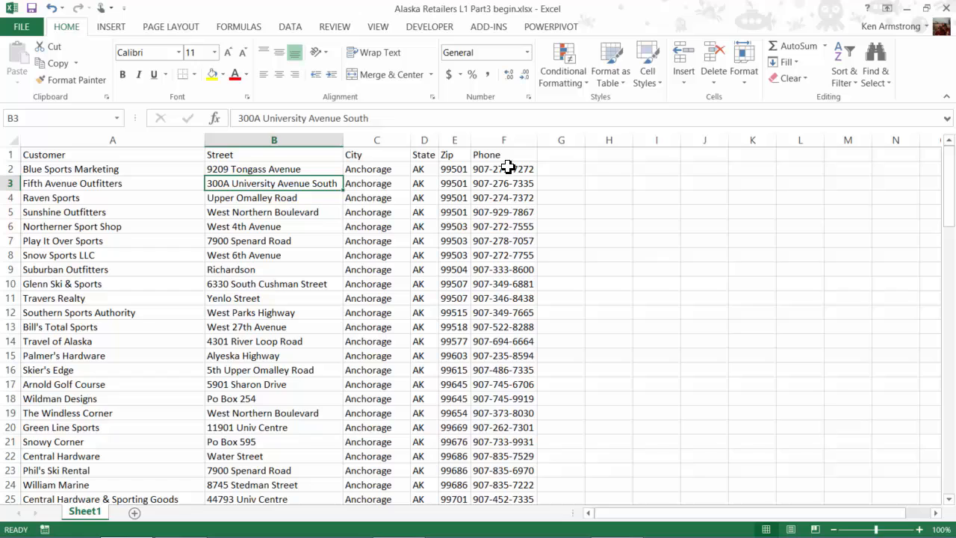
{"action": "mouse_move", "coordinate": [346, 161]}
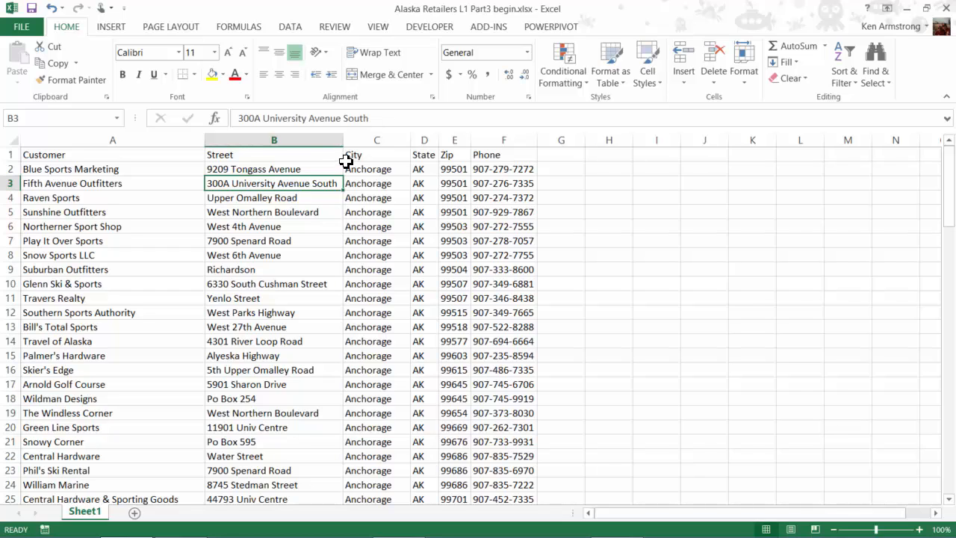
{"action": "left_click", "coordinate": [273, 140]}
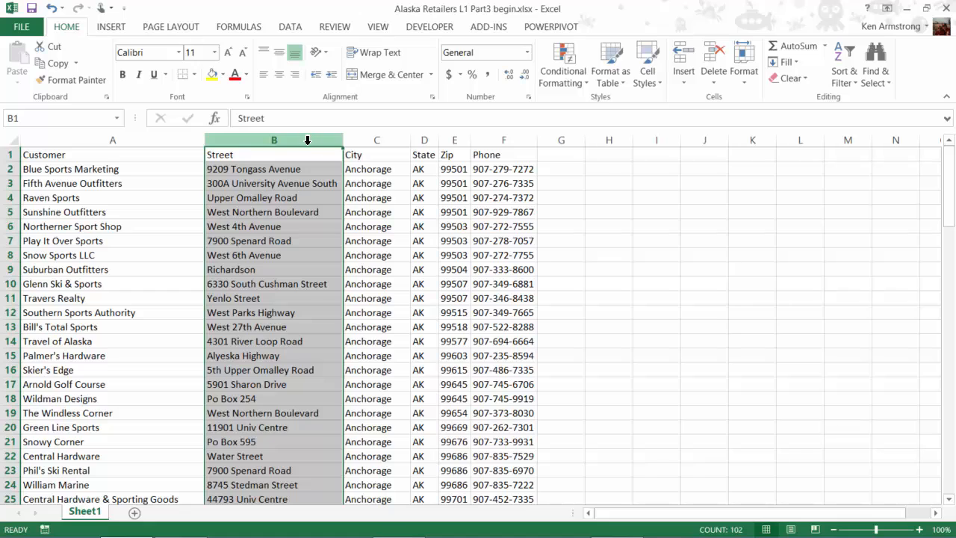
{"action": "left_click", "coordinate": [290, 26]}
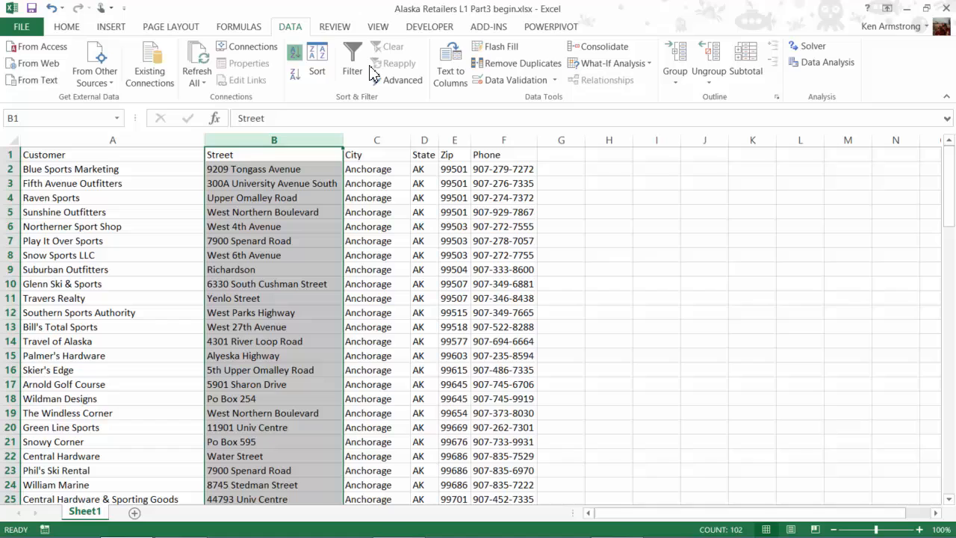
{"action": "left_click", "coordinate": [294, 52]}
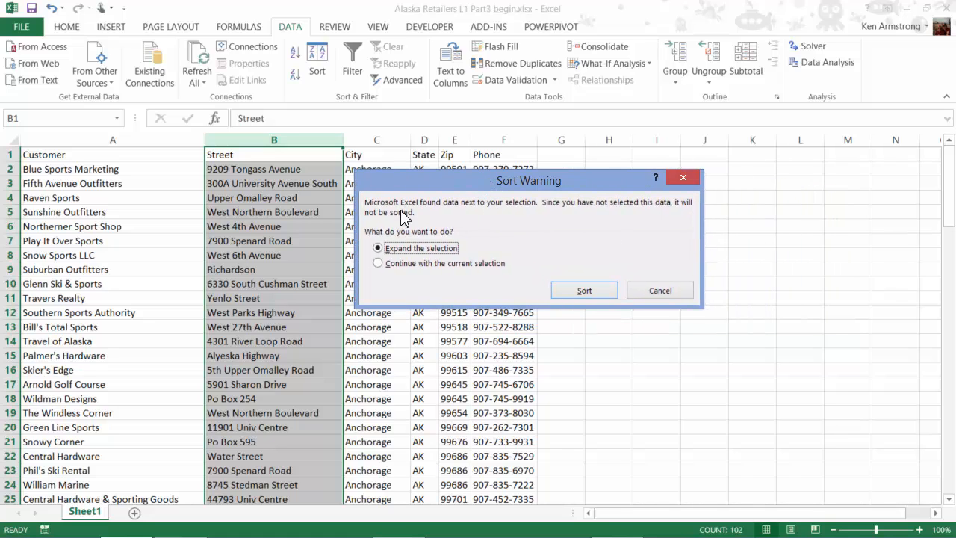
{"action": "mouse_move", "coordinate": [540, 214]}
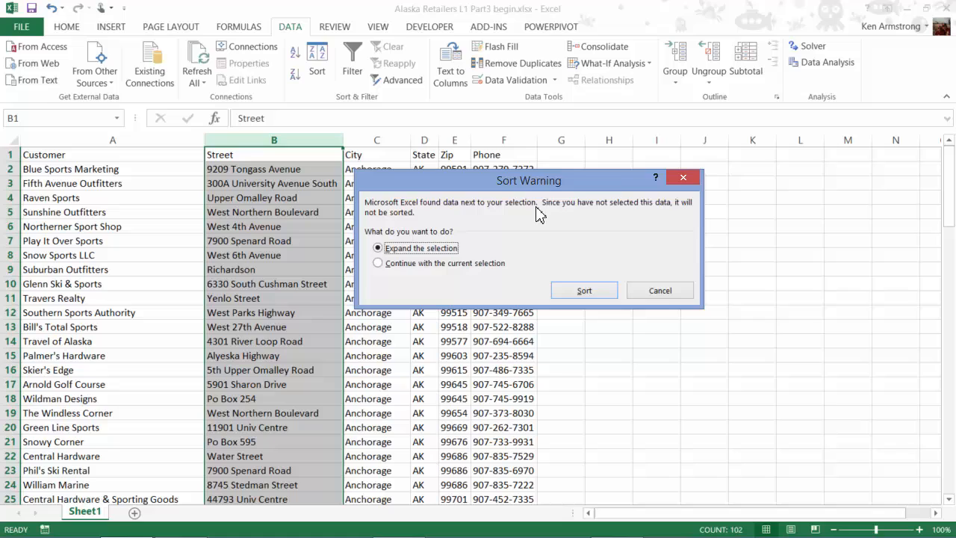
{"action": "mouse_move", "coordinate": [616, 218]}
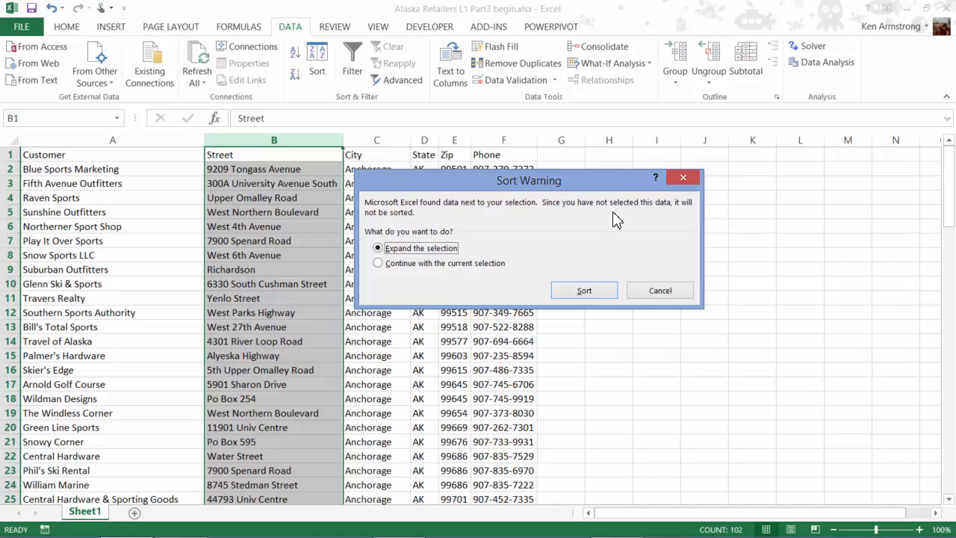
{"action": "mouse_move", "coordinate": [546, 240]}
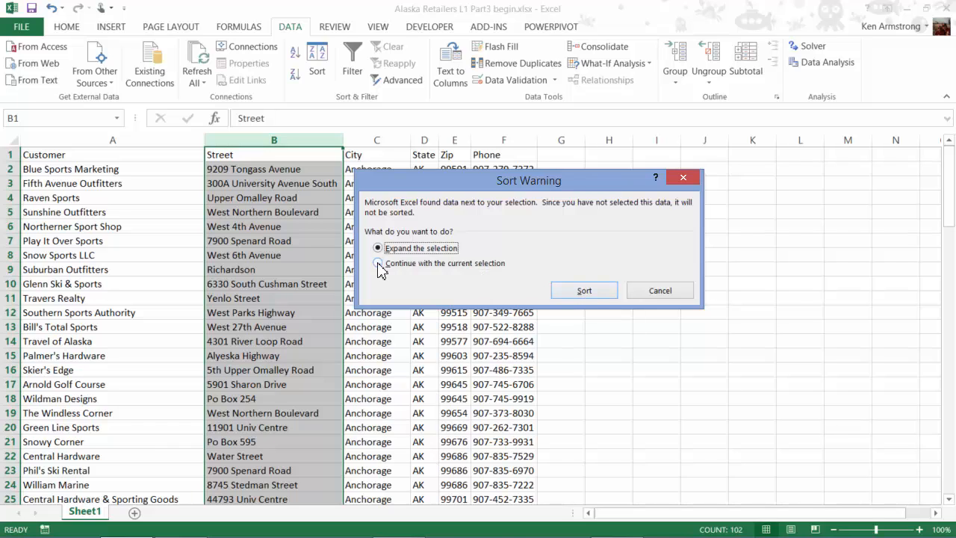
{"action": "left_click", "coordinate": [378, 263]}
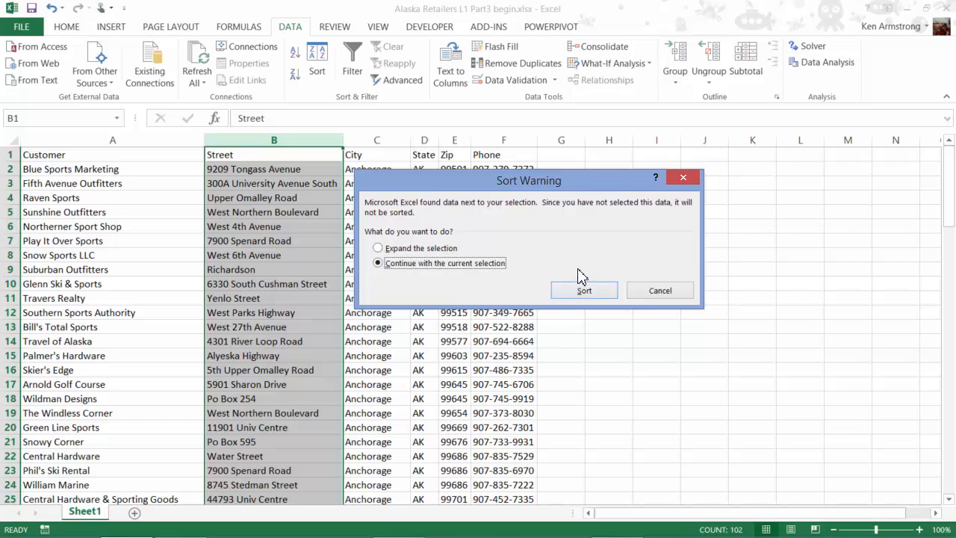
{"action": "mouse_move", "coordinate": [109, 174]}
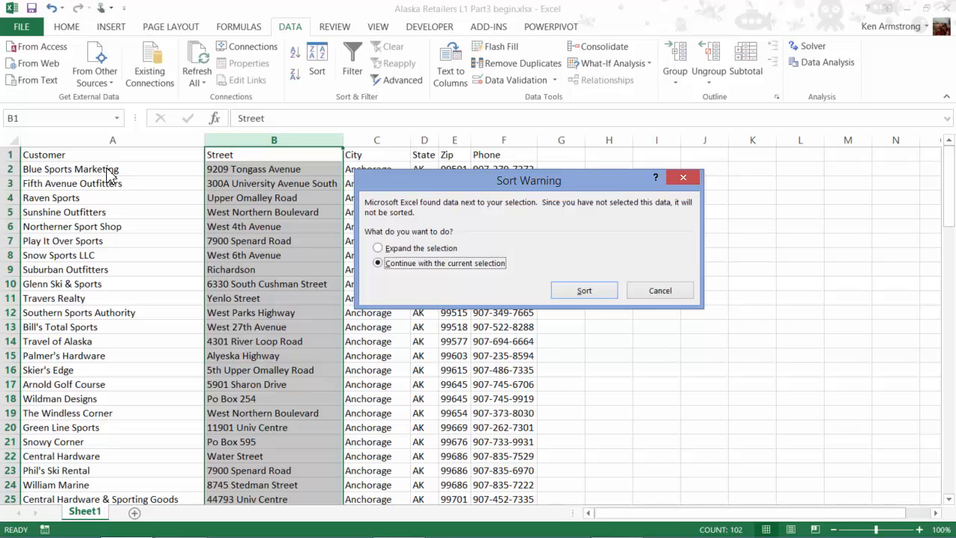
{"action": "mouse_move", "coordinate": [147, 173]}
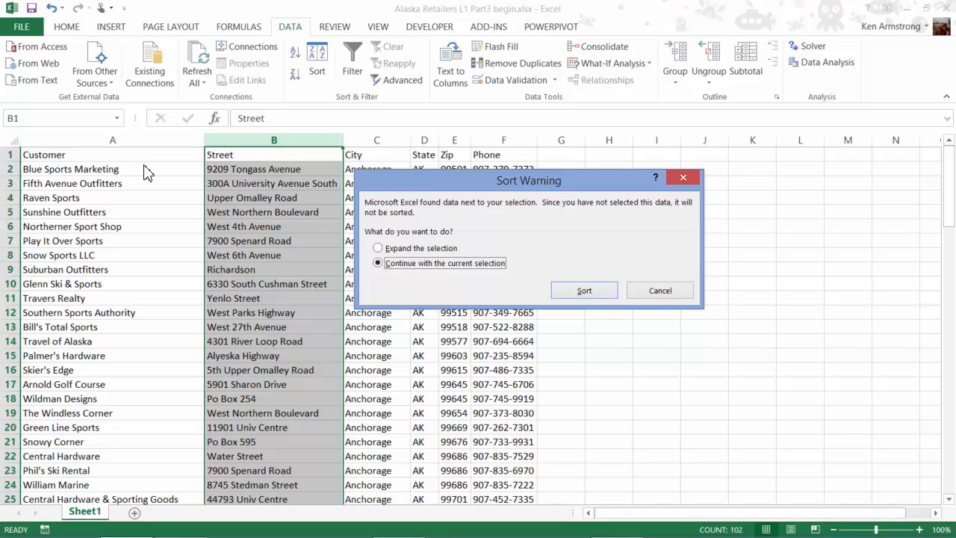
{"action": "mouse_move", "coordinate": [235, 178]}
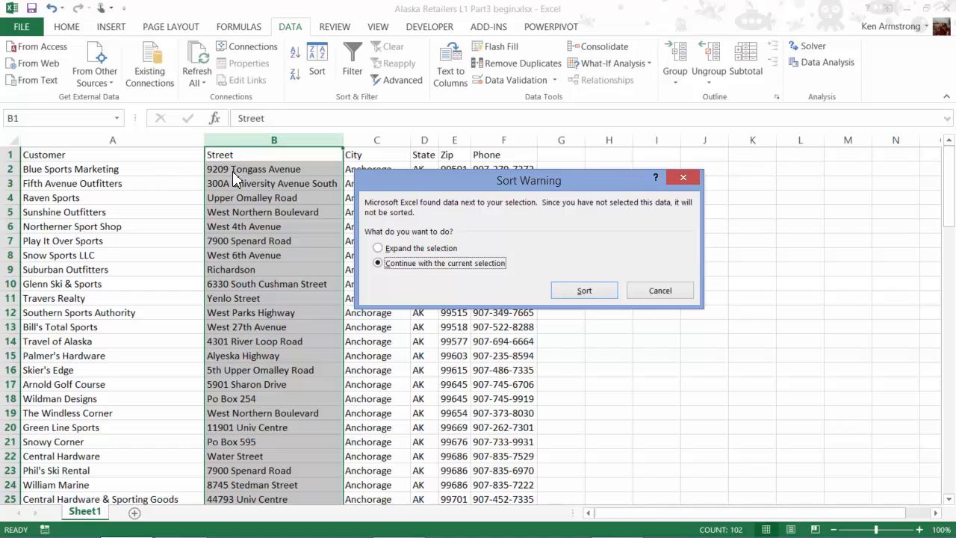
{"action": "mouse_move", "coordinate": [389, 182]}
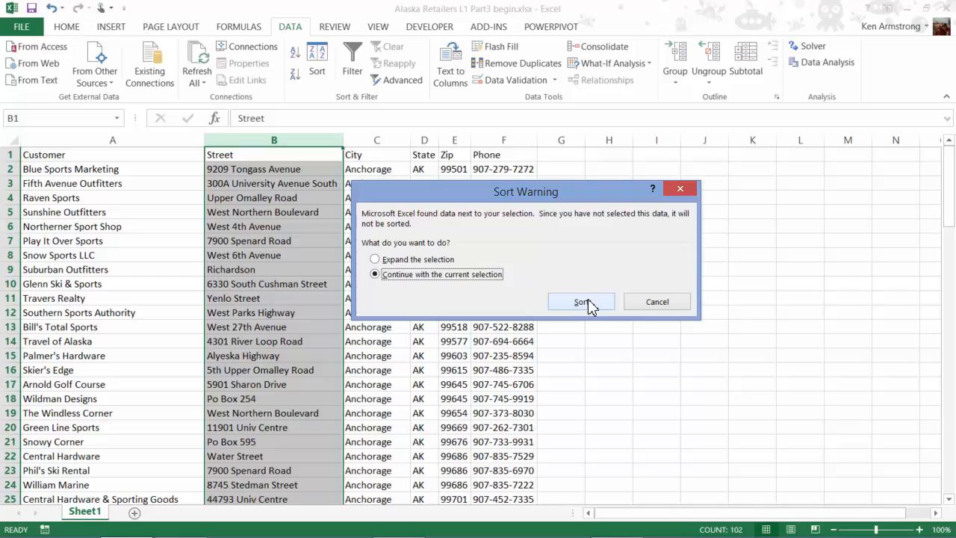
{"action": "left_click", "coordinate": [581, 302]}
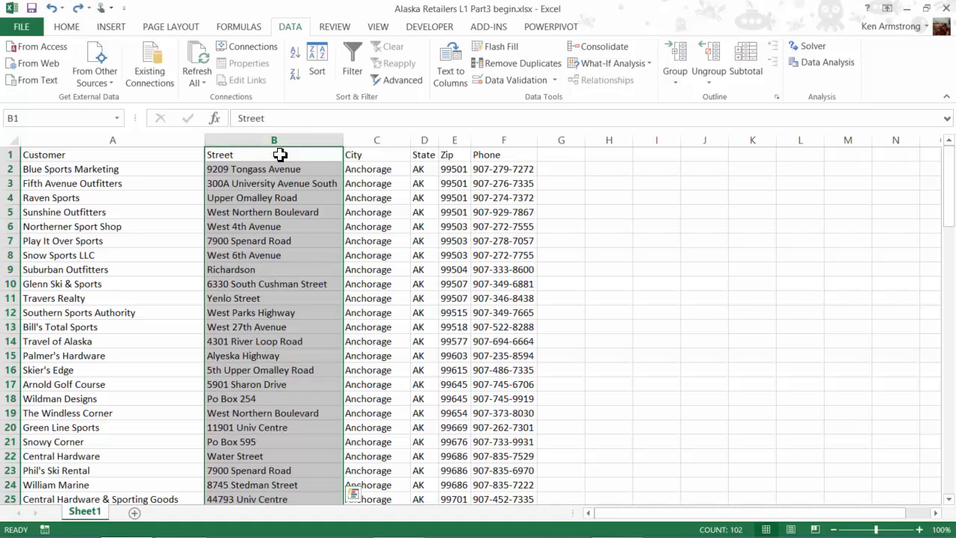
Step: Insert blank cells above the first four street addresses and type 'boooooooooo'
{"action": "left_click", "coordinate": [273, 169]}
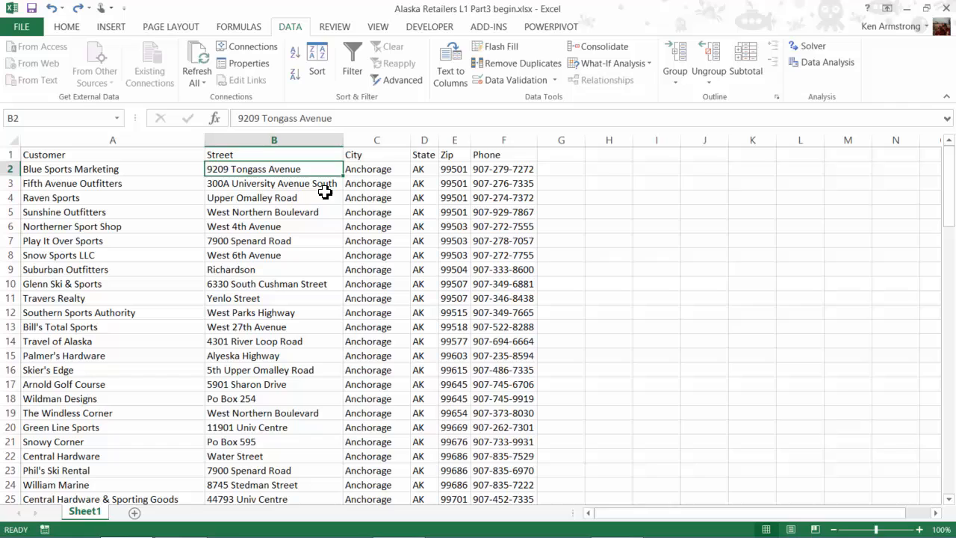
{"action": "mouse_move", "coordinate": [312, 194]}
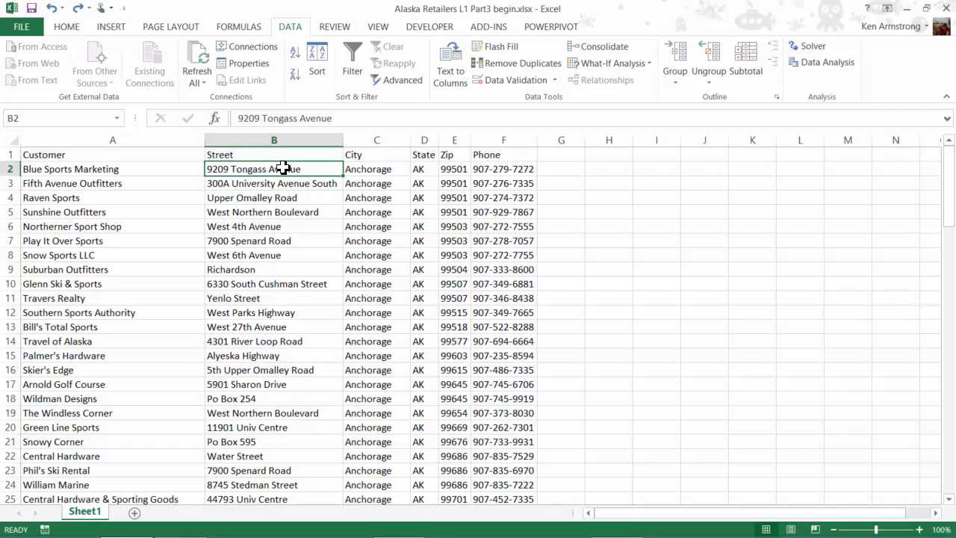
{"action": "left_click_drag", "start_coordinate": [273, 168], "coordinate": [274, 211]}
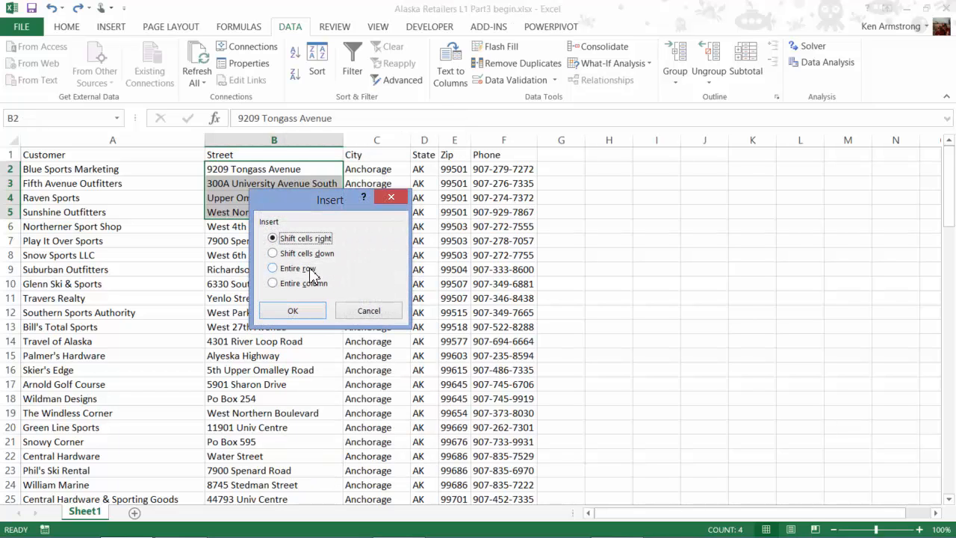
{"action": "left_click", "coordinate": [292, 310]}
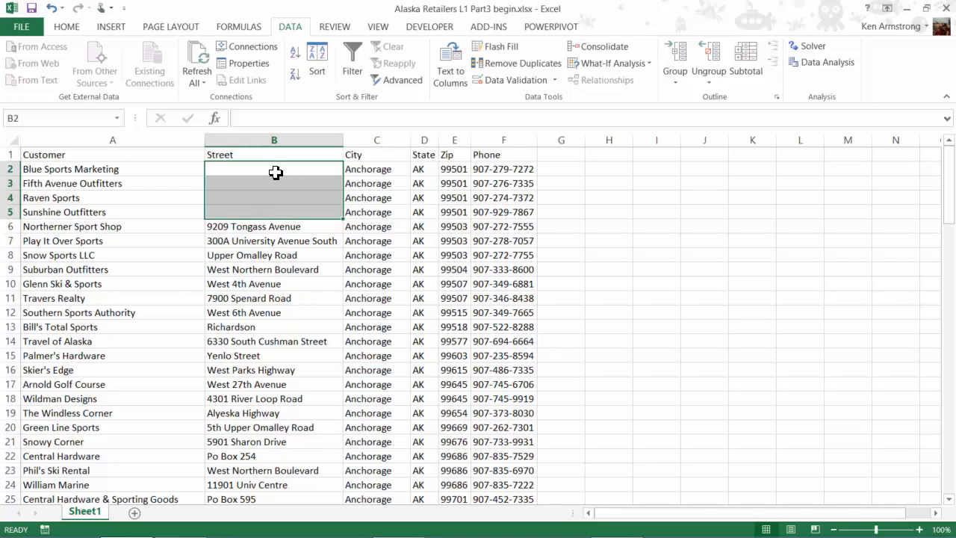
{"action": "type", "text": "bo"}
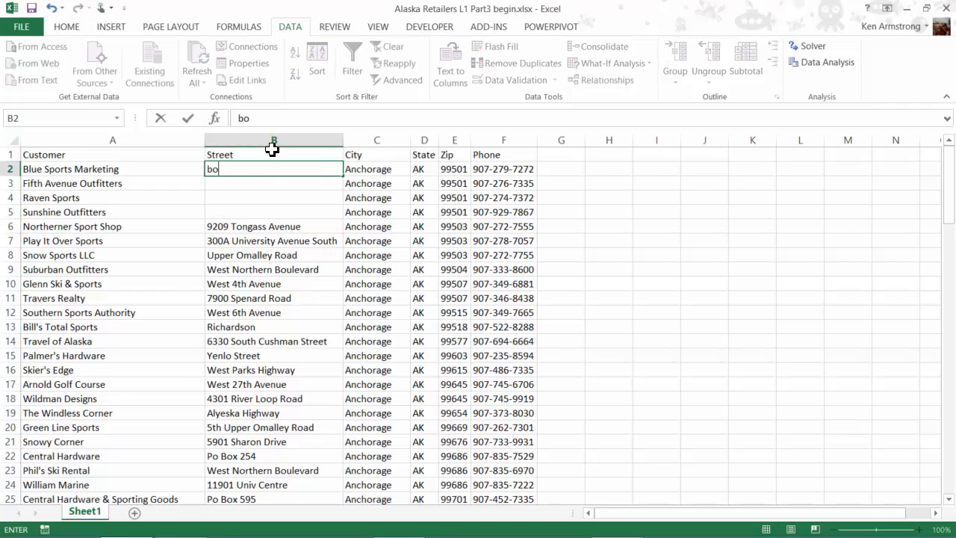
{"action": "type", "text": "ooooooooo"}
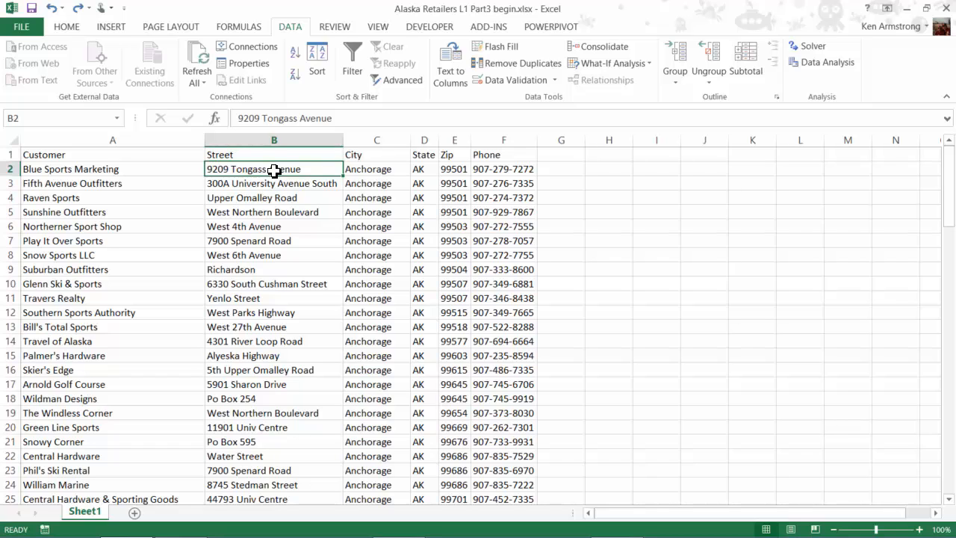
Step: Scroll through the sheet and reselect the customer data, ending on the Customer heading
{"action": "left_click", "coordinate": [43, 154]}
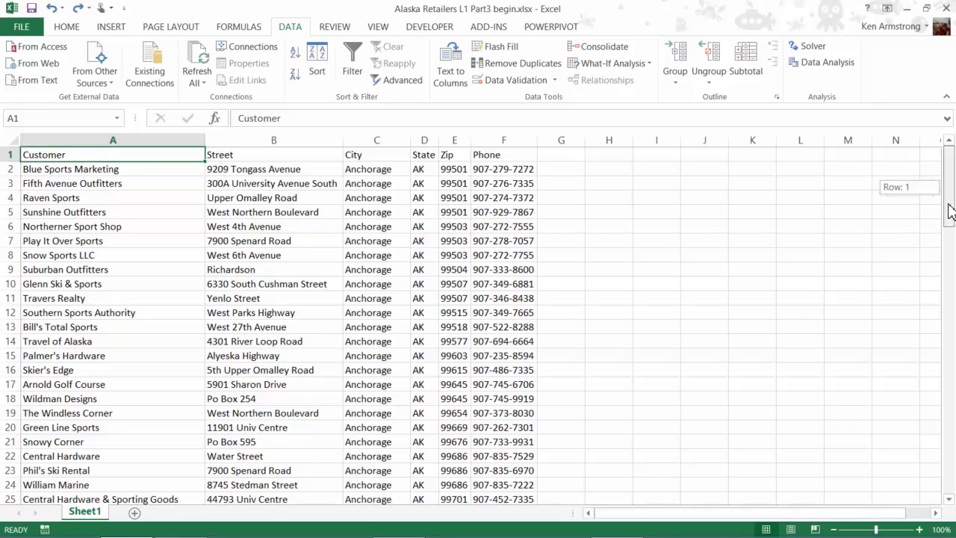
{"action": "scroll", "scroll_direction": "down", "scroll_amount": 3}
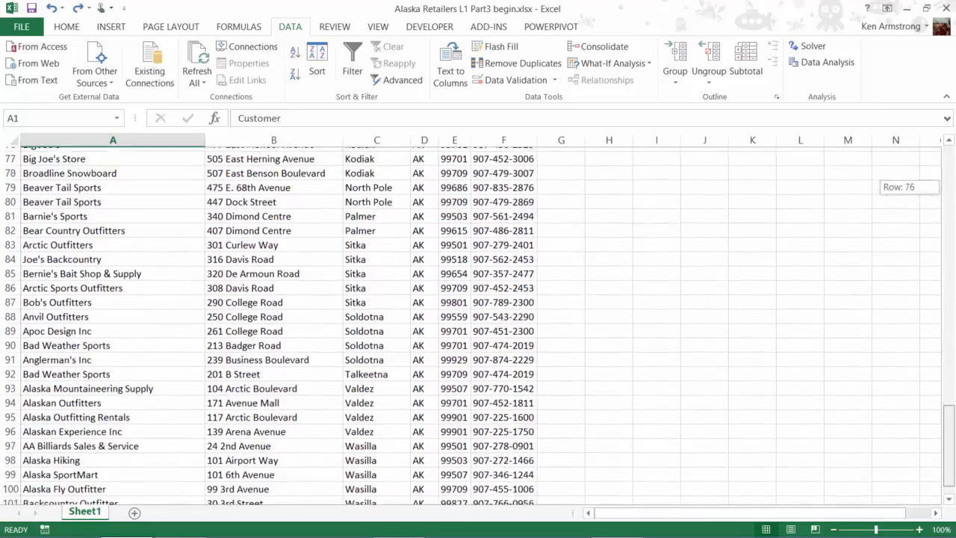
{"action": "scroll", "scroll_direction": "down", "scroll_amount": 3}
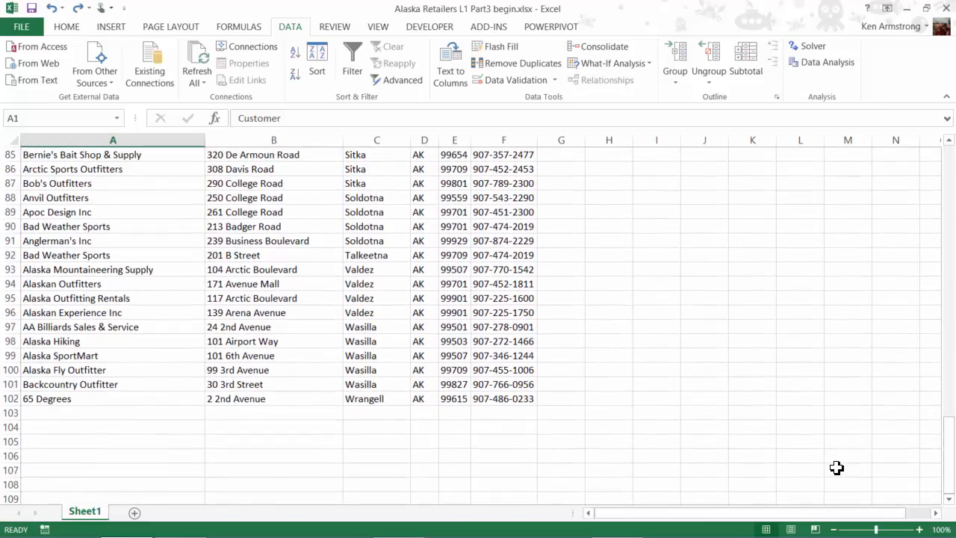
{"action": "left_click_drag", "start_coordinate": [949, 478], "coordinate": [949, 407]}
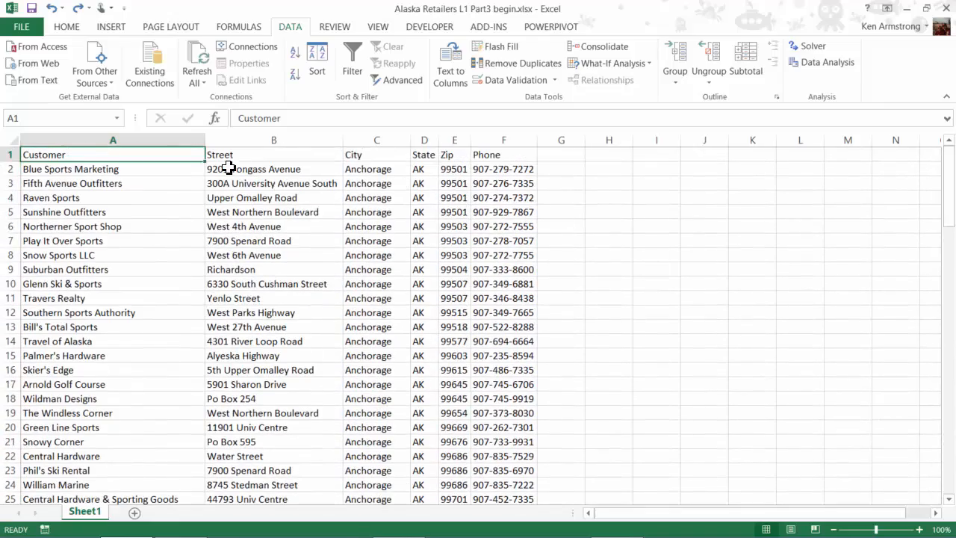
{"action": "left_click", "coordinate": [274, 154]}
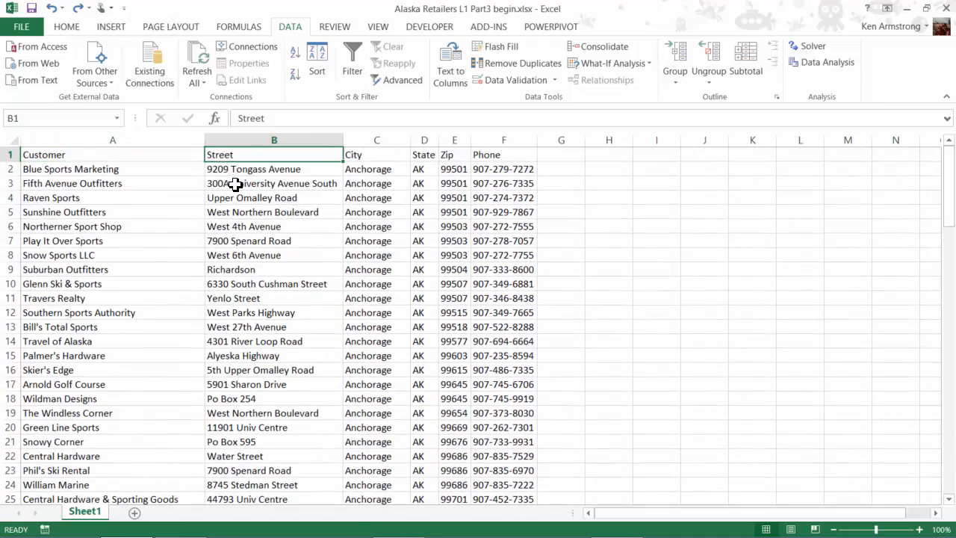
{"action": "left_click", "coordinate": [112, 140]}
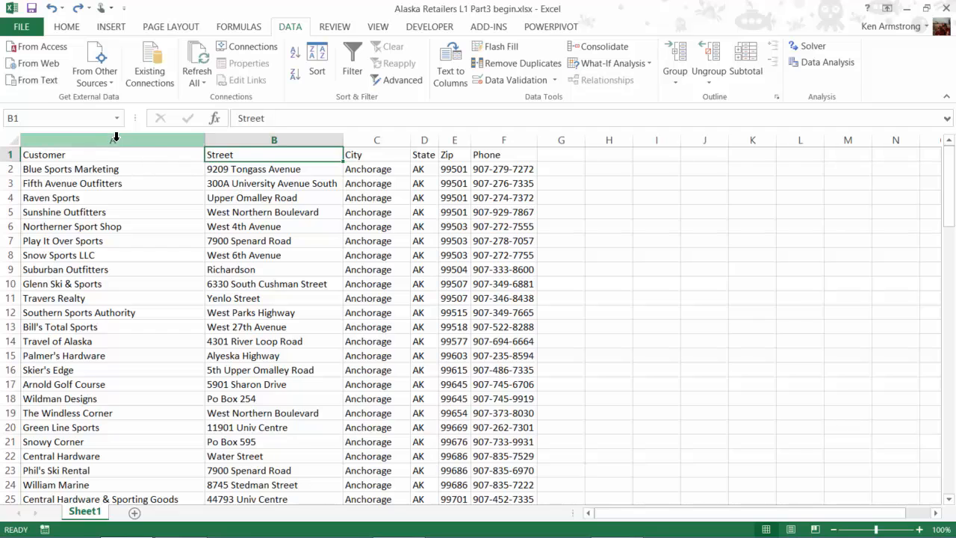
{"action": "left_click", "coordinate": [113, 154]}
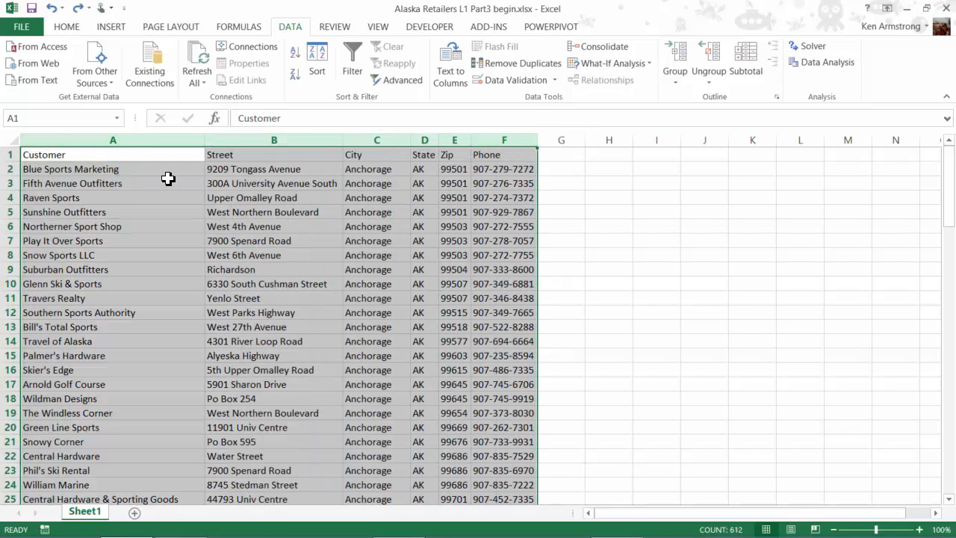
{"action": "left_click", "coordinate": [113, 155]}
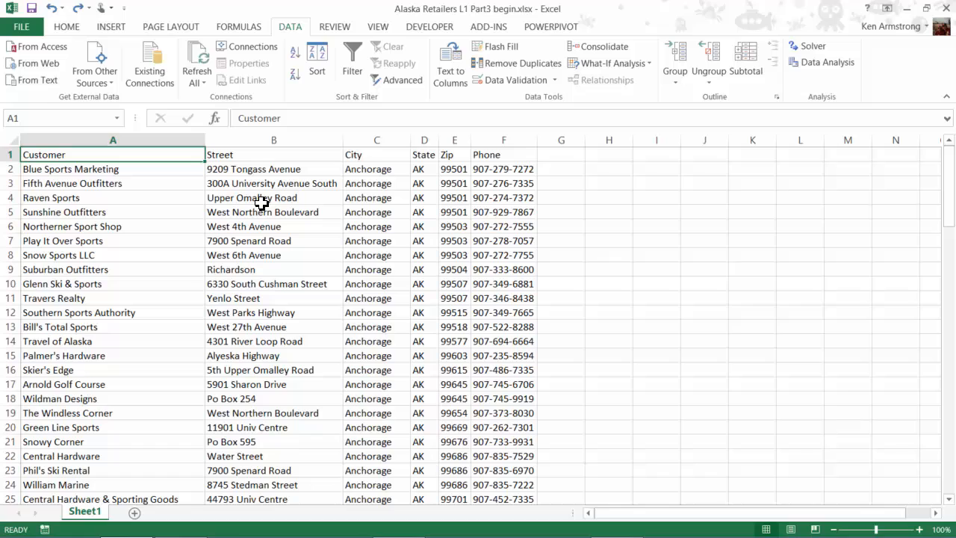
{"action": "mouse_move", "coordinate": [258, 201]}
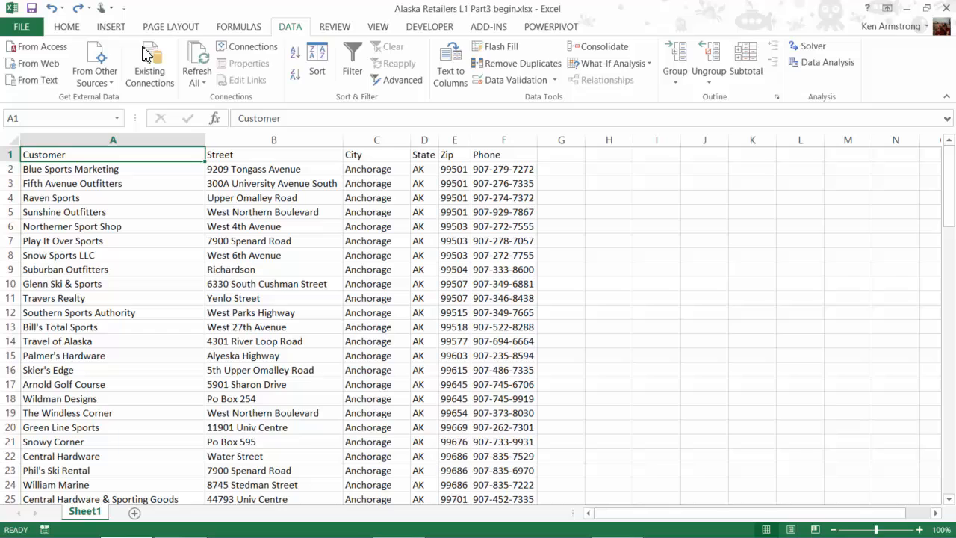
Step: Convert A1:F102 into a table with headers, accepting removal of external connections
{"action": "left_click", "coordinate": [111, 26]}
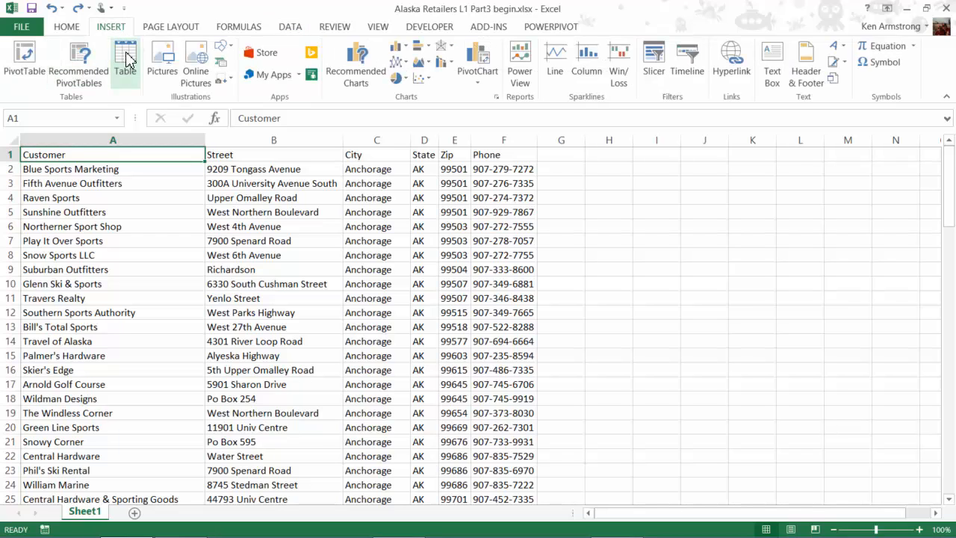
{"action": "left_click", "coordinate": [125, 58]}
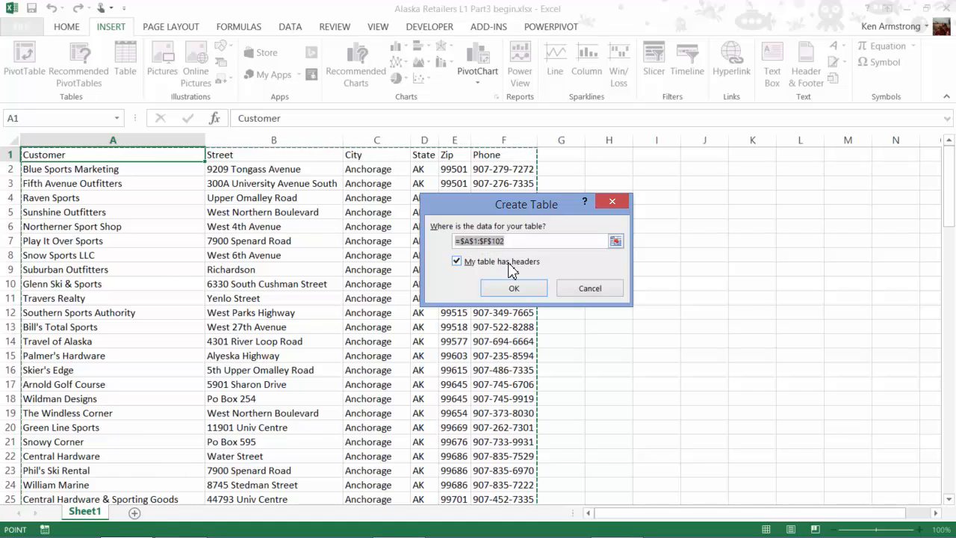
{"action": "mouse_move", "coordinate": [458, 269]}
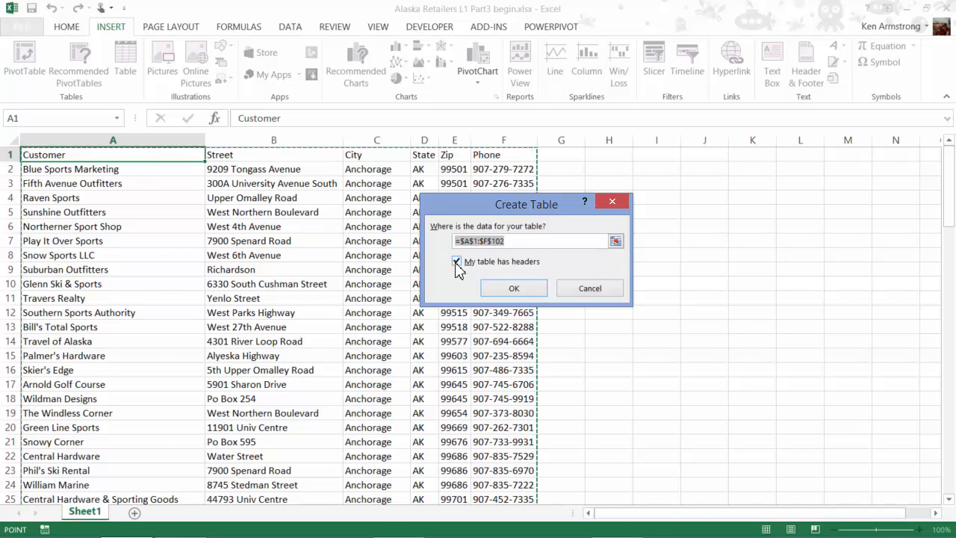
{"action": "left_click", "coordinate": [514, 288]}
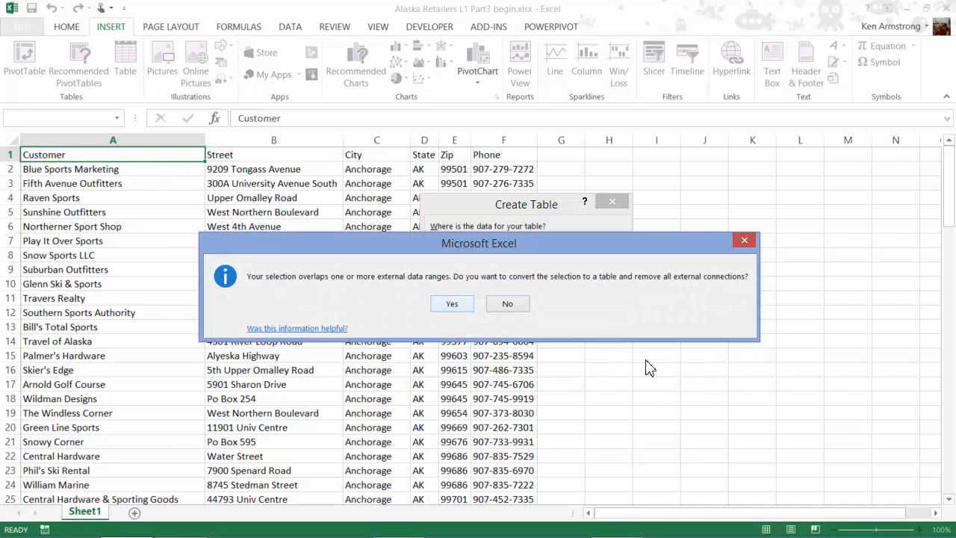
{"action": "left_click", "coordinate": [451, 303]}
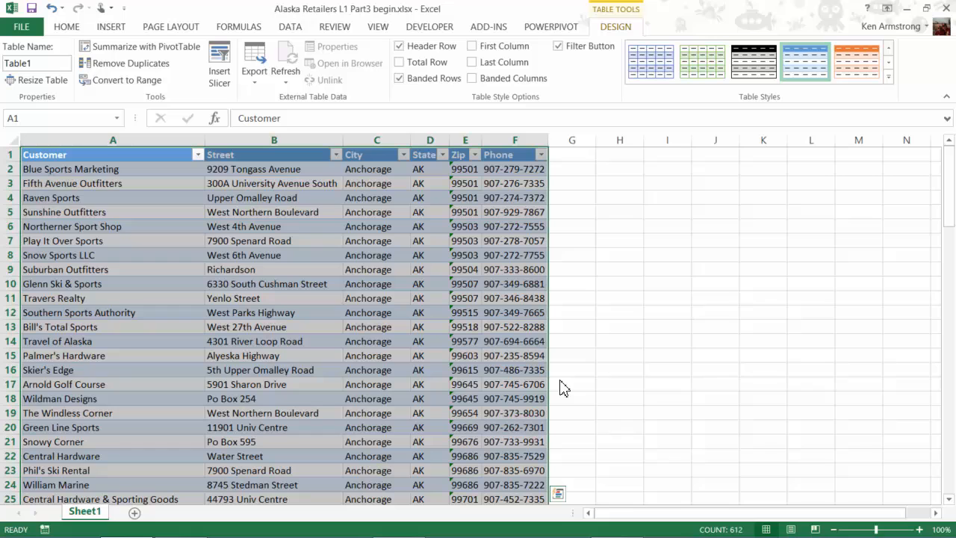
{"action": "left_click", "coordinate": [464, 269]}
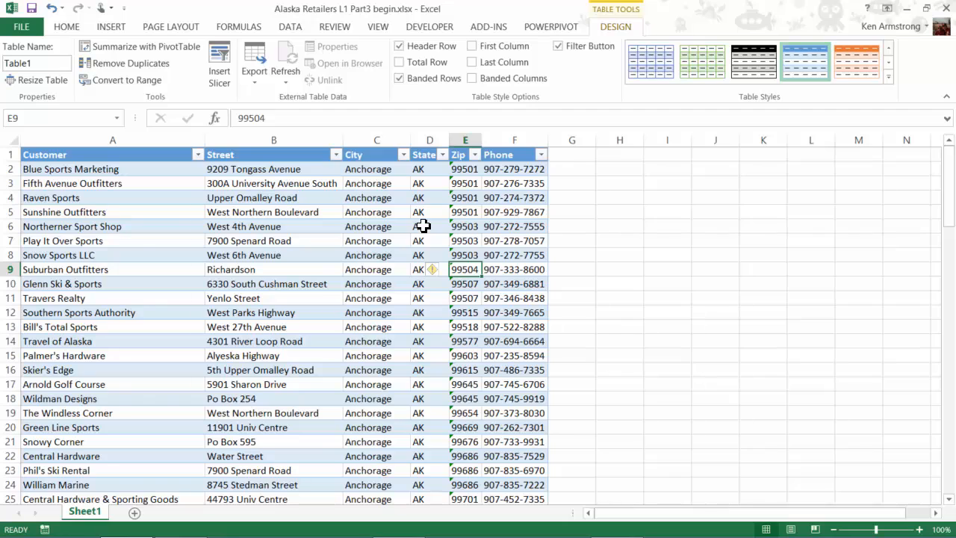
{"action": "mouse_move", "coordinate": [356, 254]}
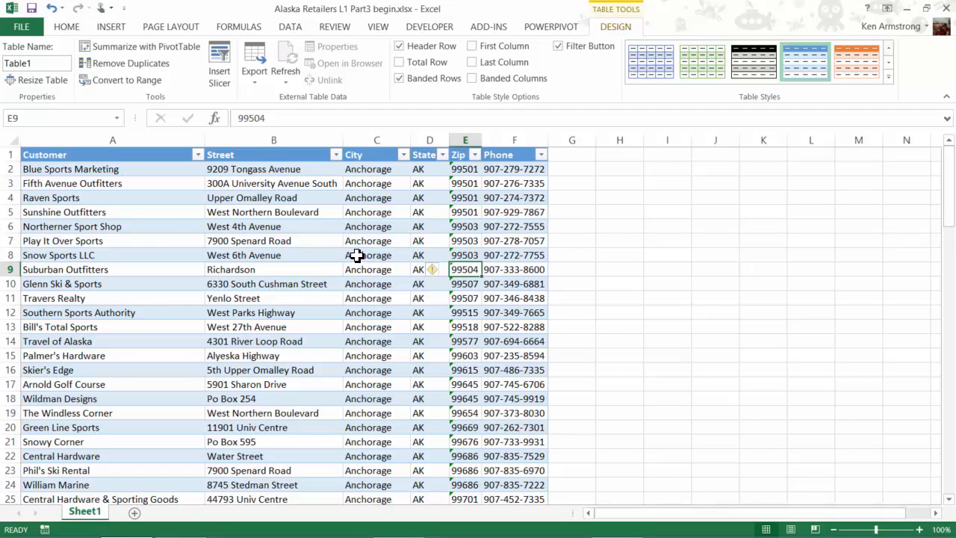
{"action": "mouse_move", "coordinate": [380, 176]}
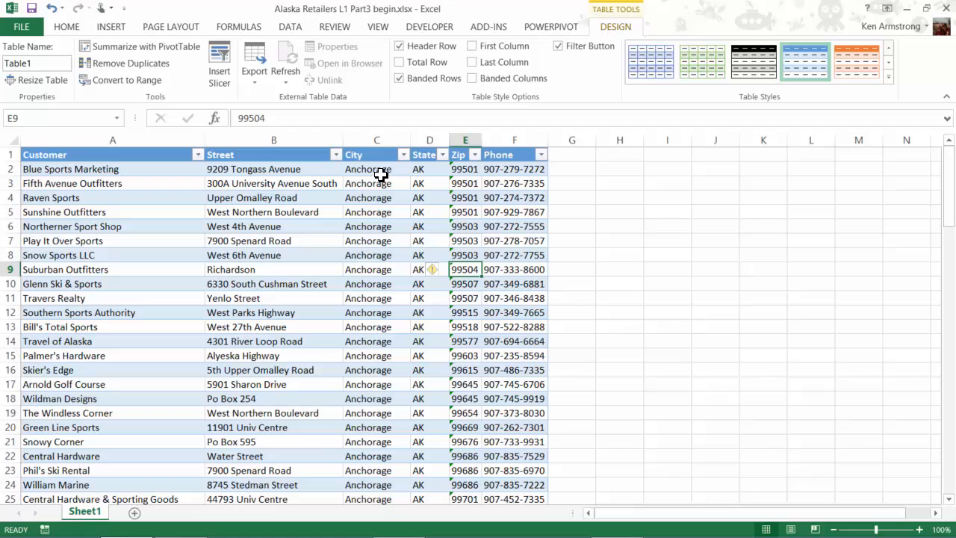
{"action": "left_click_drag", "start_coordinate": [377, 169], "coordinate": [376, 212]}
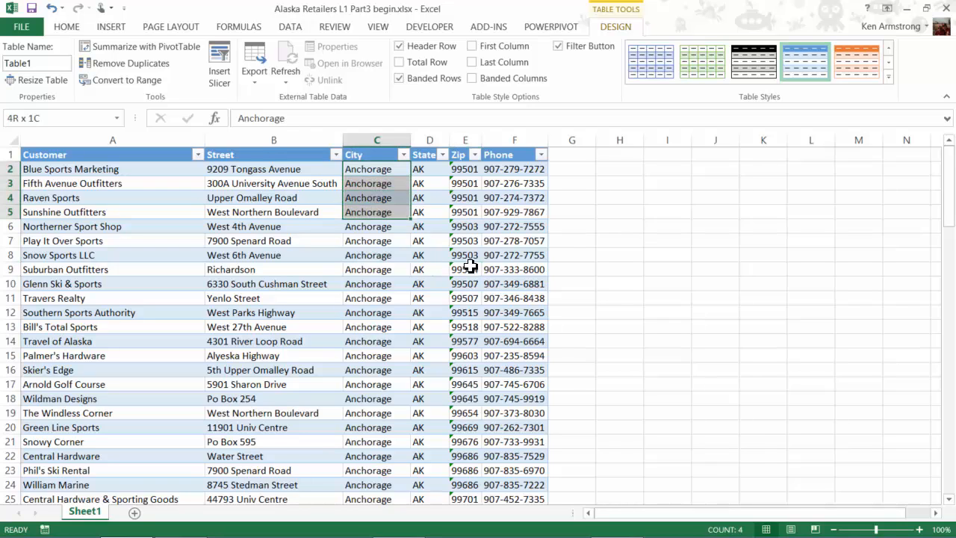
{"action": "right_click", "coordinate": [376, 169]}
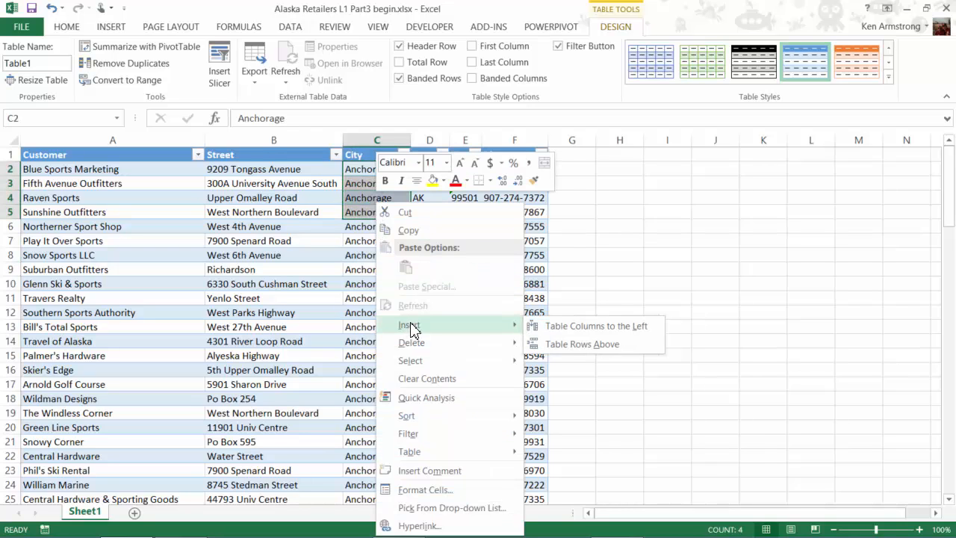
{"action": "mouse_move", "coordinate": [282, 160]}
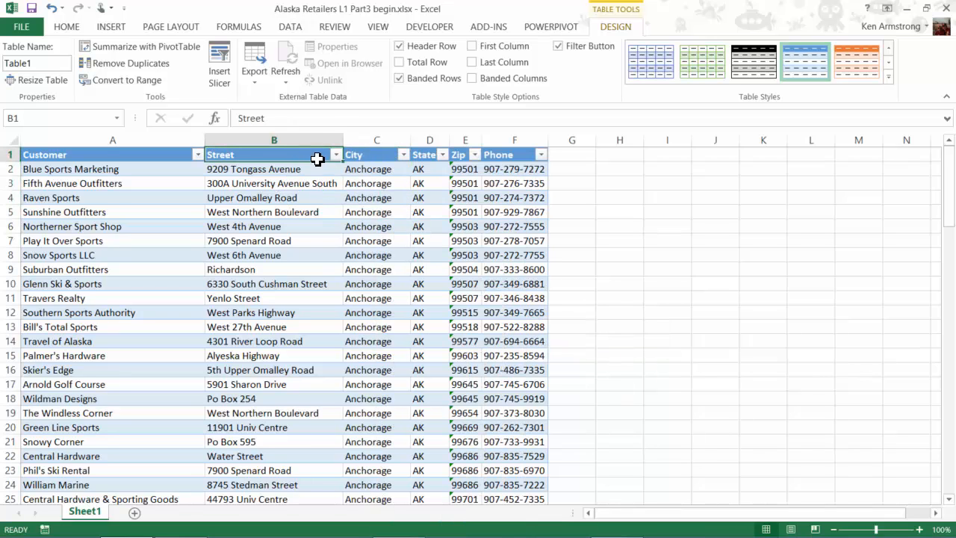
{"action": "left_click", "coordinate": [888, 78]}
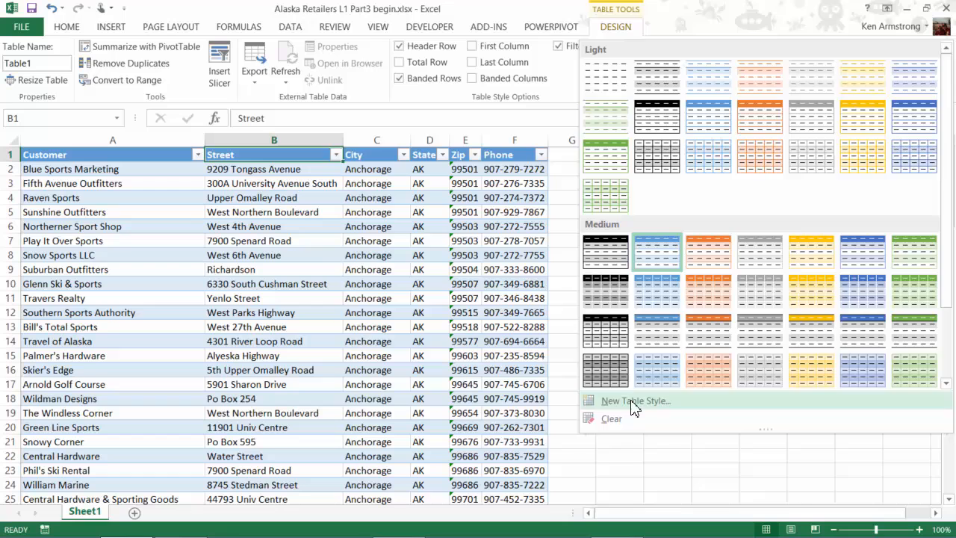
{"action": "left_click", "coordinate": [636, 401]}
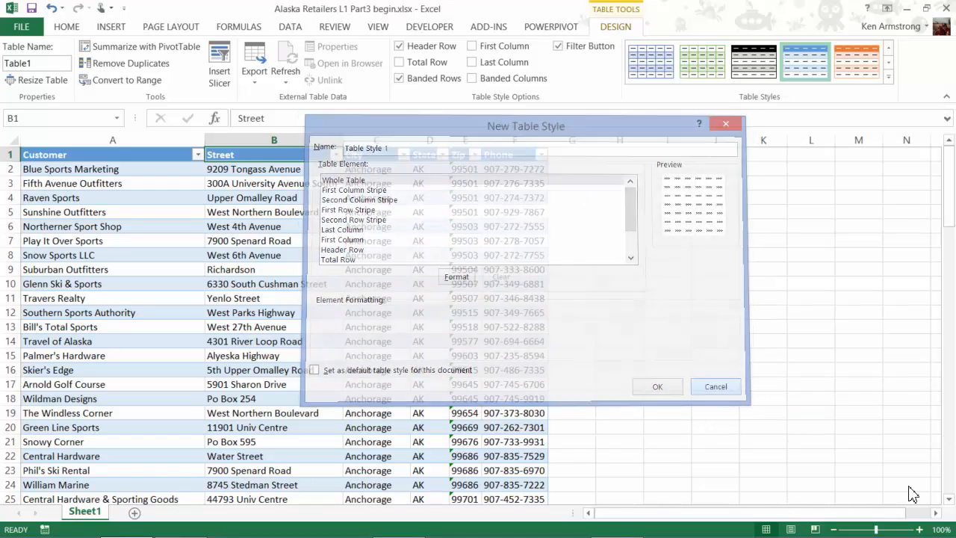
{"action": "left_click", "coordinate": [715, 386]}
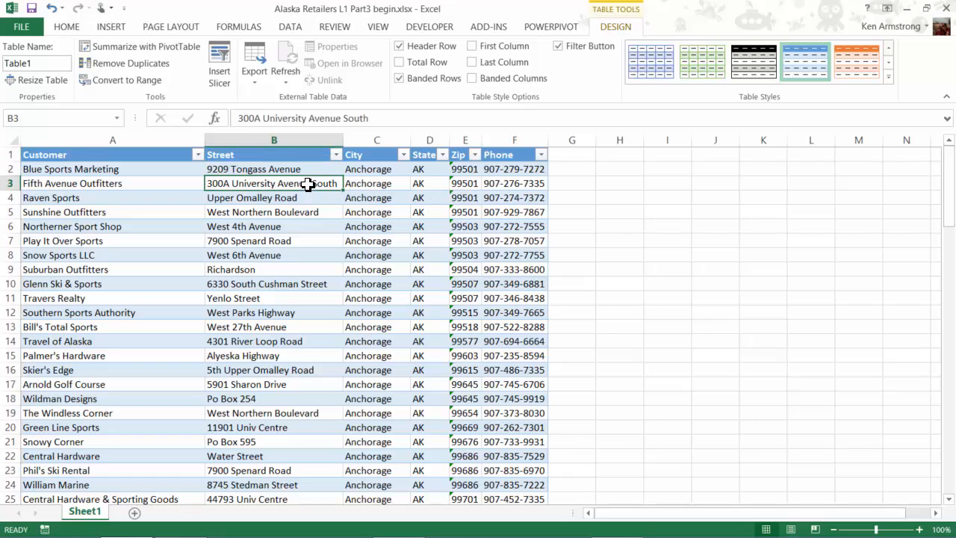
{"action": "mouse_move", "coordinate": [544, 245]}
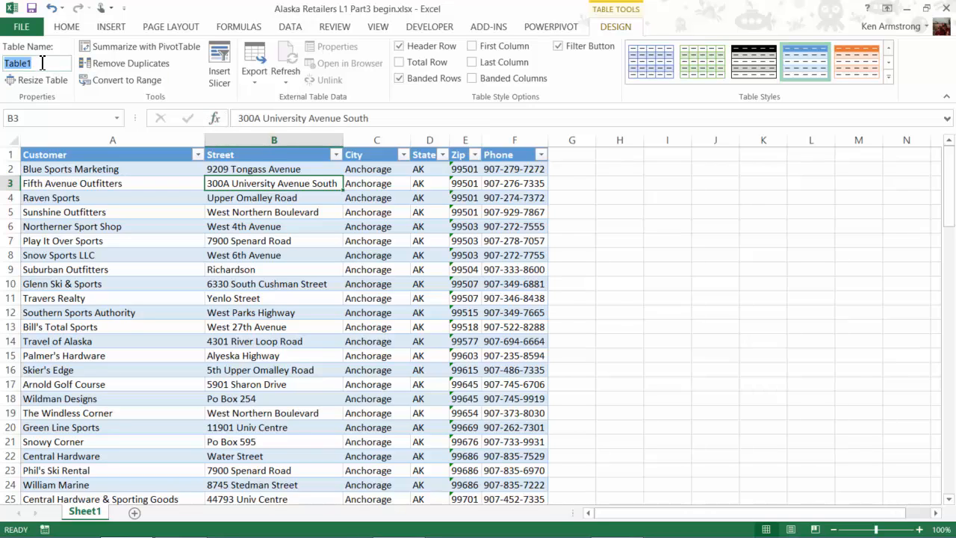
Step: Change the table name from Table1 to AlaskaCustomers
{"action": "type", "text": "AlaskaCustomers"}
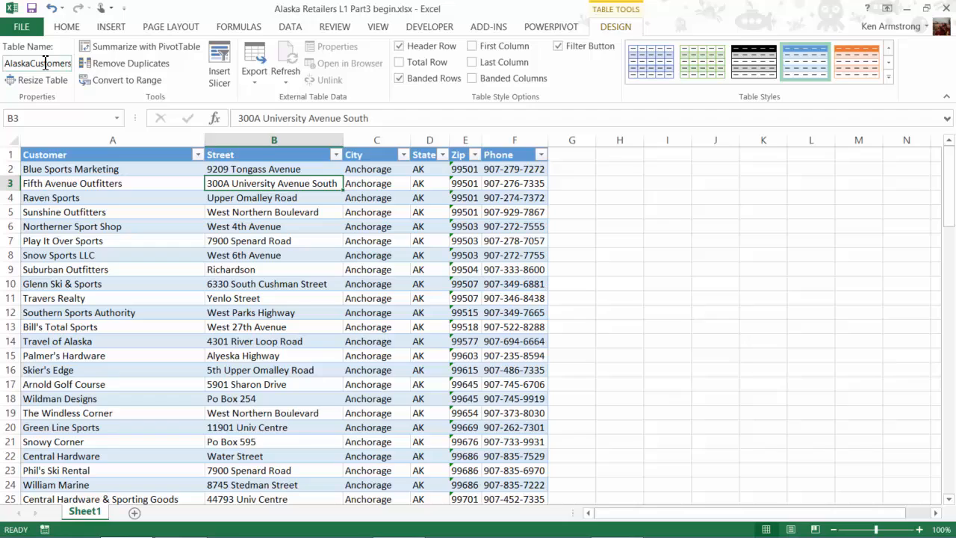
{"action": "mouse_move", "coordinate": [177, 221]}
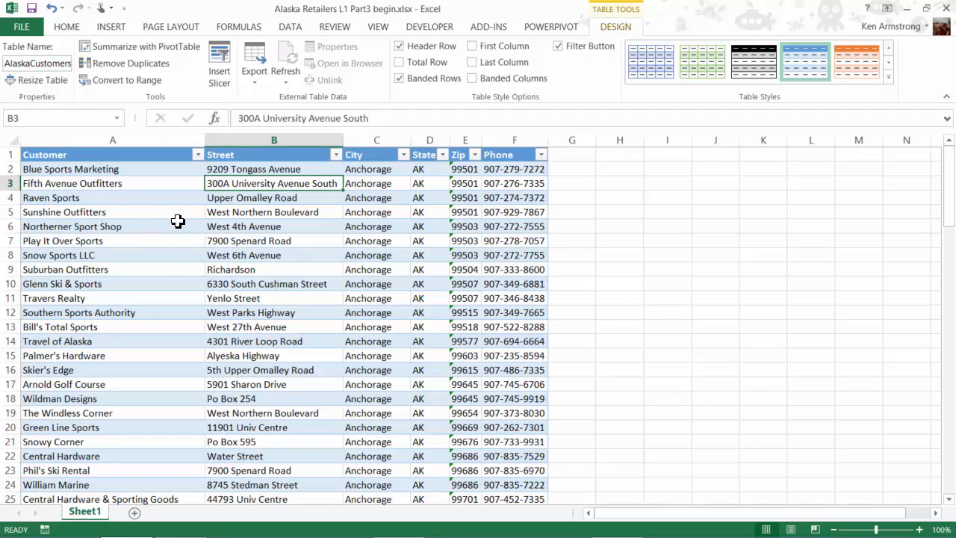
{"action": "left_click", "coordinate": [112, 226]}
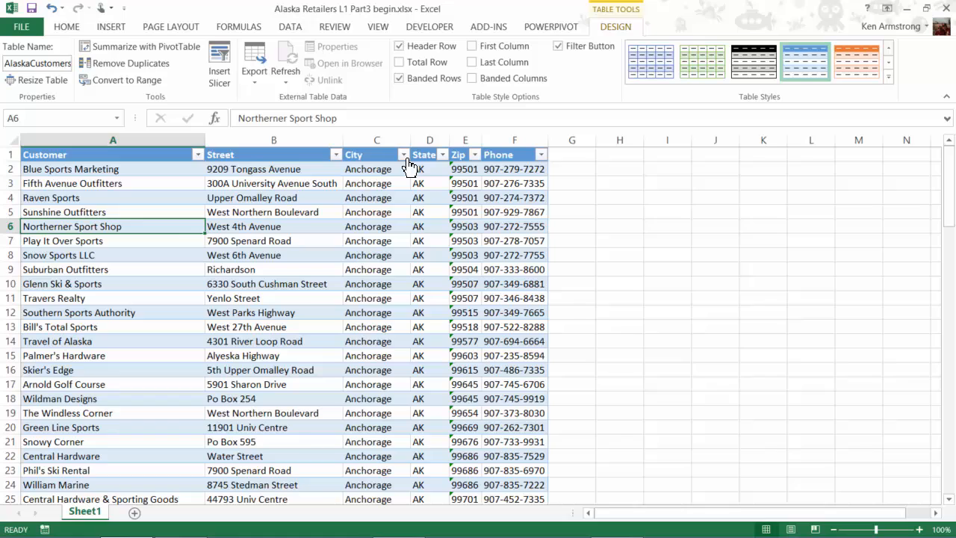
{"action": "mouse_move", "coordinate": [405, 154]}
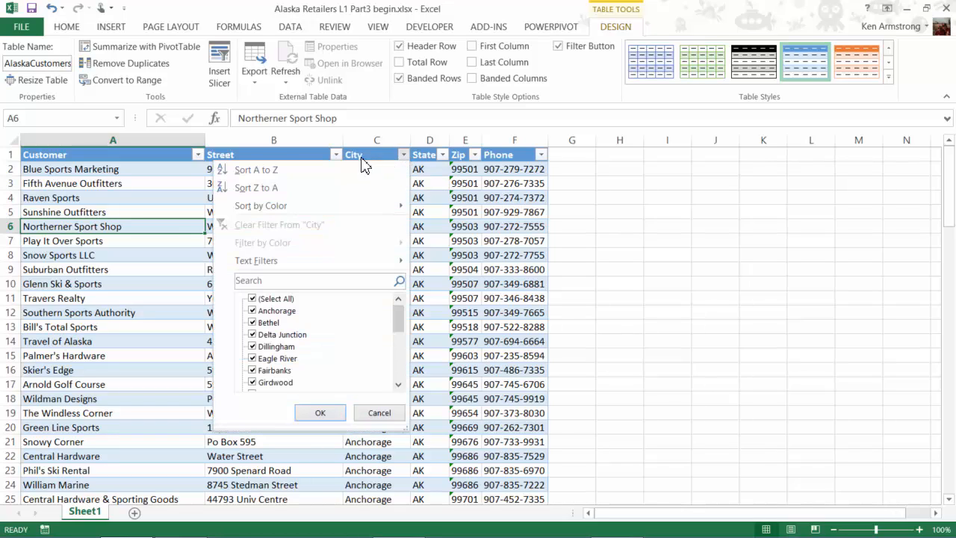
{"action": "mouse_move", "coordinate": [256, 169]}
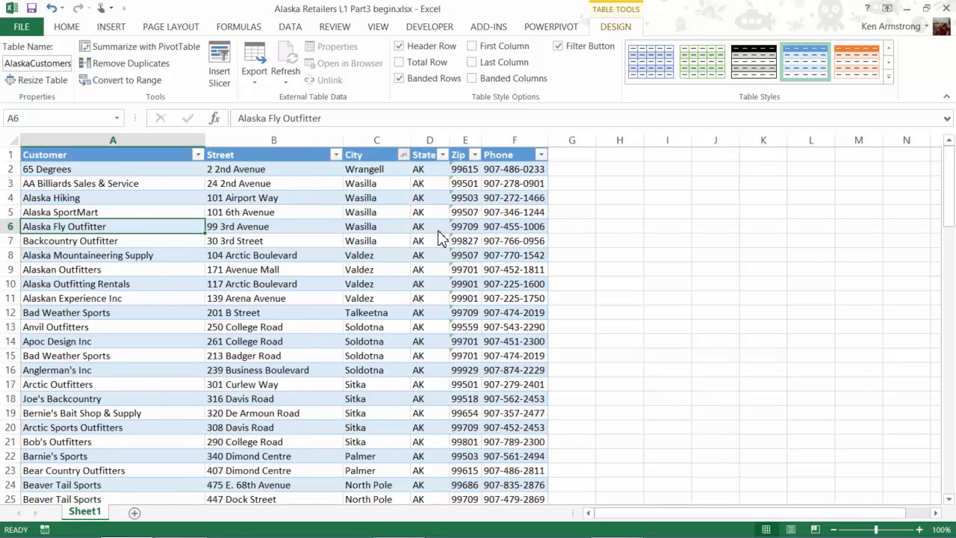
Step: Undo the Z to A City sort and reopen the City filter choices
{"action": "left_click", "coordinate": [402, 154]}
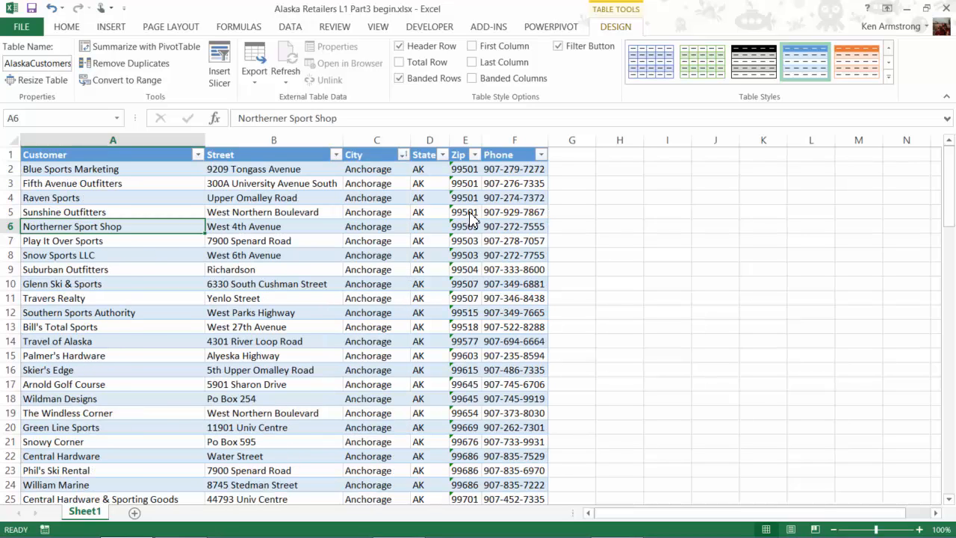
{"action": "left_click", "coordinate": [400, 155]}
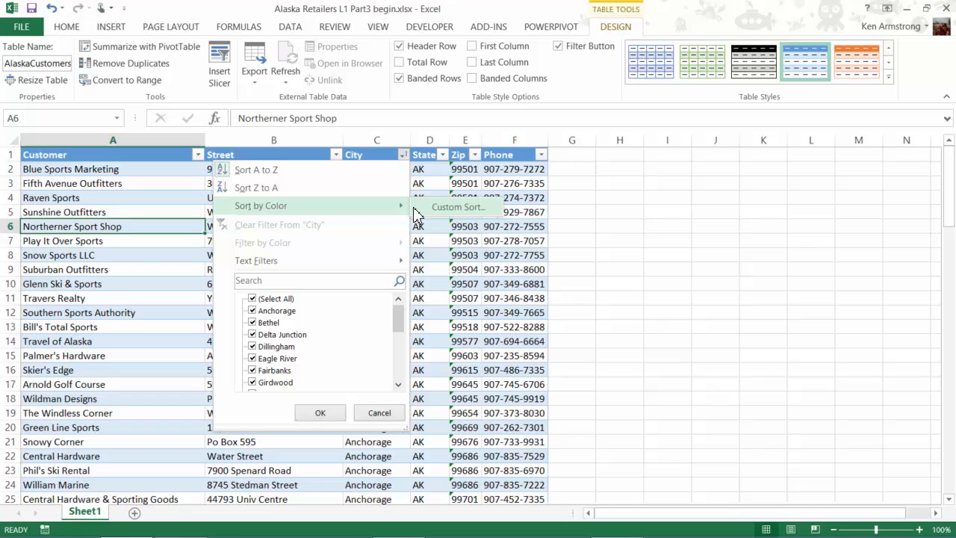
{"action": "mouse_move", "coordinate": [442, 213]}
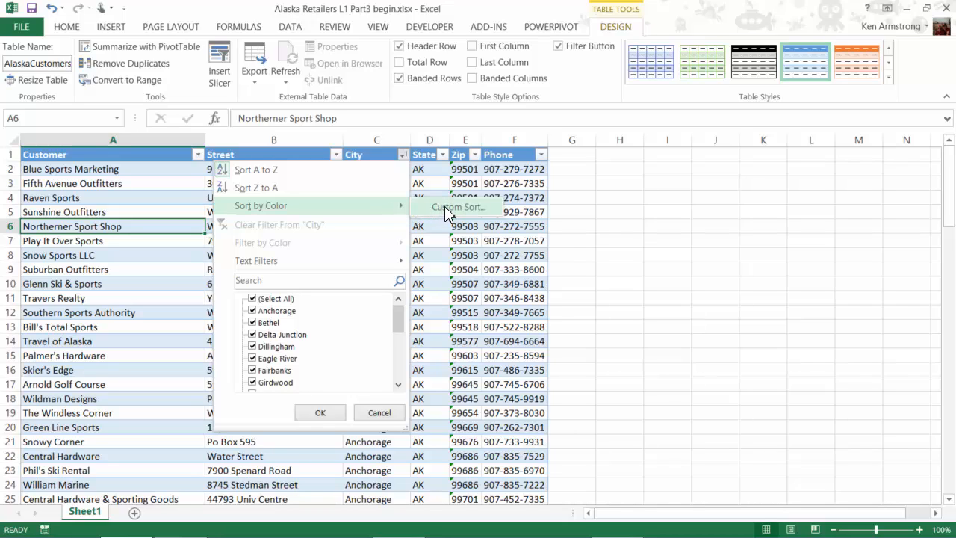
{"action": "mouse_move", "coordinate": [560, 267]}
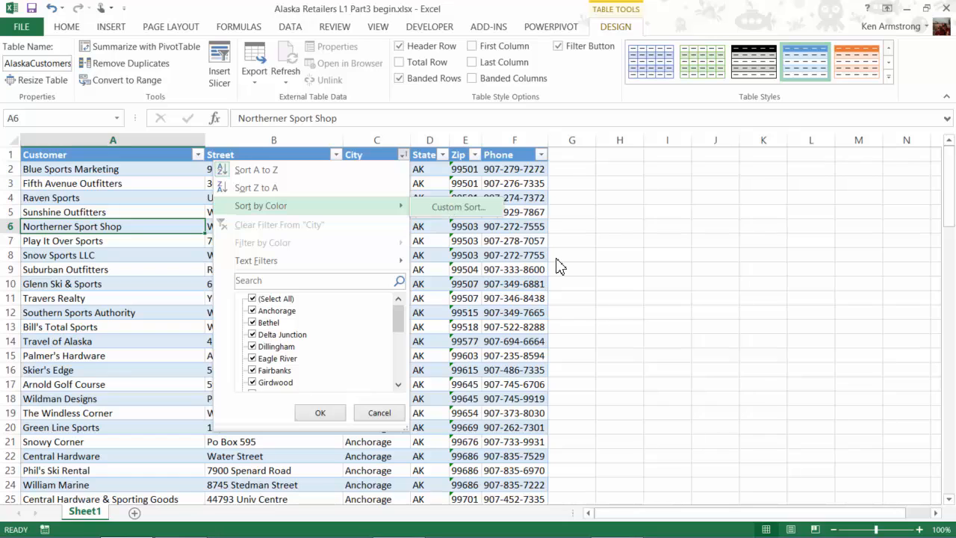
Step: Apply a three-level sort by City, Zip and Customer, sorting zip codes as stored
{"action": "left_click", "coordinate": [458, 207]}
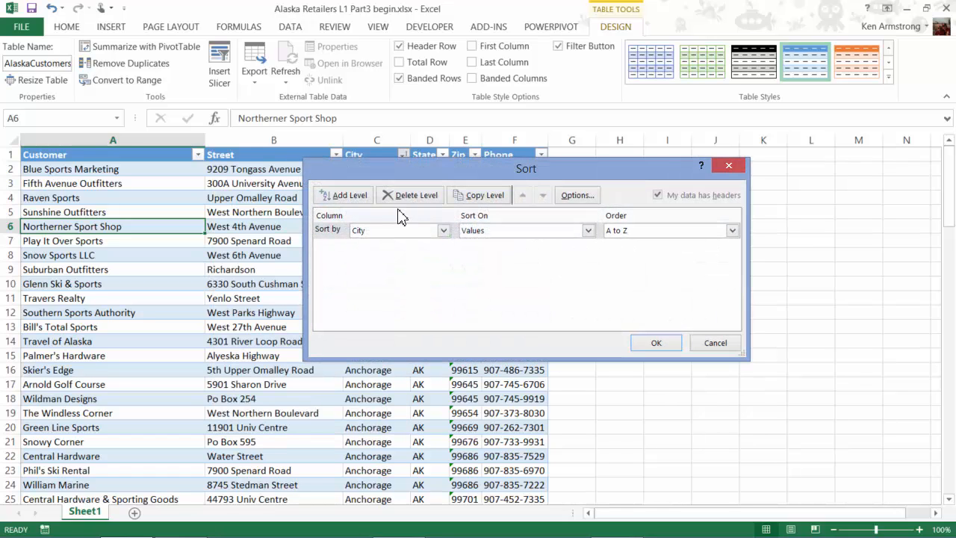
{"action": "left_click", "coordinate": [348, 195]}
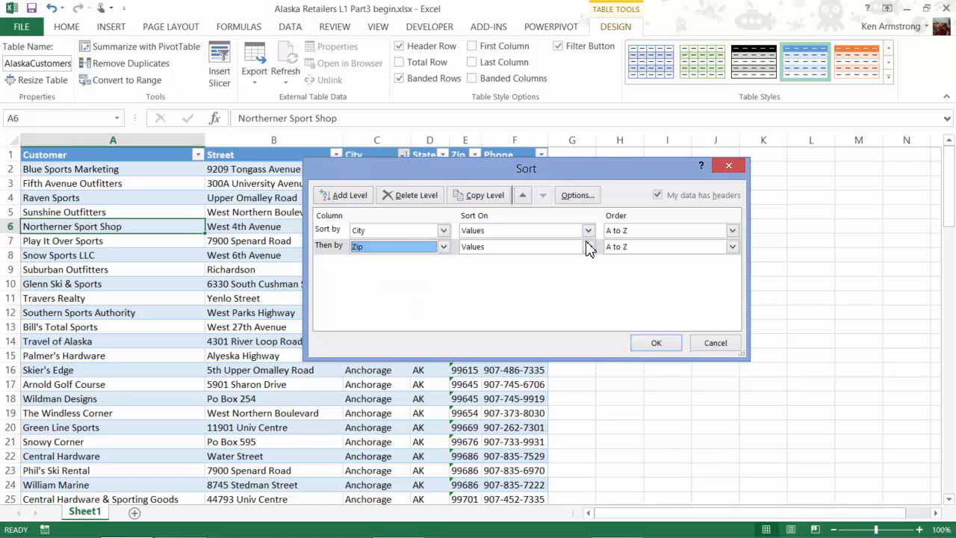
{"action": "left_click", "coordinate": [348, 195]}
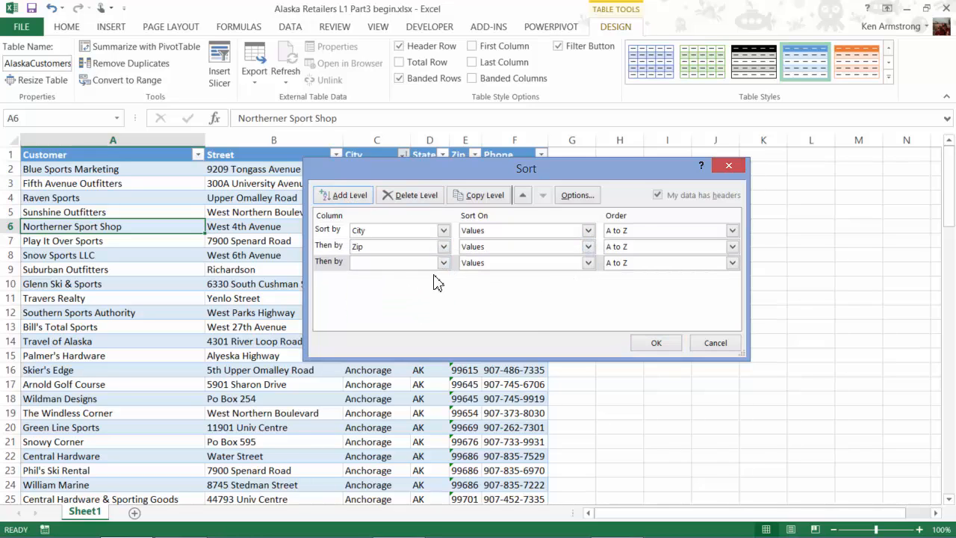
{"action": "left_click", "coordinate": [396, 262]}
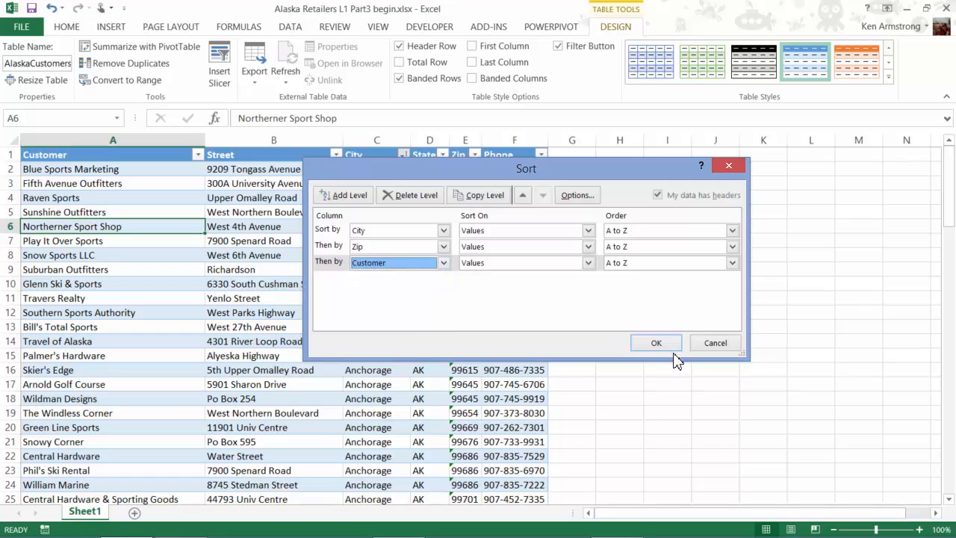
{"action": "left_click", "coordinate": [655, 342]}
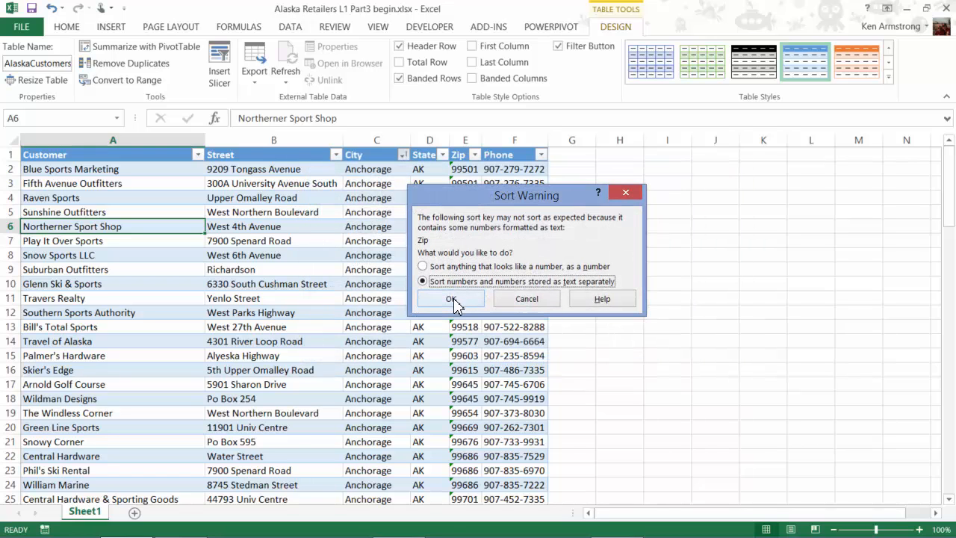
{"action": "left_click", "coordinate": [450, 298]}
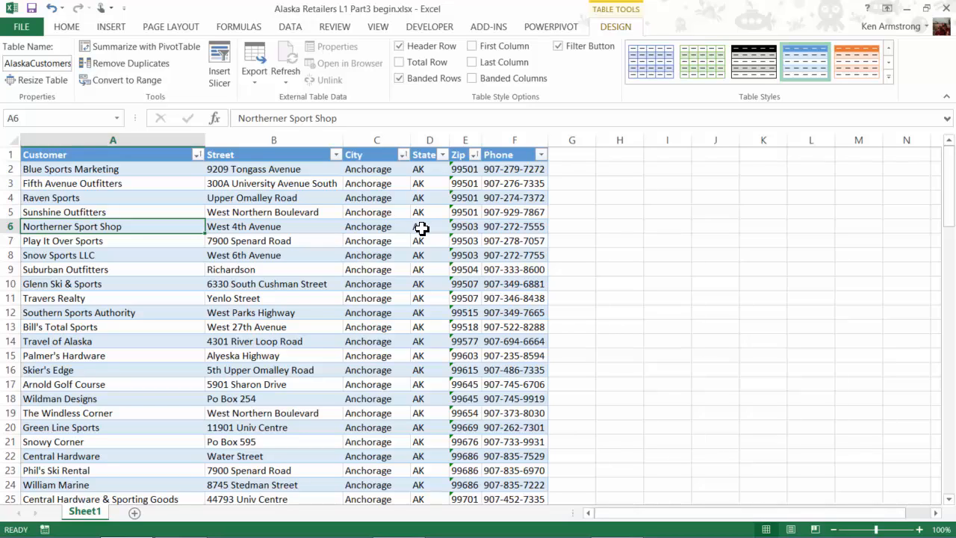
{"action": "mouse_move", "coordinate": [398, 198]}
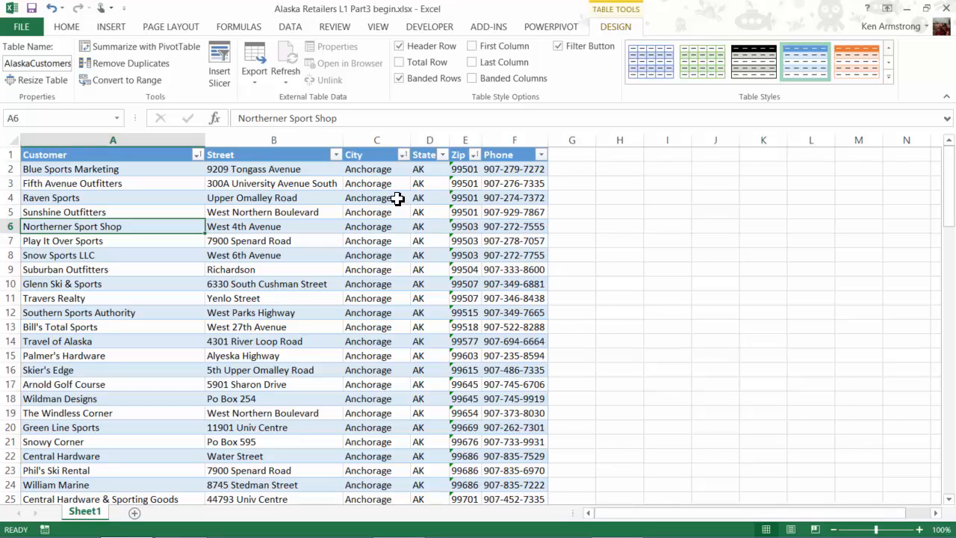
Step: Use the City filter to show only the Fairbanks customers, 16 of 101
{"action": "left_click", "coordinate": [400, 155]}
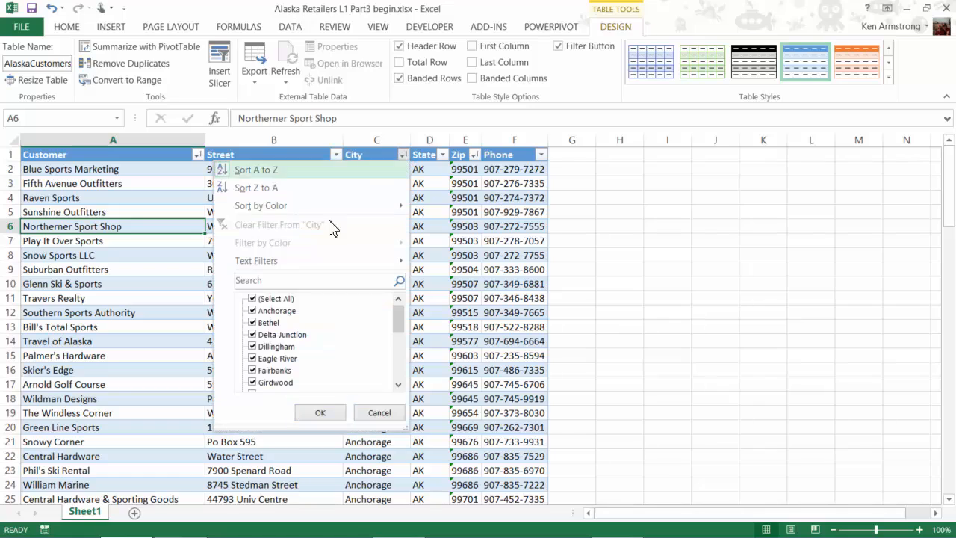
{"action": "left_click", "coordinate": [252, 298]}
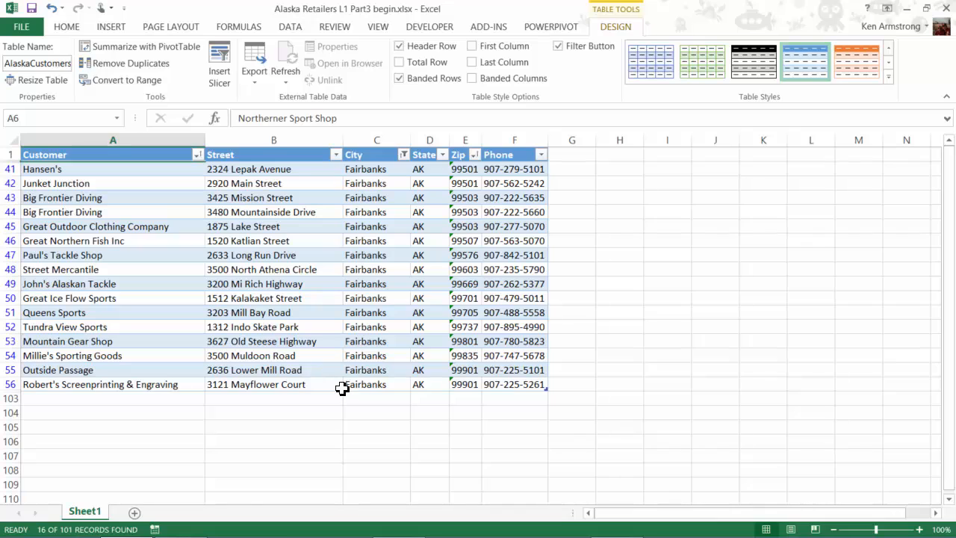
{"action": "mouse_move", "coordinate": [232, 339]}
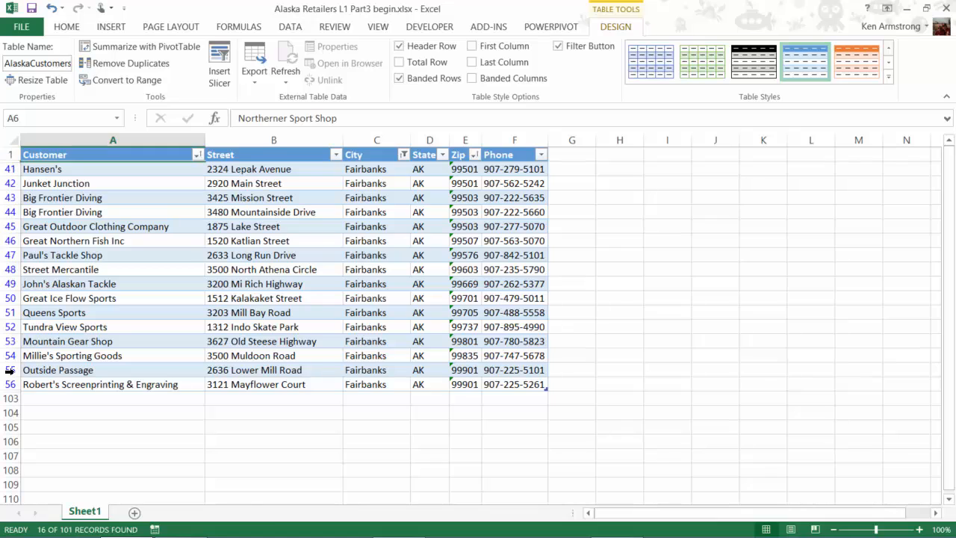
{"action": "mouse_move", "coordinate": [48, 394]}
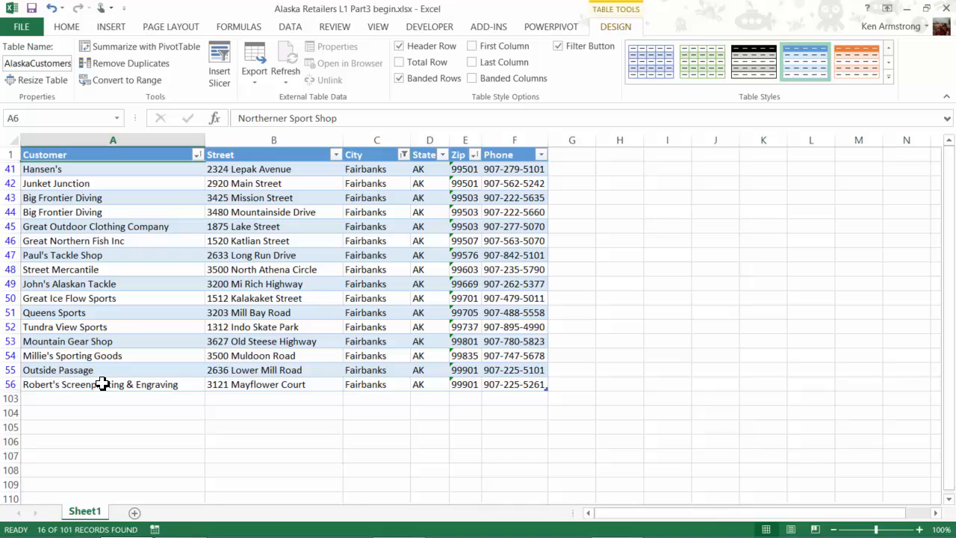
{"action": "mouse_move", "coordinate": [97, 369]}
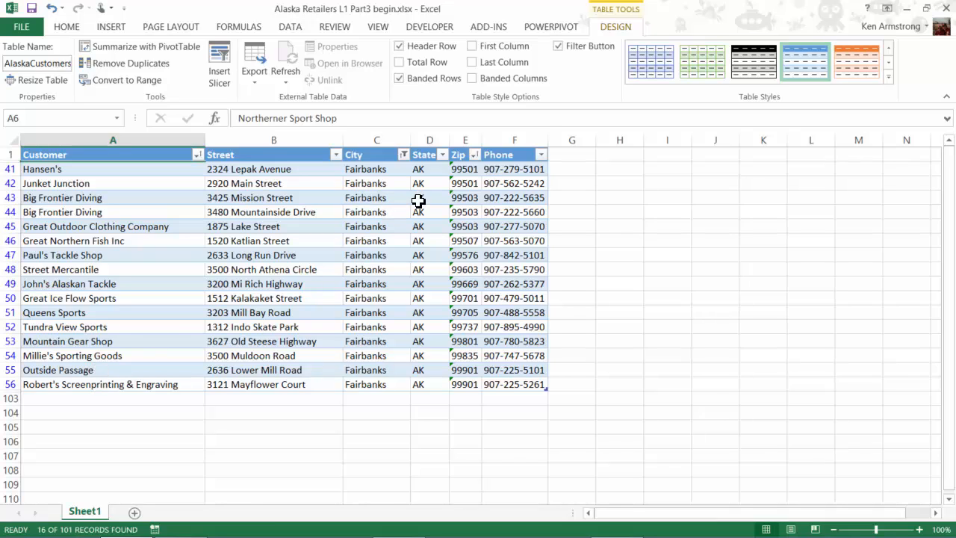
{"action": "left_click", "coordinate": [474, 155]}
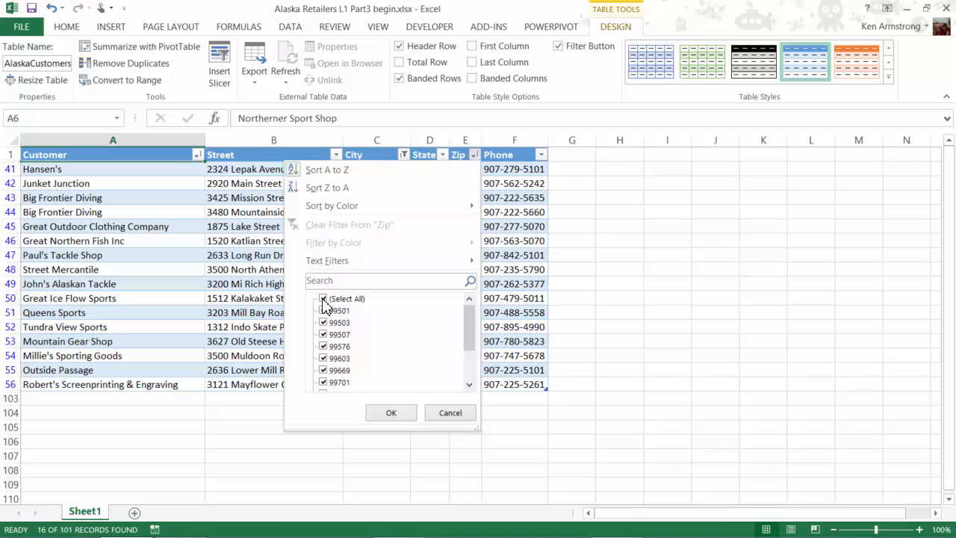
Step: Filter the Zip column to 99501 only, leaving 2 of 101 records
{"action": "left_click", "coordinate": [322, 298]}
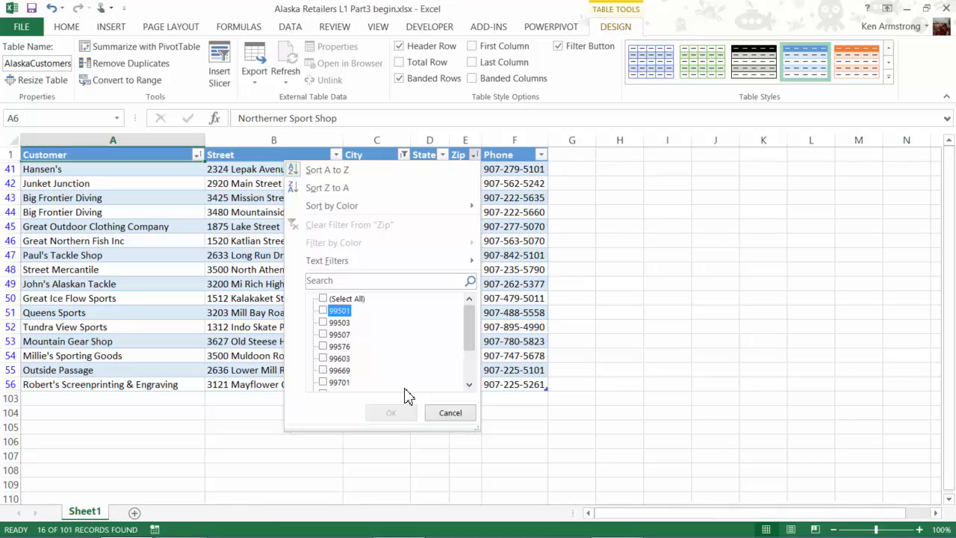
{"action": "left_click", "coordinate": [324, 310]}
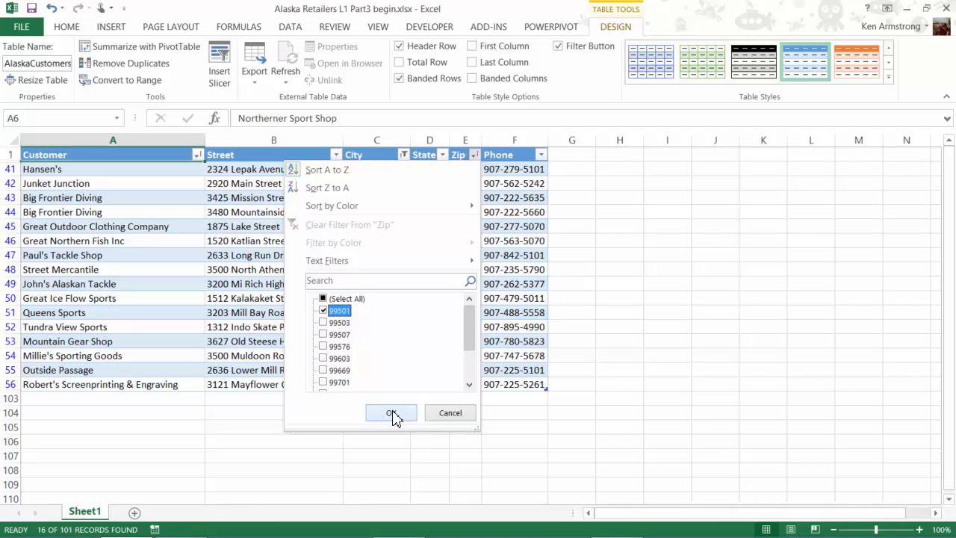
{"action": "left_click", "coordinate": [391, 412]}
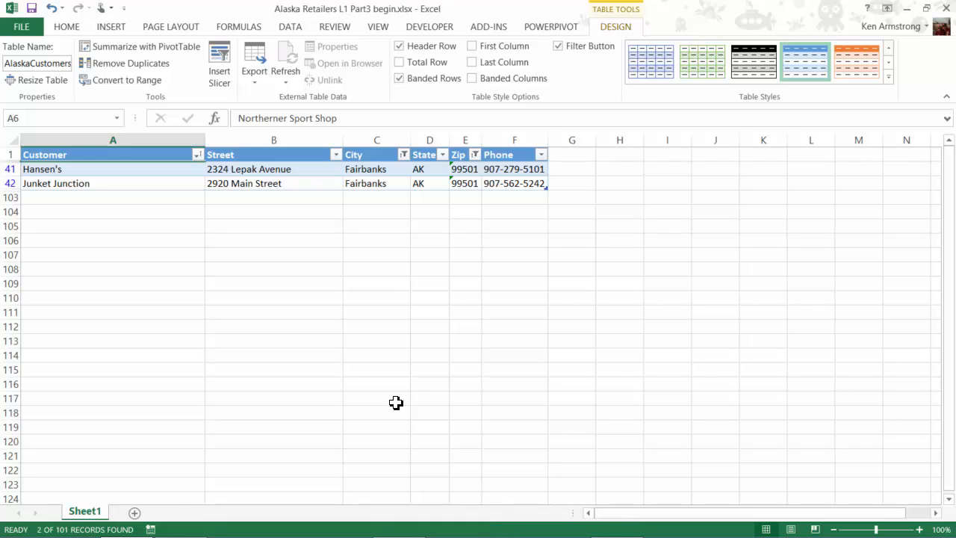
{"action": "mouse_move", "coordinate": [475, 155]}
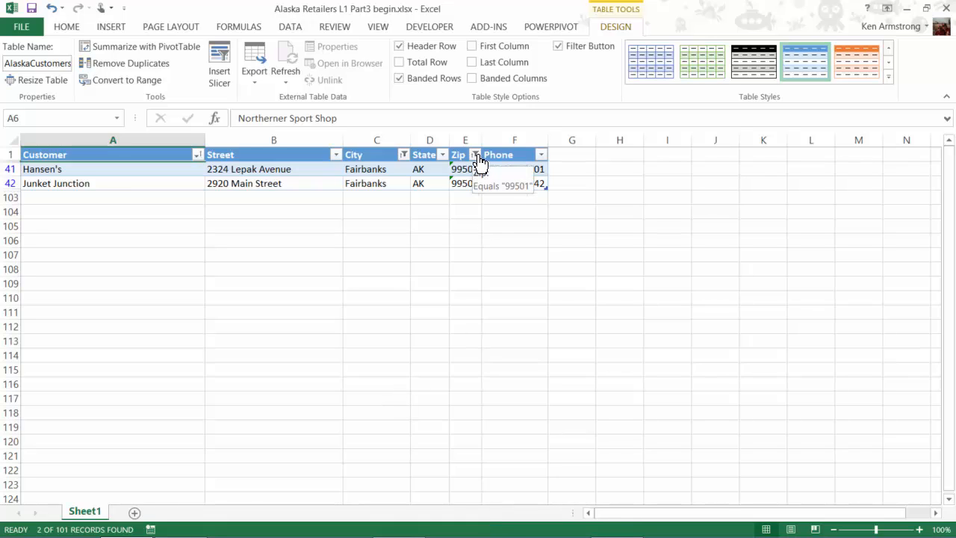
{"action": "left_click", "coordinate": [476, 154]}
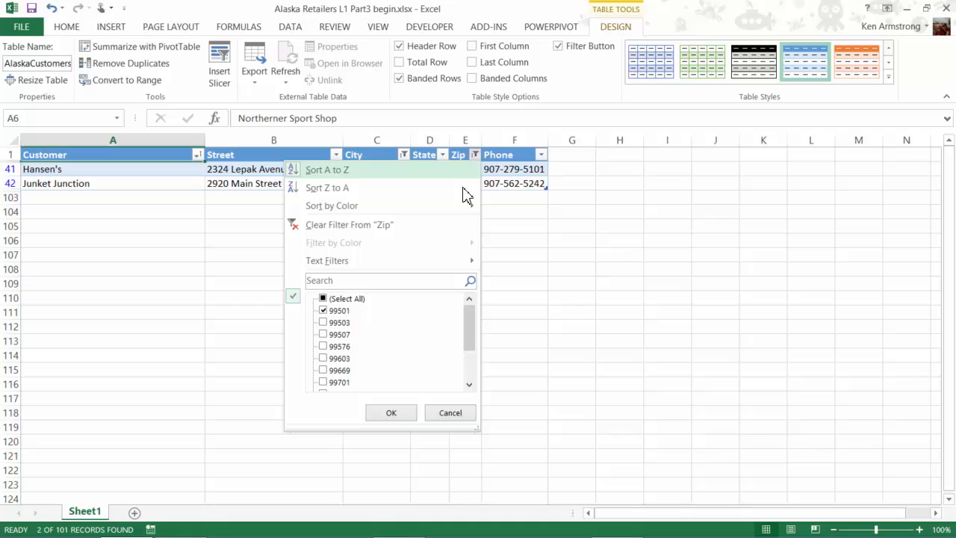
{"action": "mouse_move", "coordinate": [450, 170]}
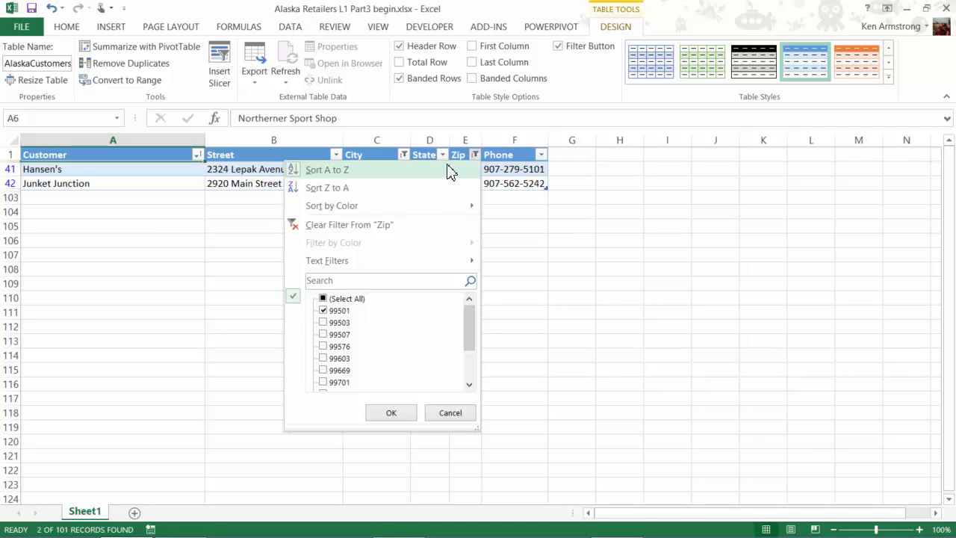
{"action": "mouse_move", "coordinate": [450, 256]}
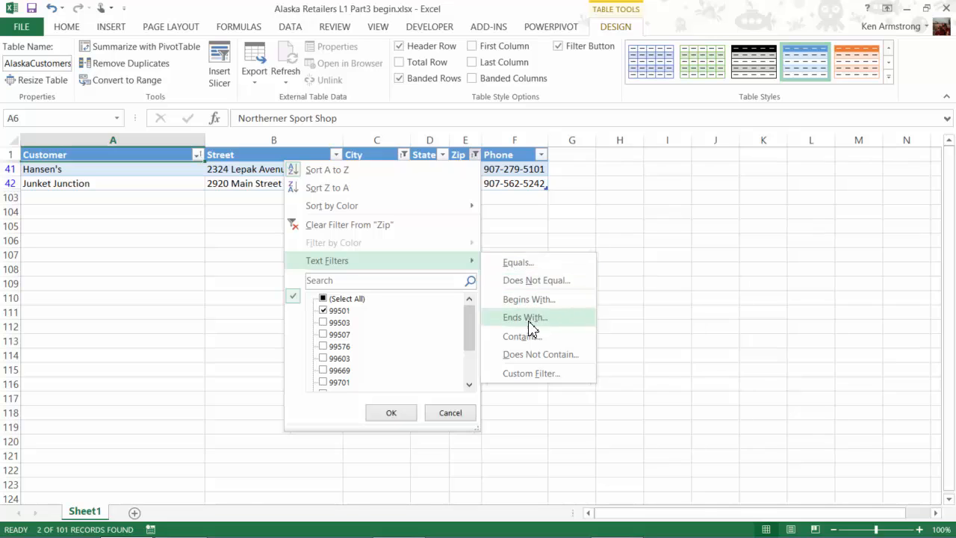
{"action": "mouse_move", "coordinate": [516, 262]}
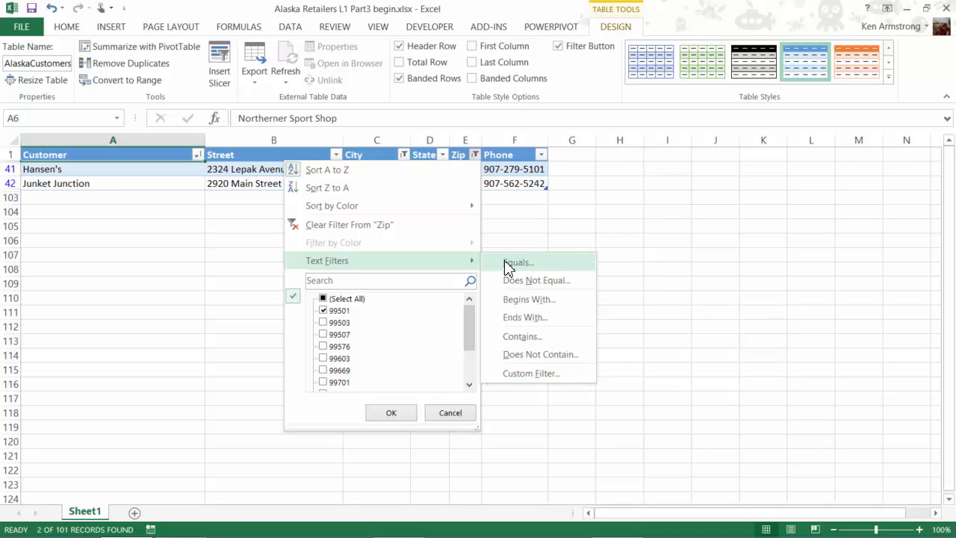
{"action": "mouse_move", "coordinate": [362, 266]}
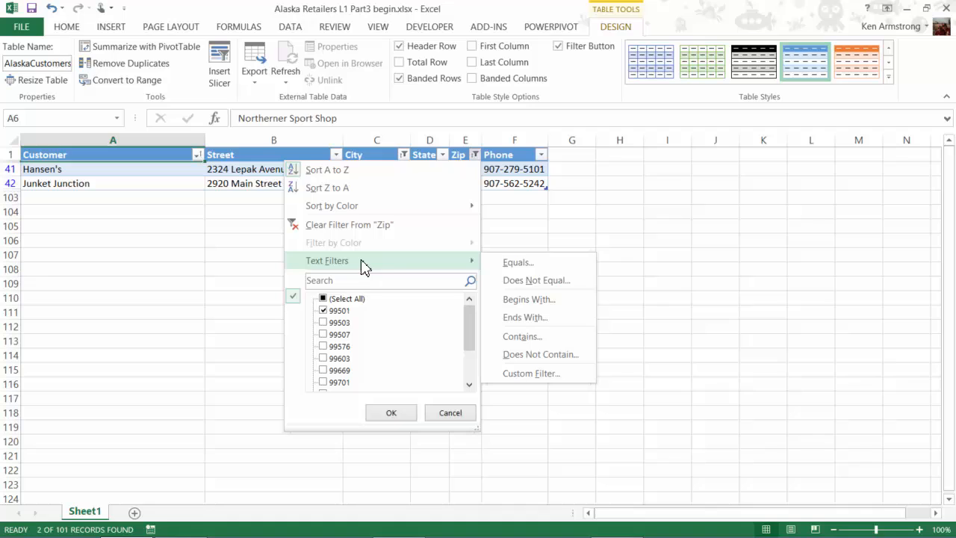
{"action": "mouse_move", "coordinate": [540, 354]}
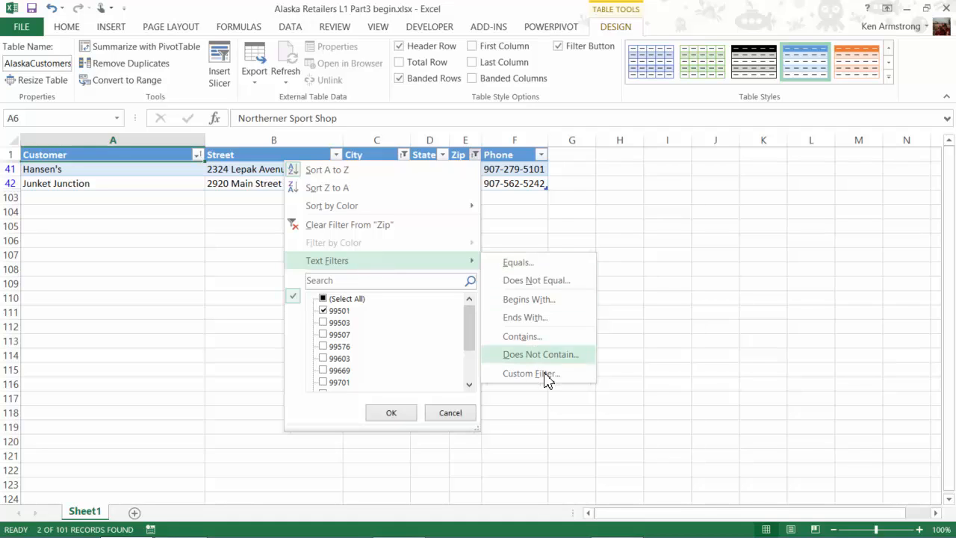
{"action": "mouse_move", "coordinate": [235, 314]}
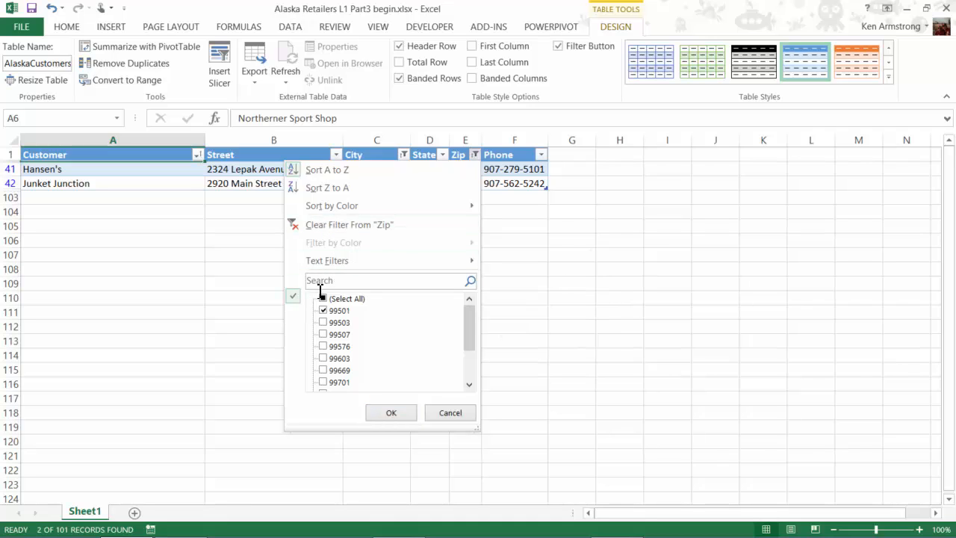
{"action": "left_click", "coordinate": [390, 412]}
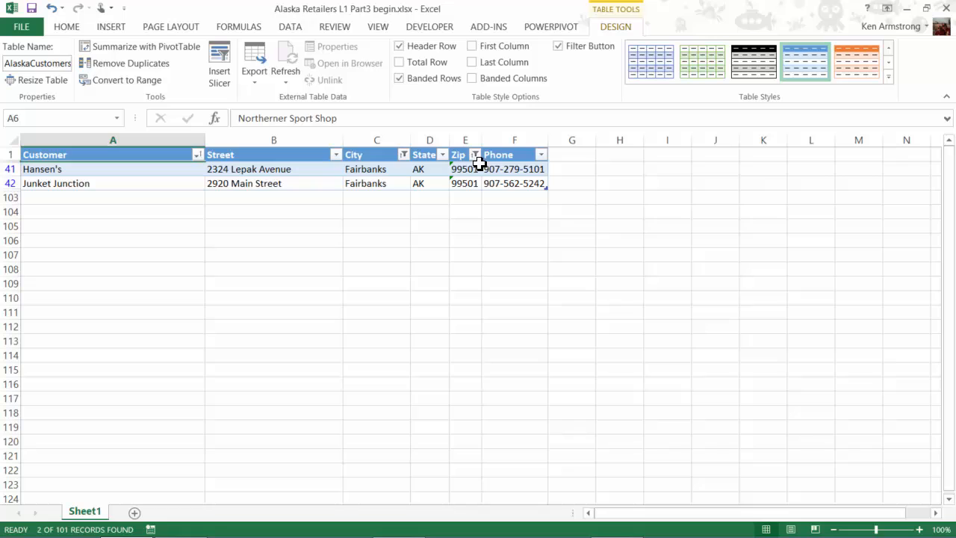
{"action": "left_click", "coordinate": [474, 155]}
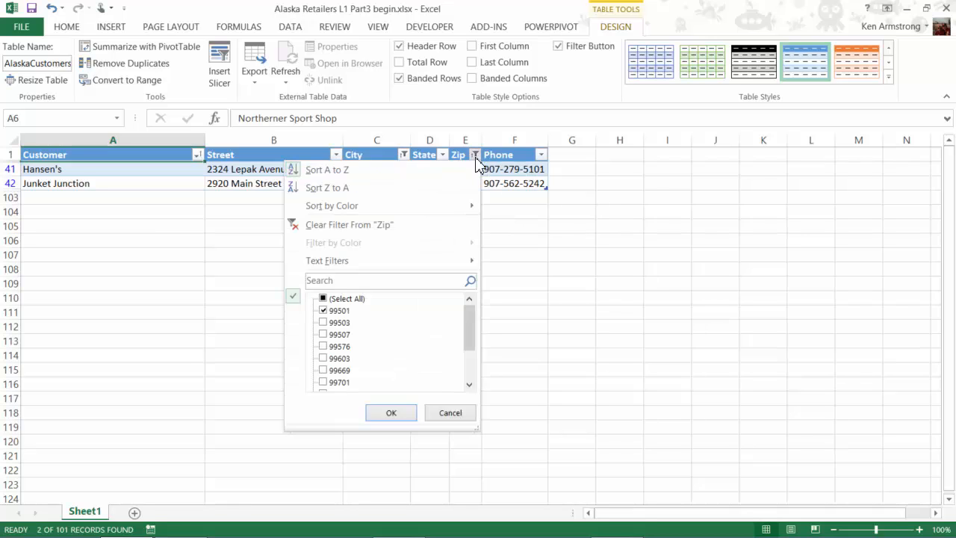
{"action": "mouse_move", "coordinate": [330, 259]}
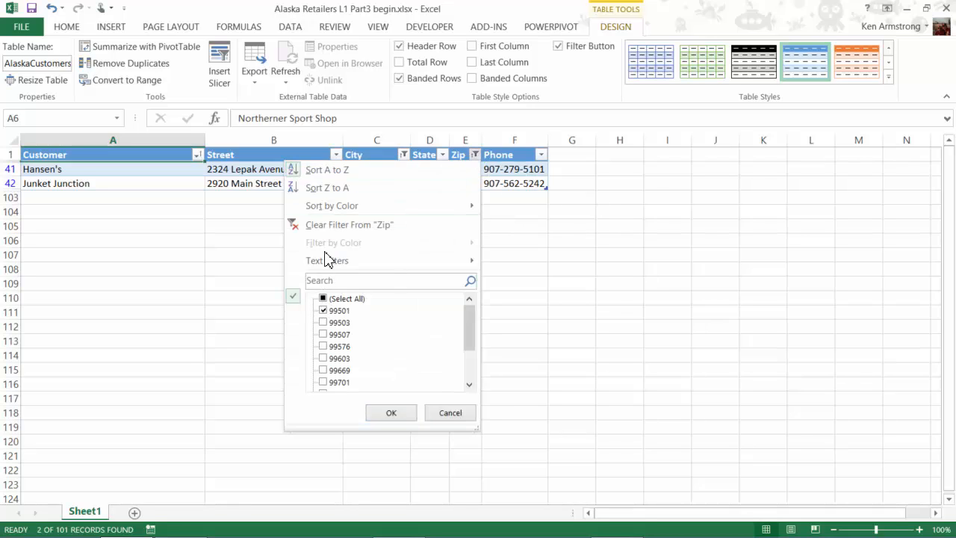
{"action": "mouse_move", "coordinate": [314, 224]}
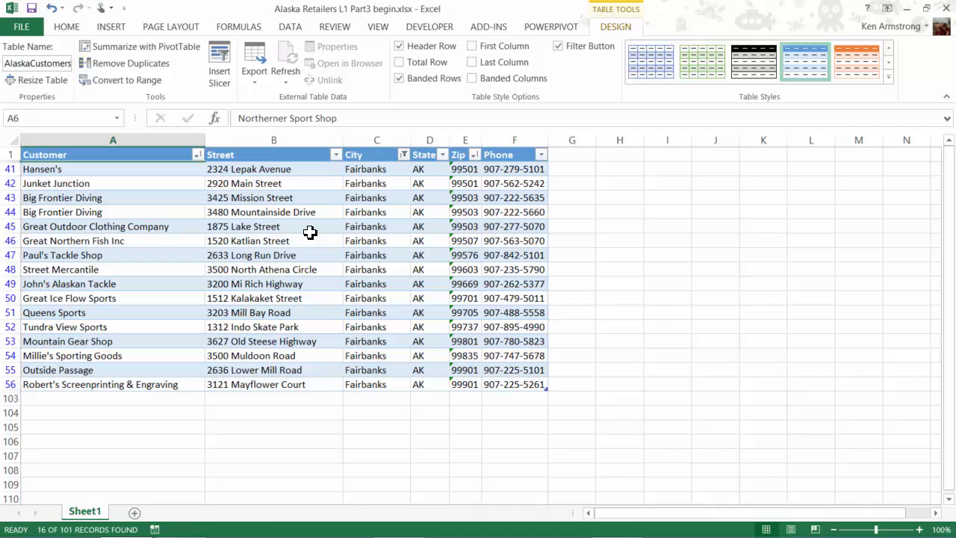
{"action": "mouse_move", "coordinate": [407, 165]}
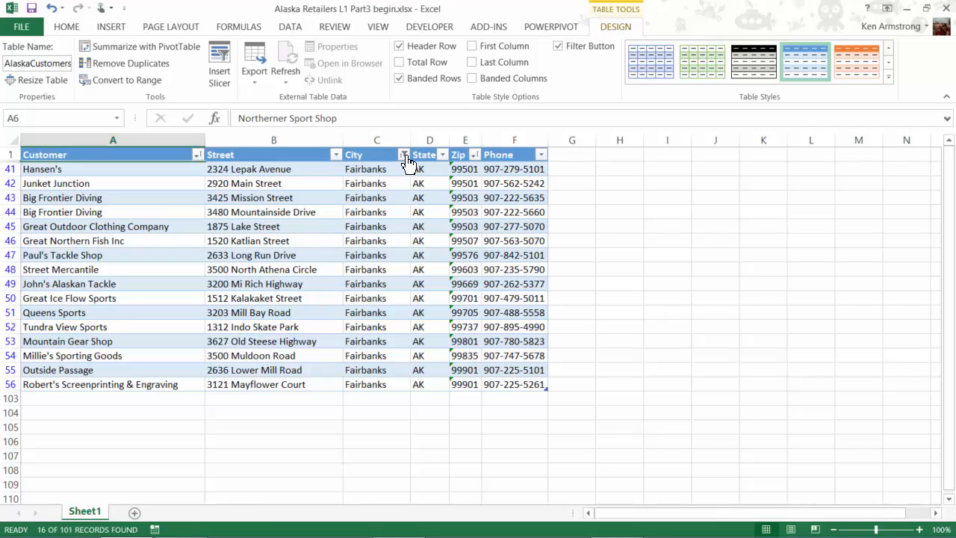
{"action": "left_click", "coordinate": [402, 154]}
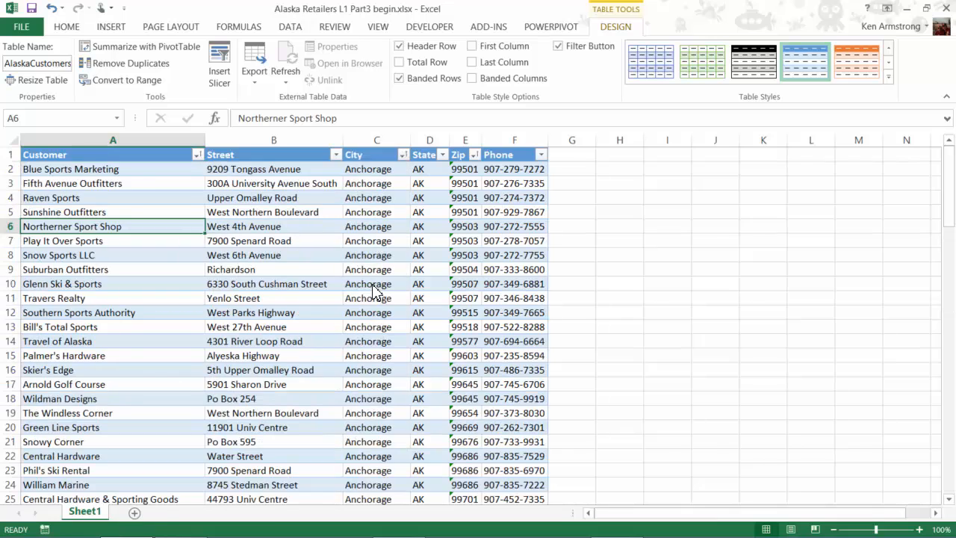
{"action": "mouse_move", "coordinate": [342, 239]}
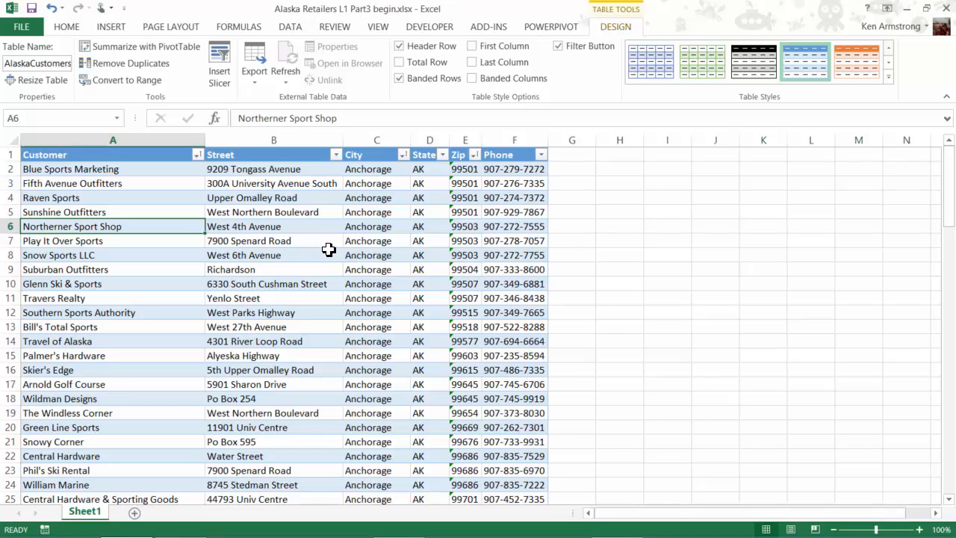
{"action": "mouse_move", "coordinate": [490, 129]}
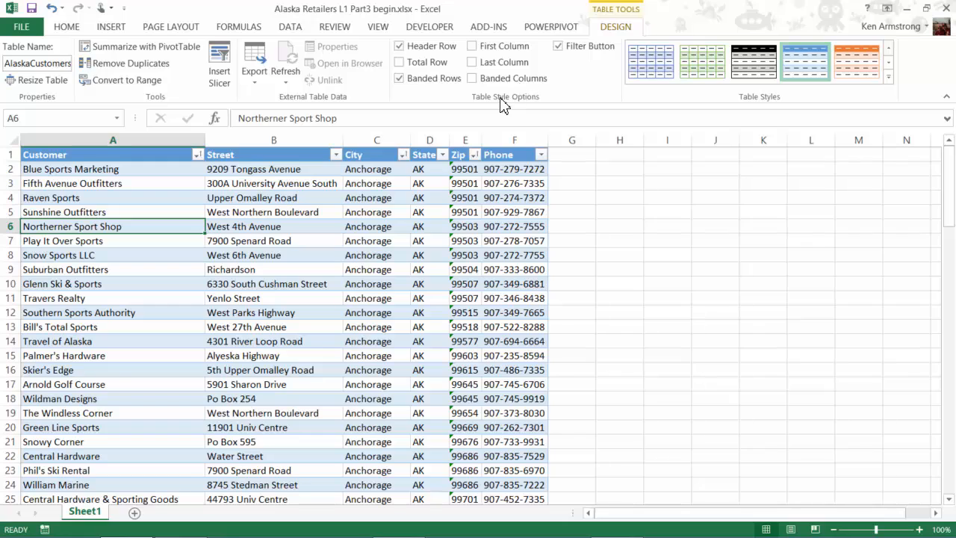
{"action": "mouse_move", "coordinate": [441, 104]}
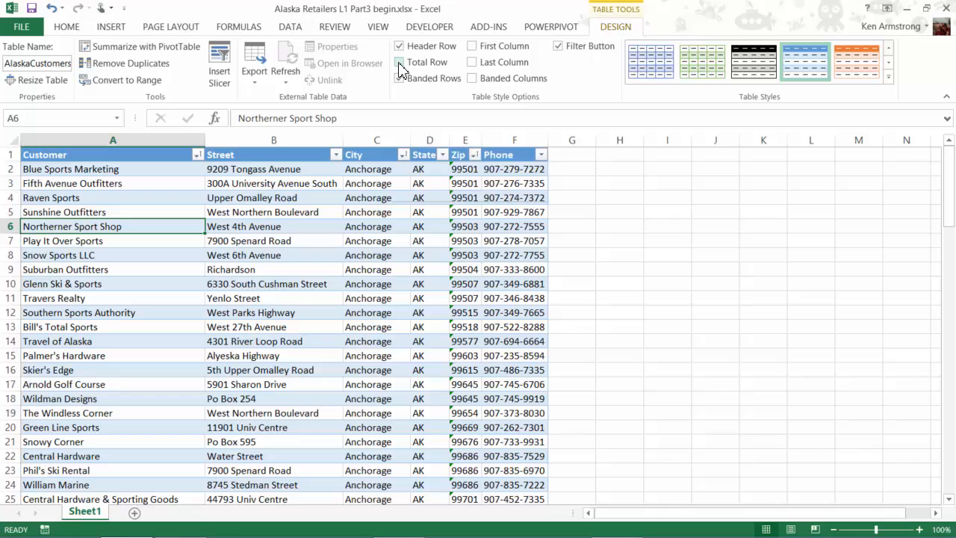
{"action": "mouse_move", "coordinate": [401, 62]}
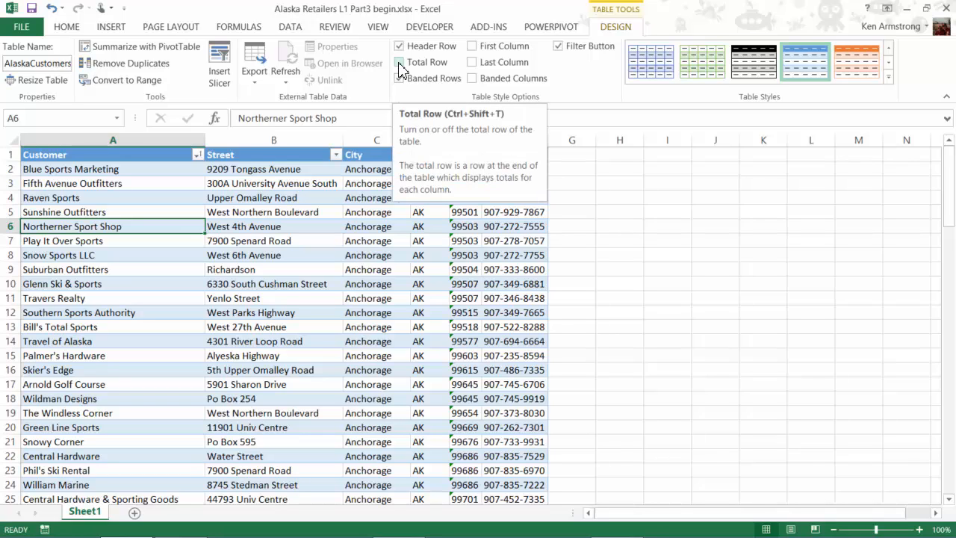
Step: Add a Total row and set the Phone total to Count (101) after trying Average
{"action": "left_click", "coordinate": [400, 62]}
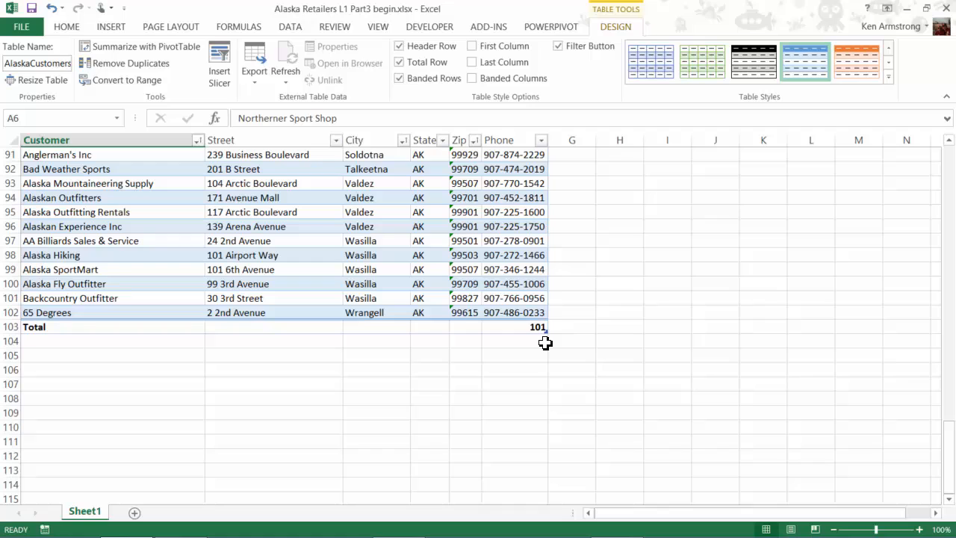
{"action": "mouse_move", "coordinate": [510, 324]}
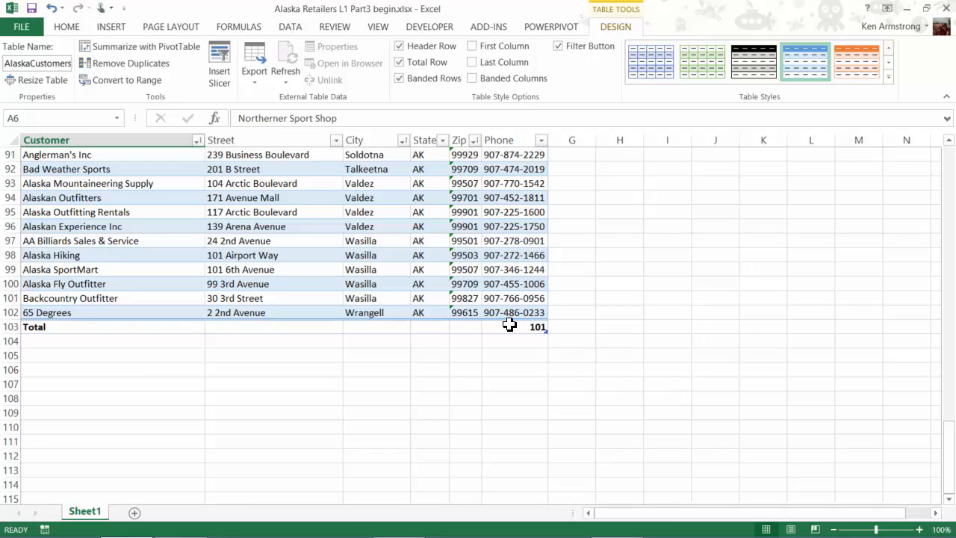
{"action": "mouse_move", "coordinate": [504, 328]}
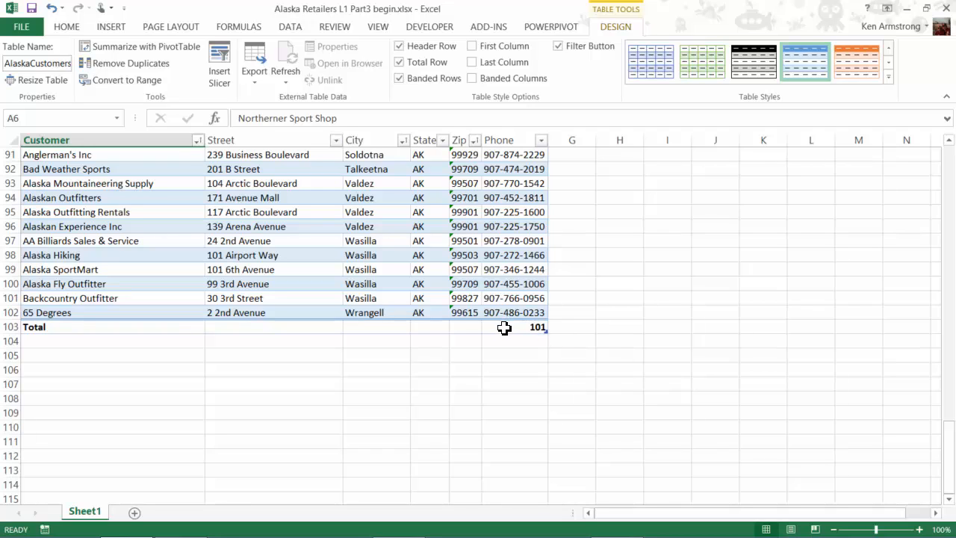
{"action": "left_click", "coordinate": [515, 326]}
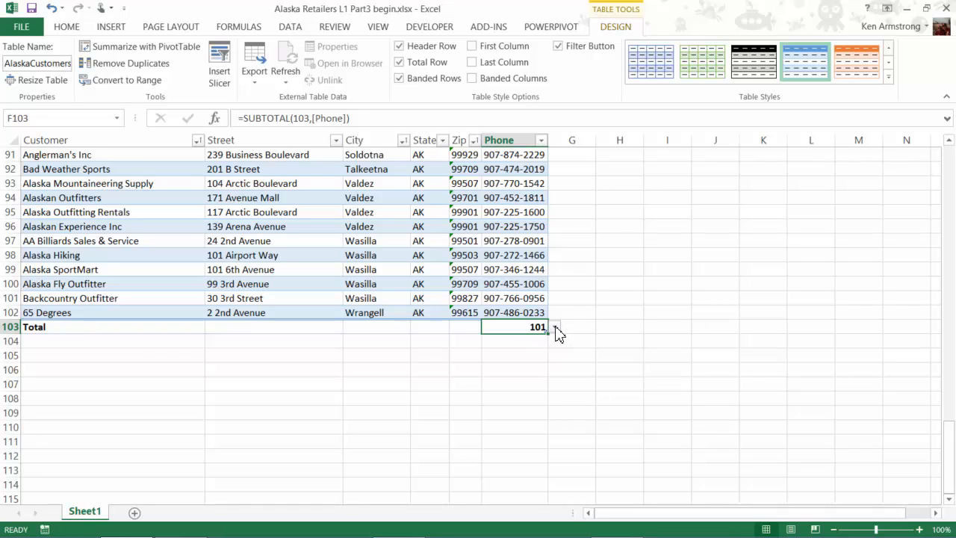
{"action": "left_click", "coordinate": [555, 326]}
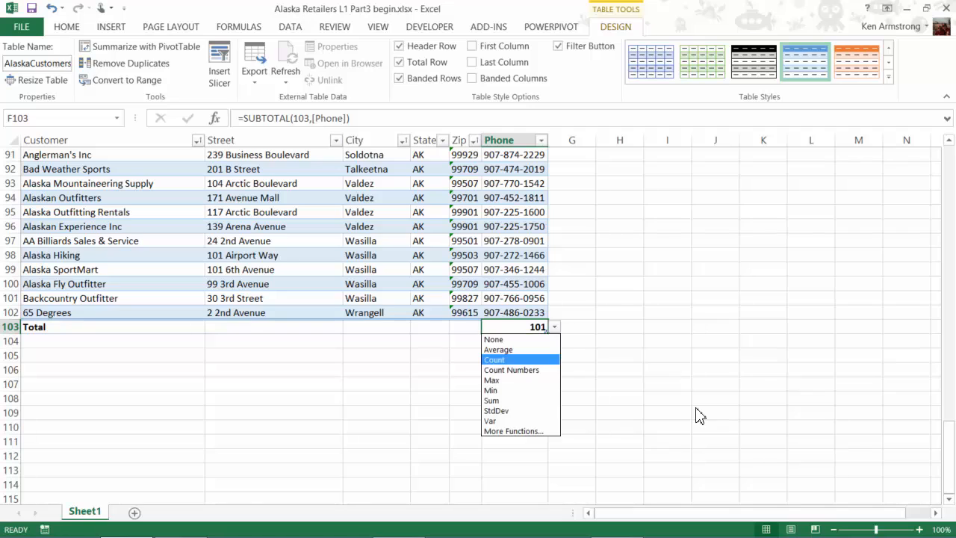
{"action": "mouse_move", "coordinate": [498, 350]}
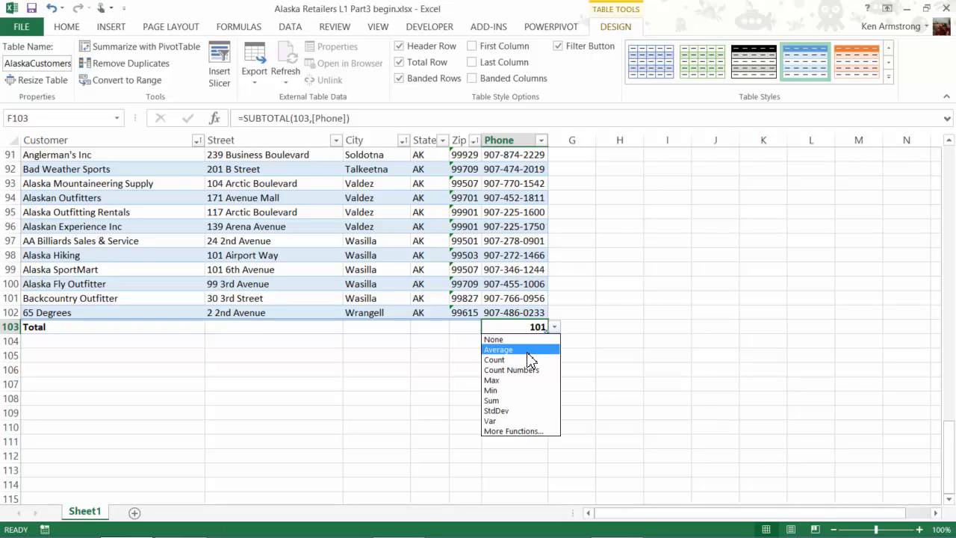
{"action": "mouse_move", "coordinate": [508, 359]}
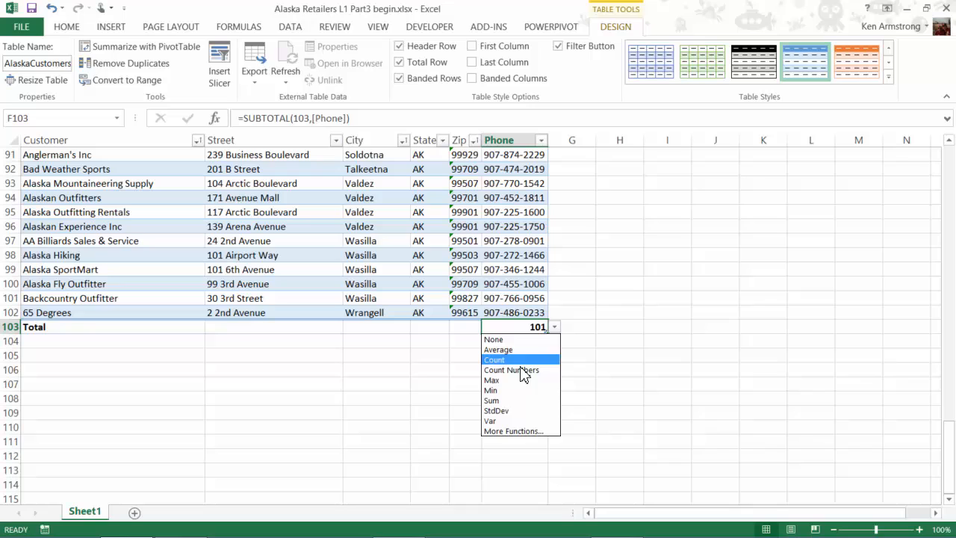
{"action": "left_click", "coordinate": [498, 350]}
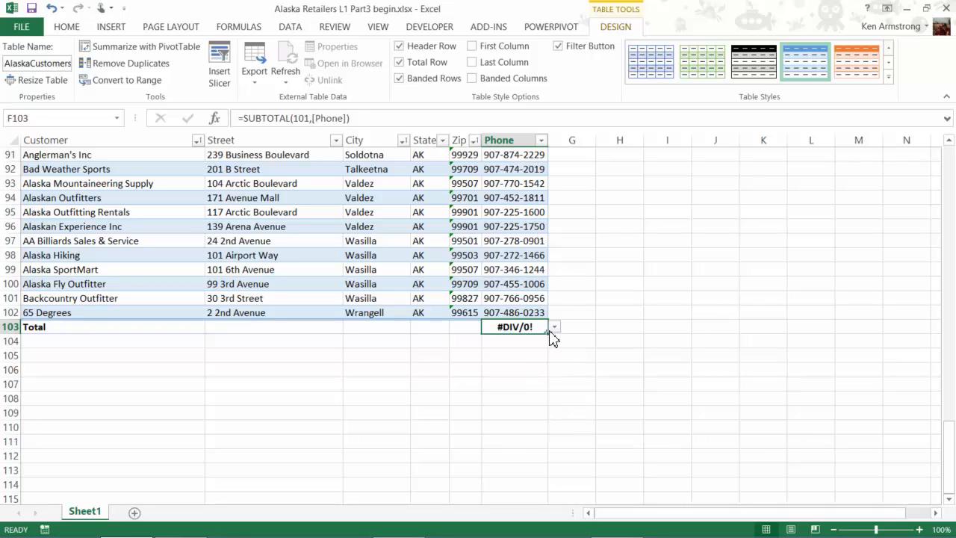
{"action": "left_click", "coordinate": [554, 326]}
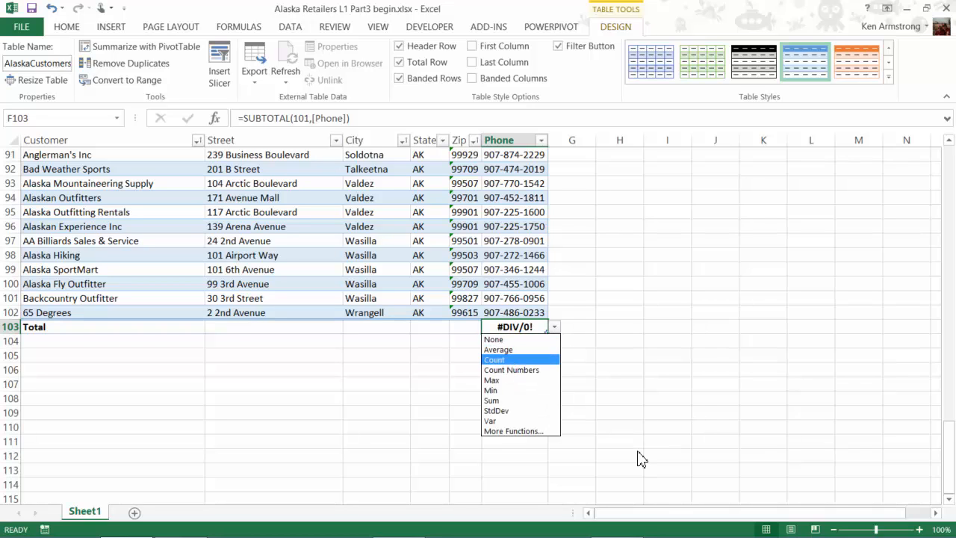
{"action": "left_click", "coordinate": [495, 359]}
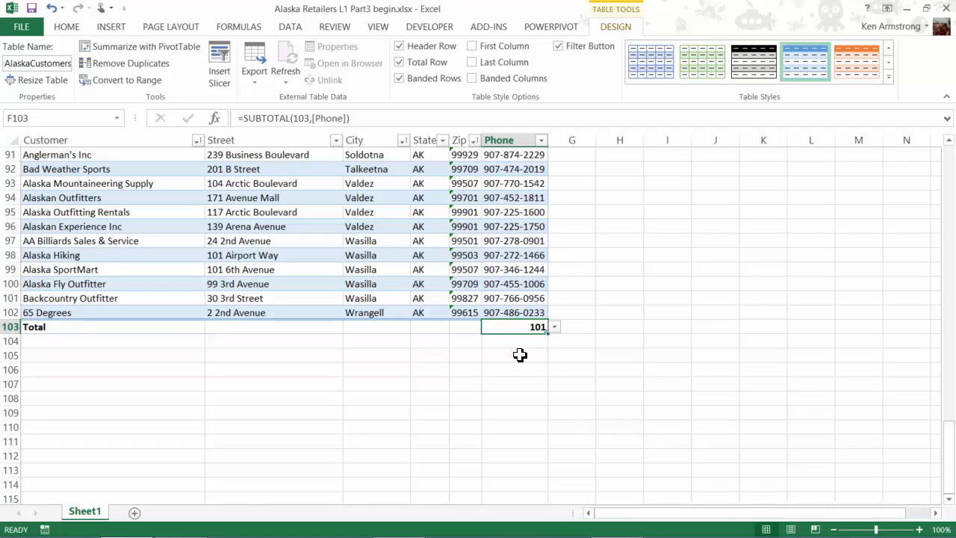
{"action": "mouse_move", "coordinate": [484, 330]}
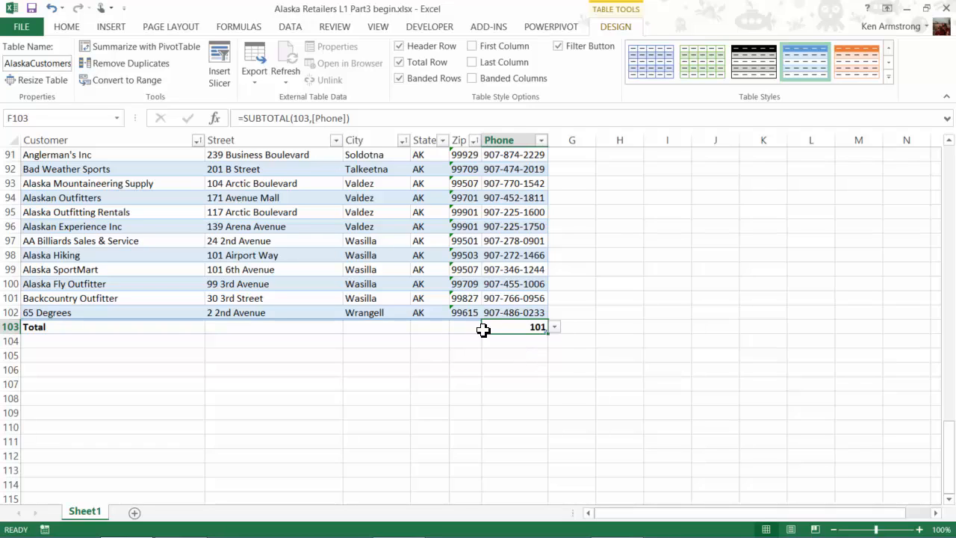
{"action": "left_click", "coordinate": [553, 326]}
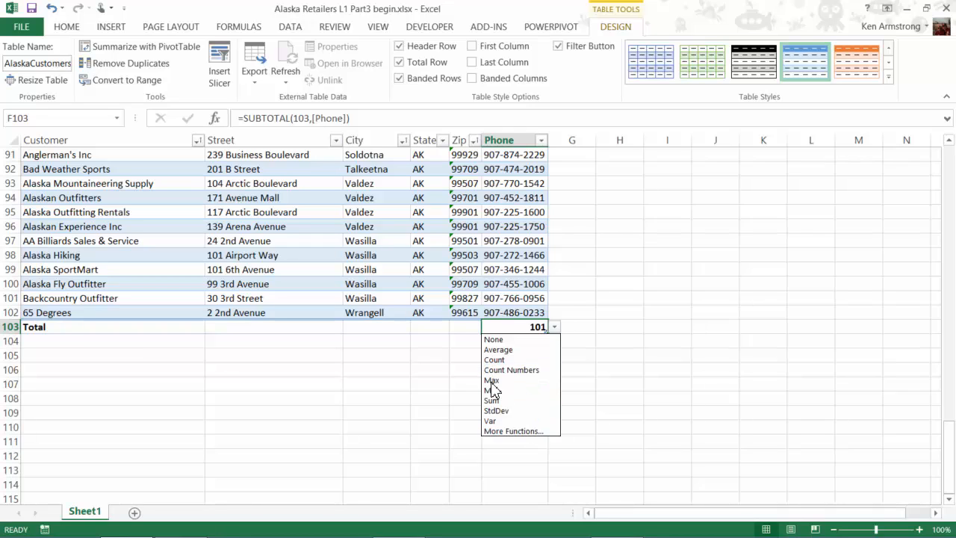
{"action": "mouse_move", "coordinate": [512, 369]}
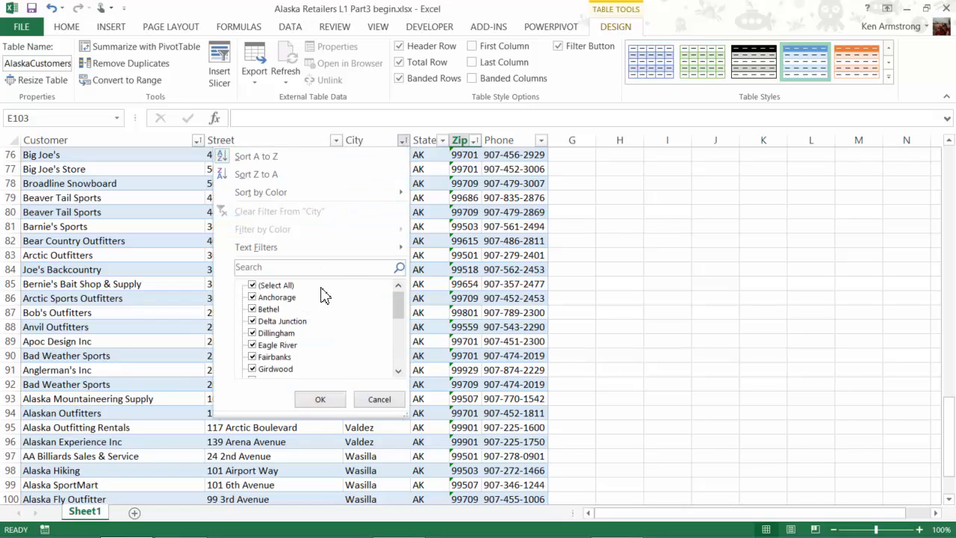
Step: Filter City to Fairbanks only and select the total row's Zip cell
{"action": "left_click", "coordinate": [252, 284]}
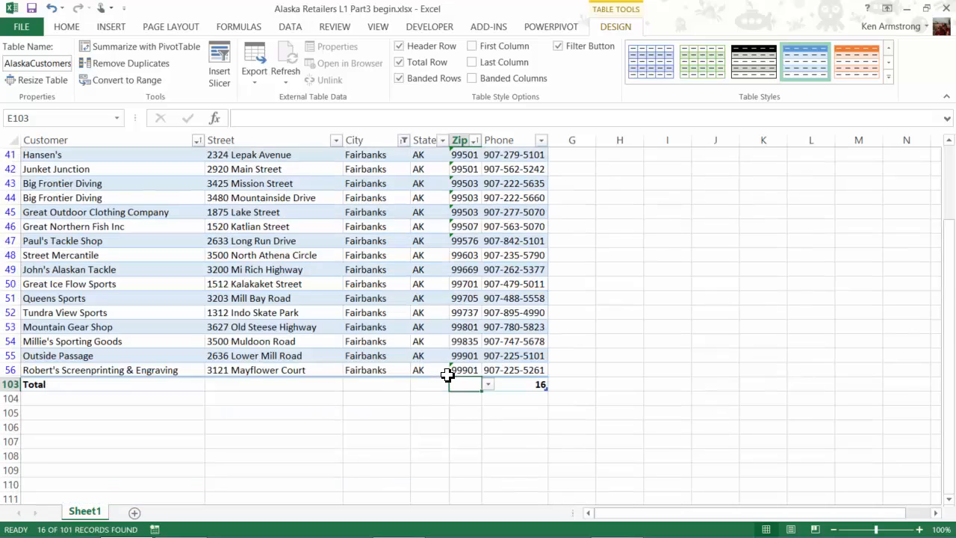
{"action": "left_click", "coordinate": [515, 397]}
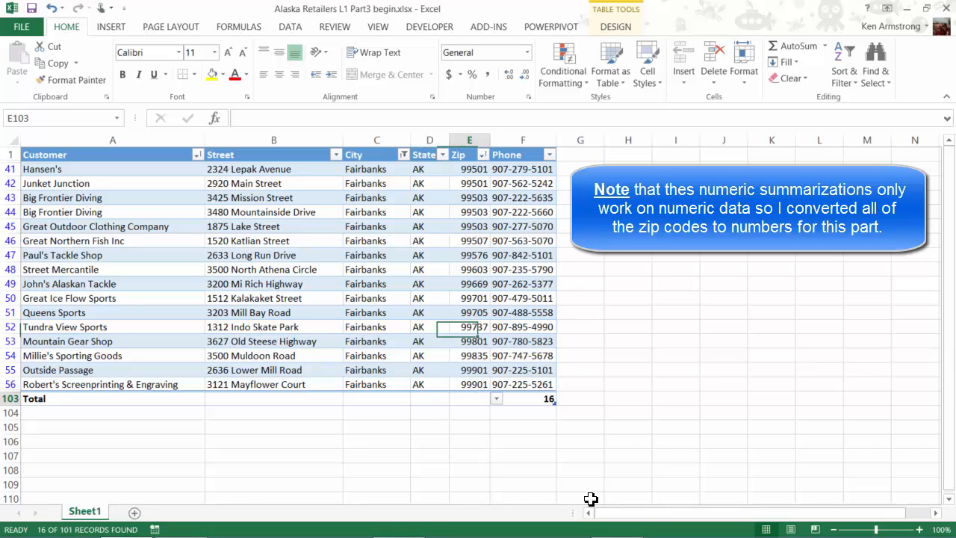
Step: Set the Zip total to Min, showing 99501, after trying Average
{"action": "left_click", "coordinate": [495, 398]}
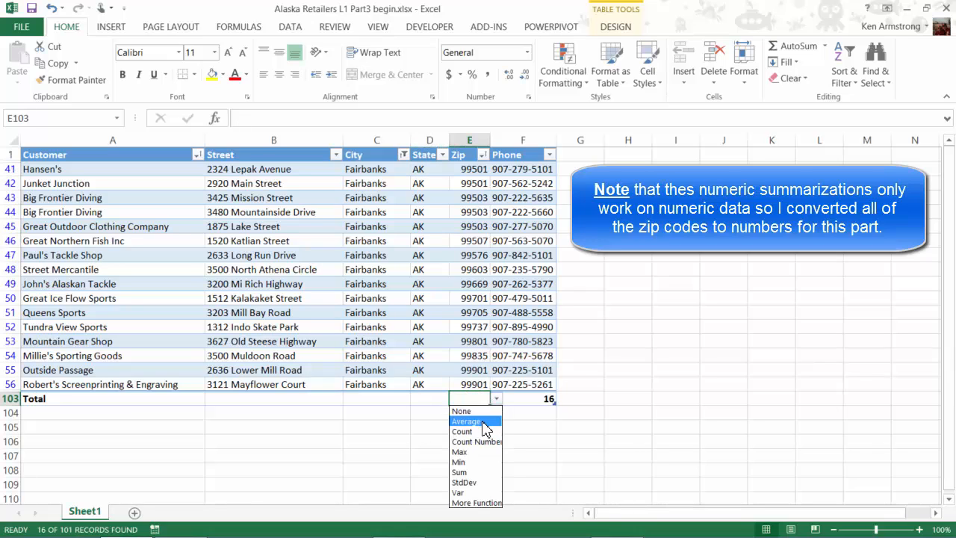
{"action": "left_click", "coordinate": [466, 421]}
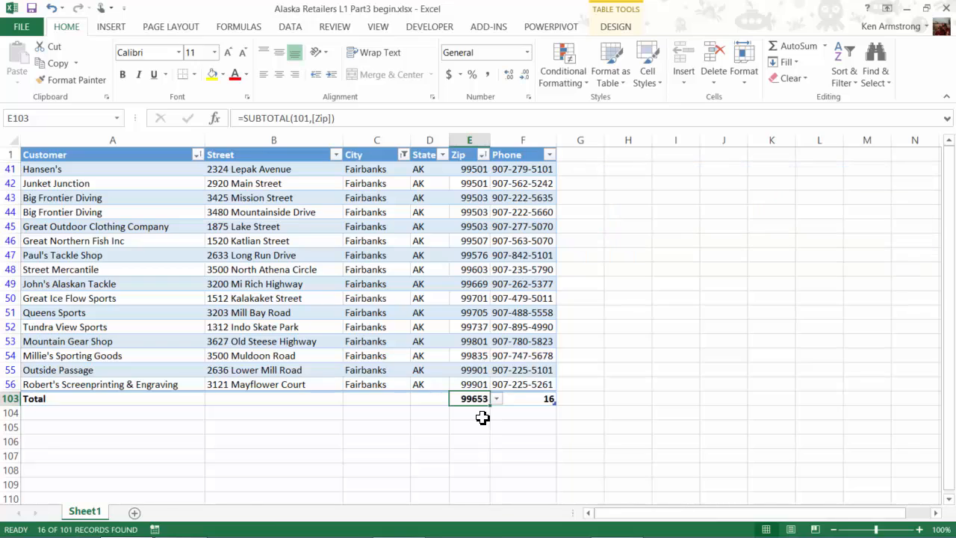
{"action": "mouse_move", "coordinate": [487, 369]}
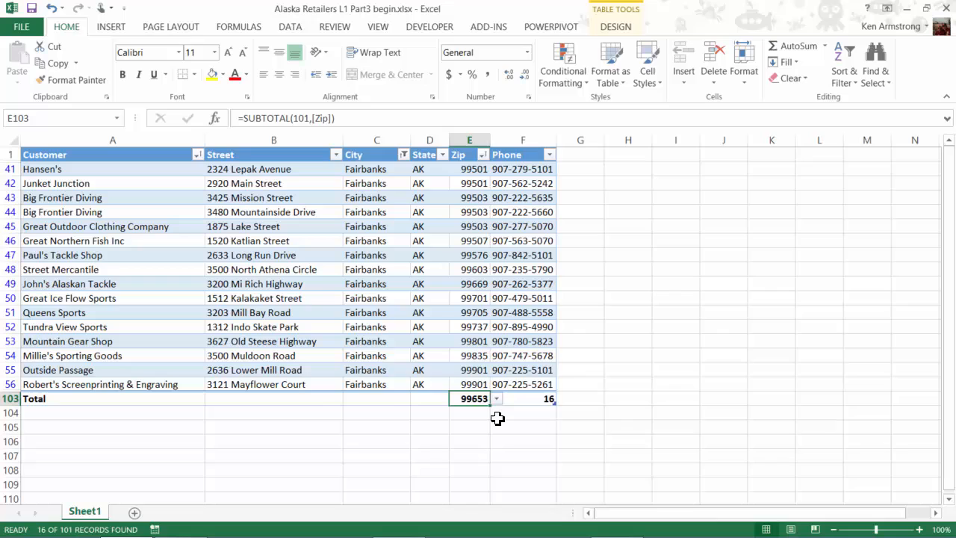
{"action": "mouse_move", "coordinate": [492, 421]}
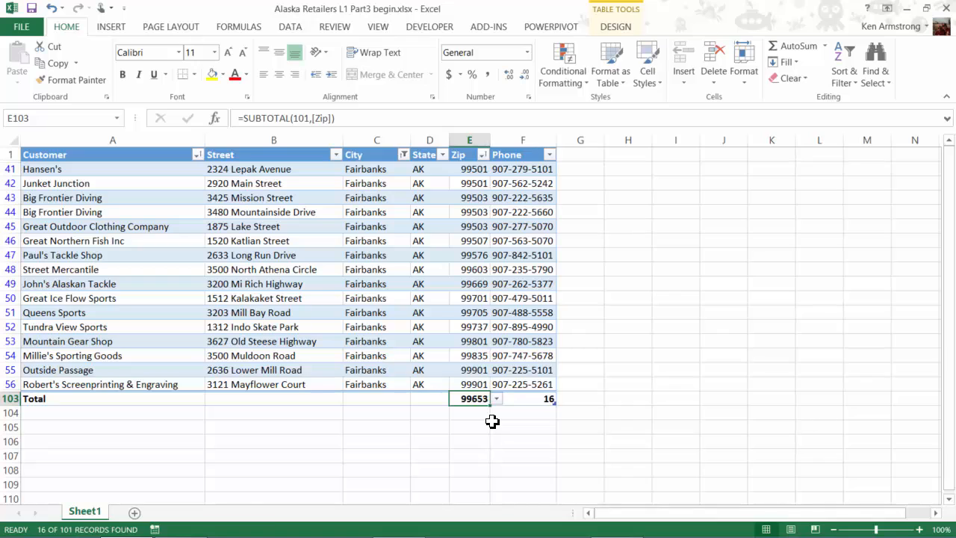
{"action": "mouse_move", "coordinate": [626, 511]}
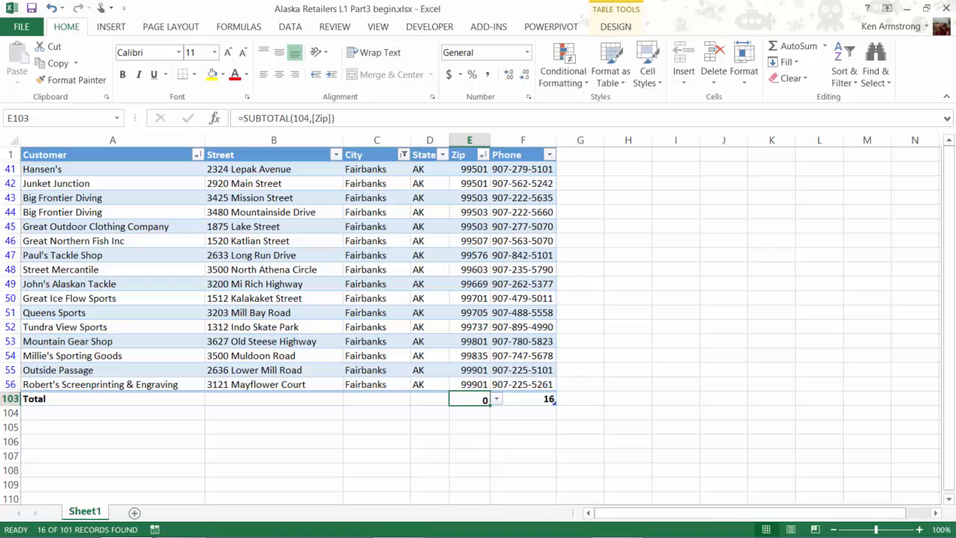
{"action": "left_click", "coordinate": [496, 398]}
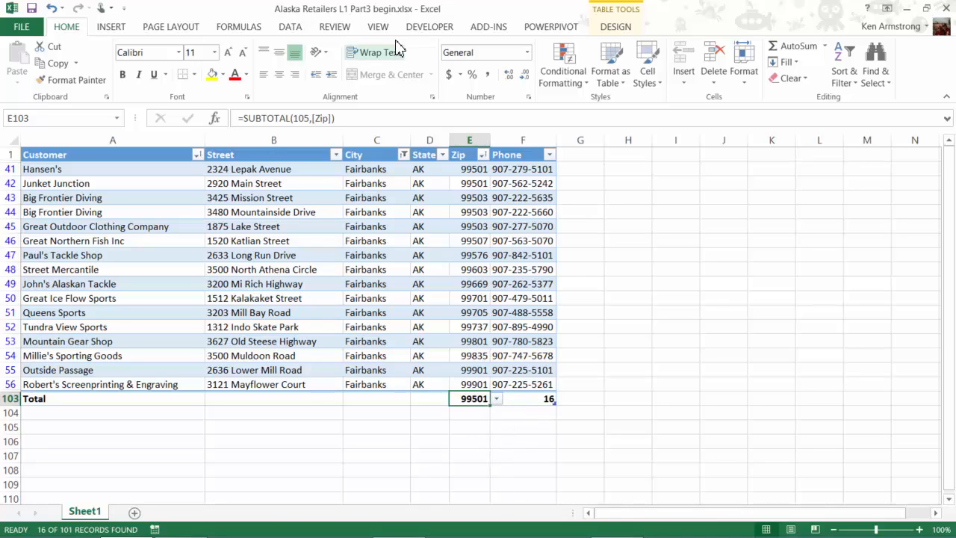
{"action": "left_click", "coordinate": [615, 26]}
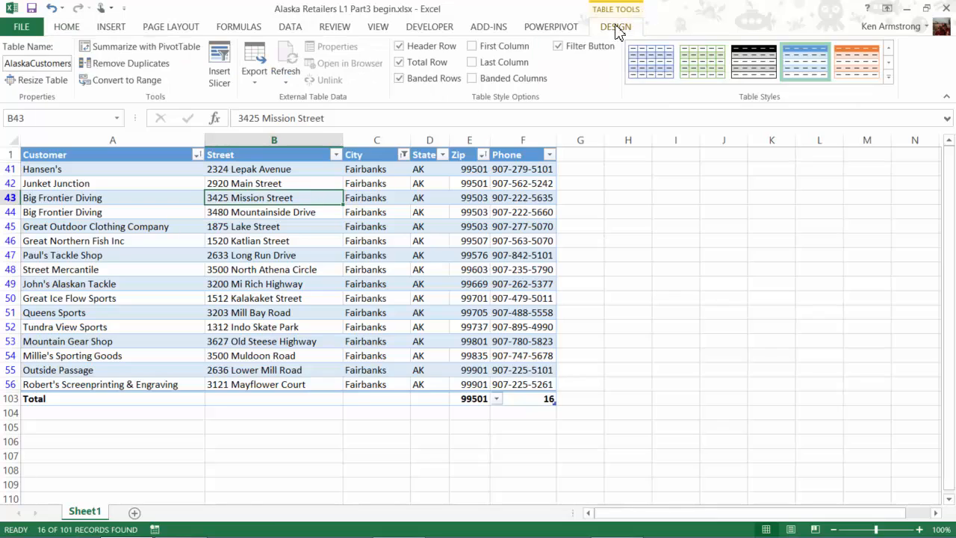
Step: Remove the Total row and insert a table column left of Street headed 'blah'
{"action": "left_click", "coordinate": [398, 62]}
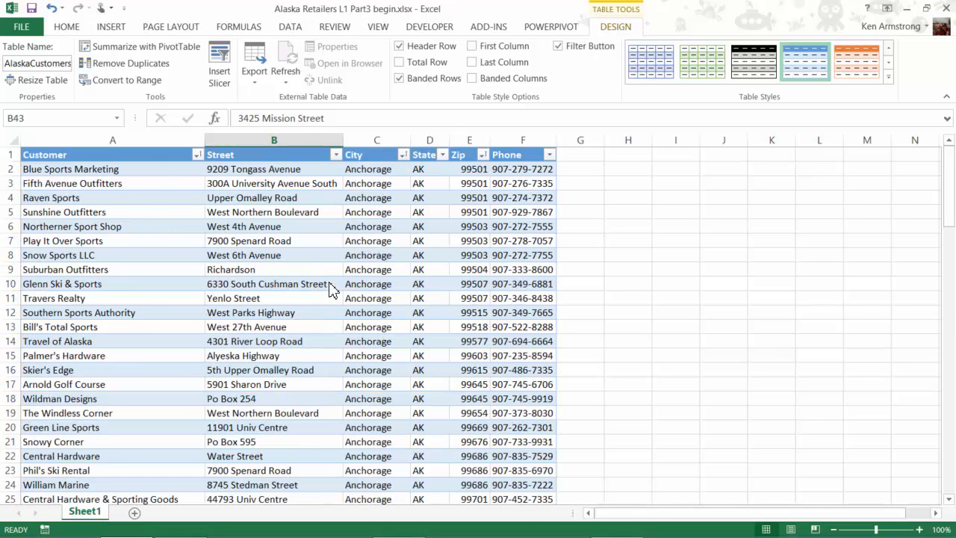
{"action": "left_click", "coordinate": [273, 183]}
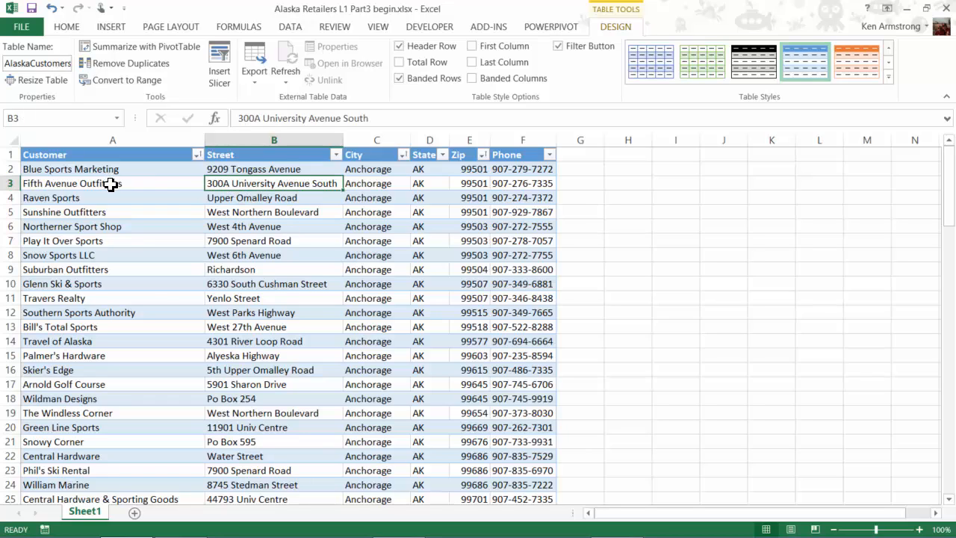
{"action": "right_click", "coordinate": [274, 183]}
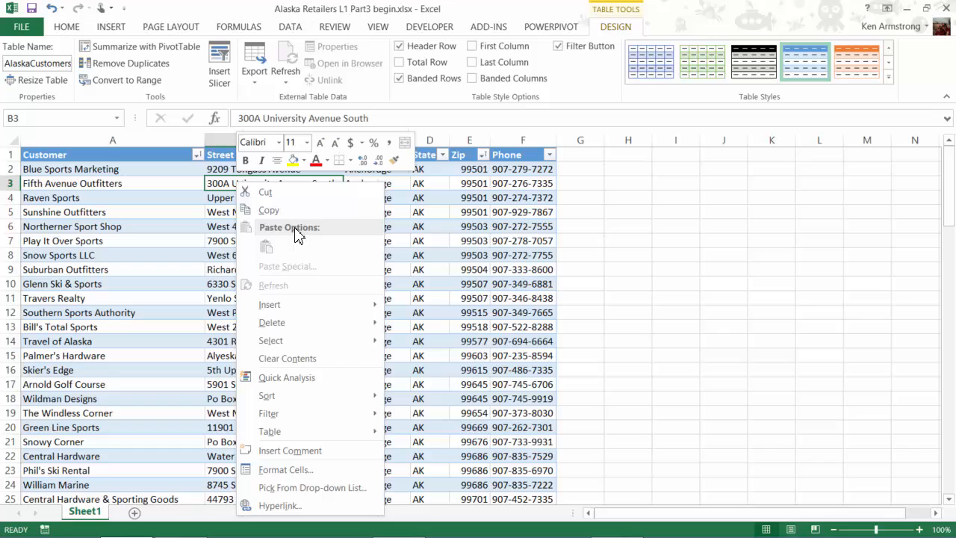
{"action": "mouse_move", "coordinate": [269, 304]}
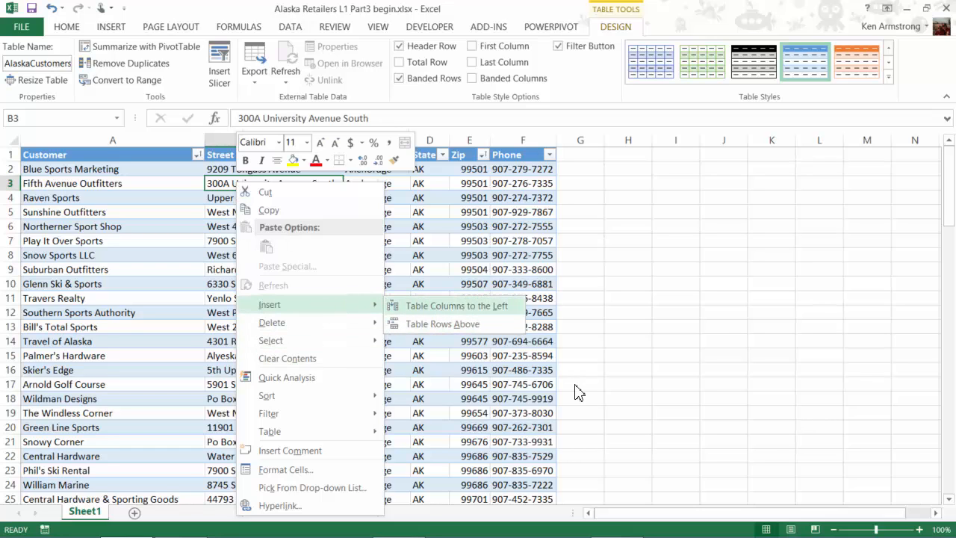
{"action": "left_click", "coordinate": [456, 306]}
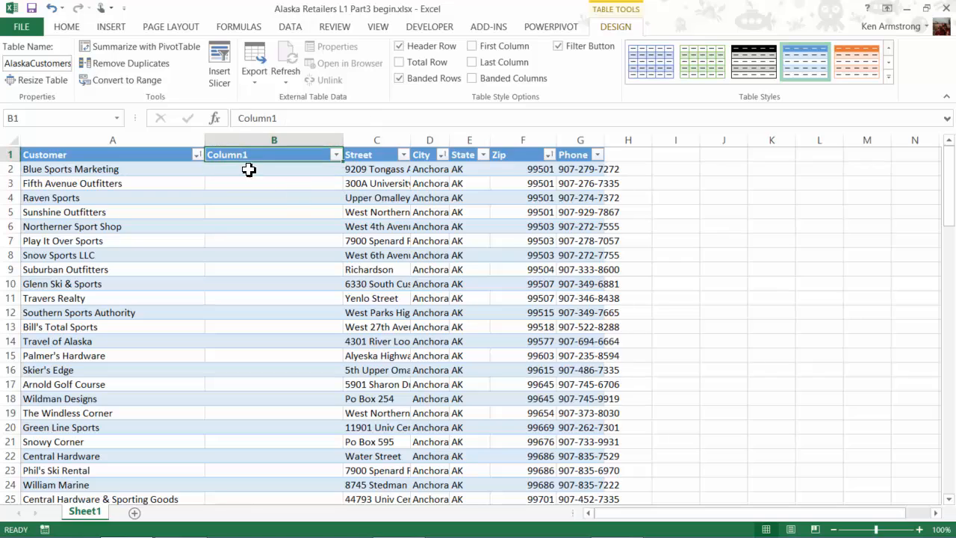
{"action": "type", "text": "b"}
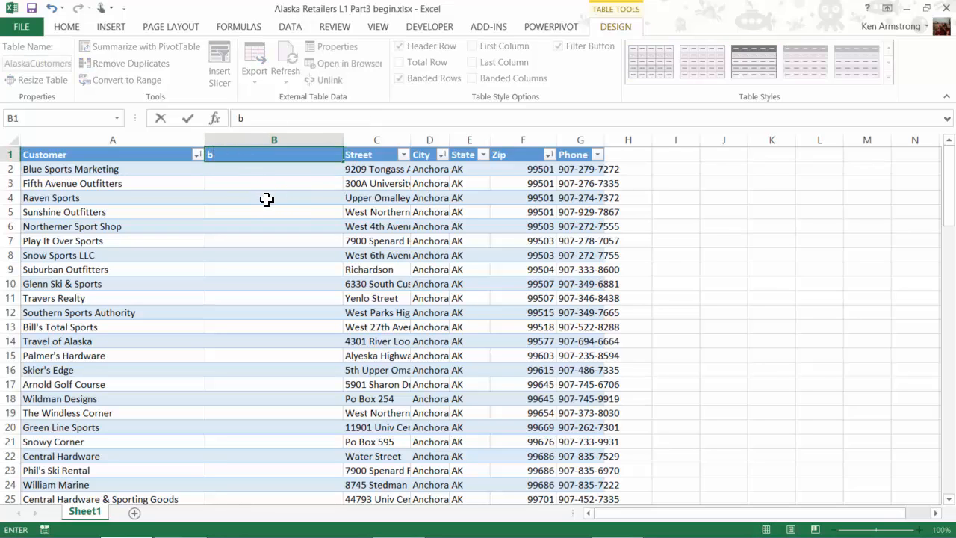
{"action": "type", "text": "blah"}
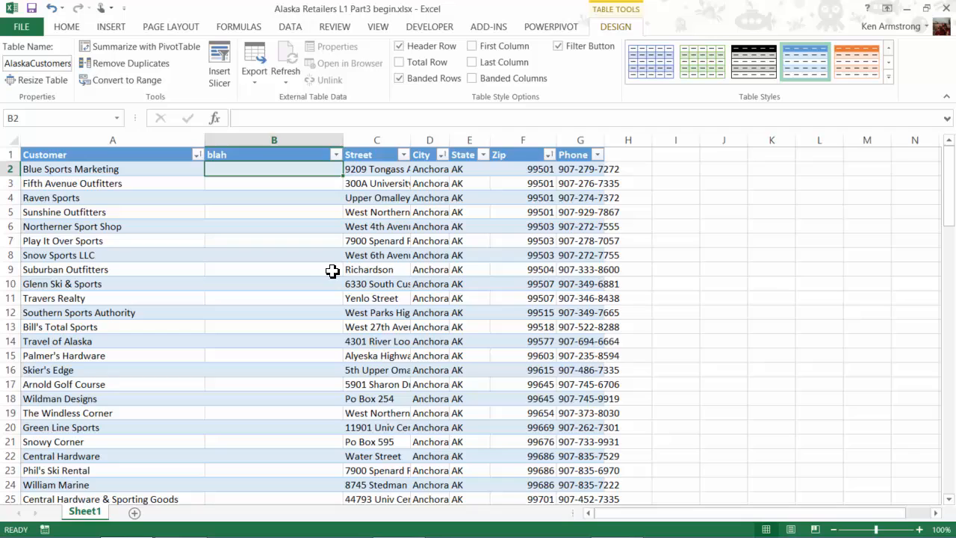
{"action": "scroll", "scroll_direction": "down", "scroll_amount": 3}
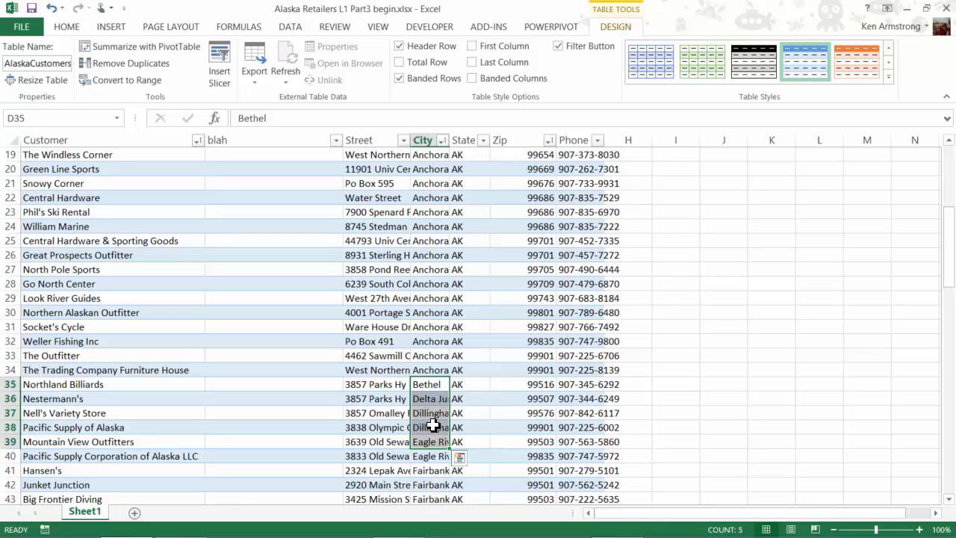
Step: Insert five blank table rows (D35:D39) above the Northland Billiards row
{"action": "right_click", "coordinate": [434, 425]}
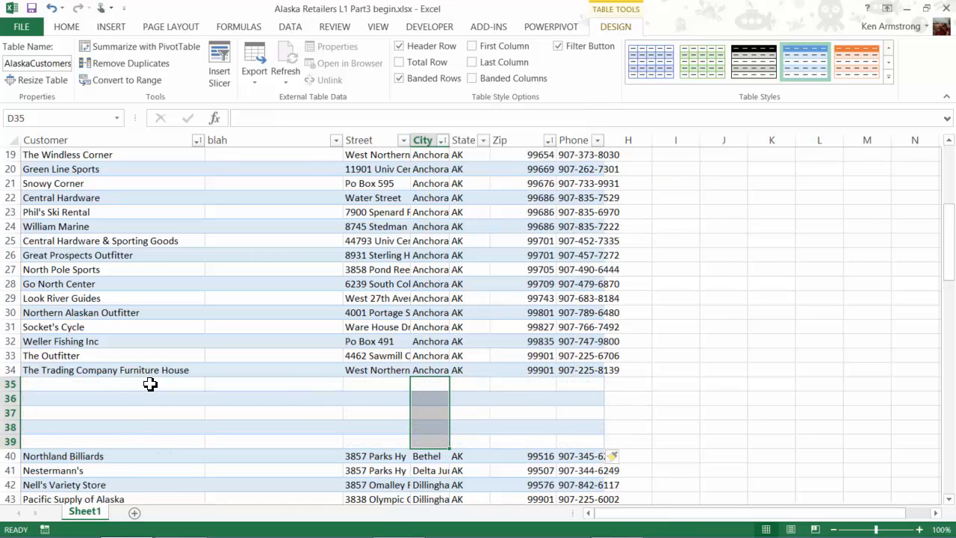
{"action": "scroll", "scroll_direction": "down", "scroll_amount": 3}
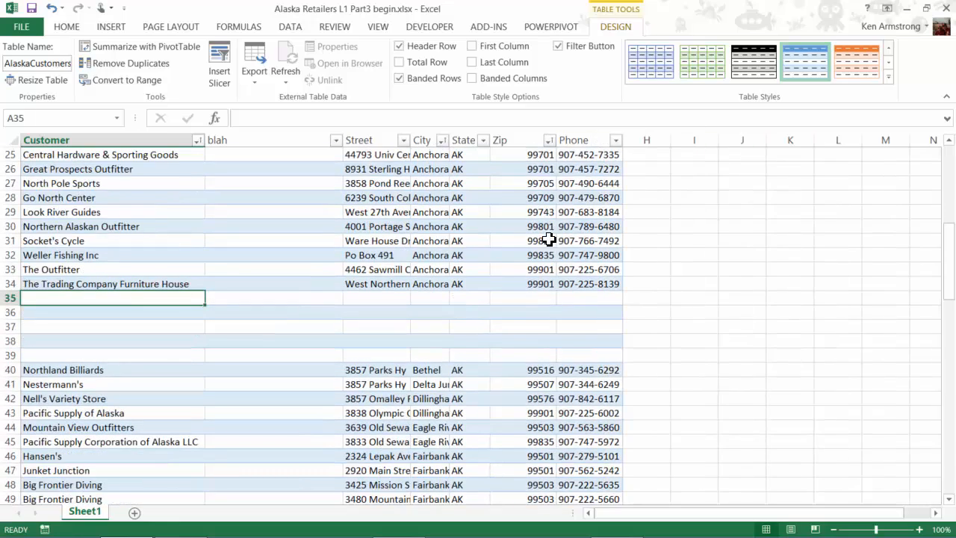
{"action": "scroll", "scroll_direction": "down", "scroll_amount": 3}
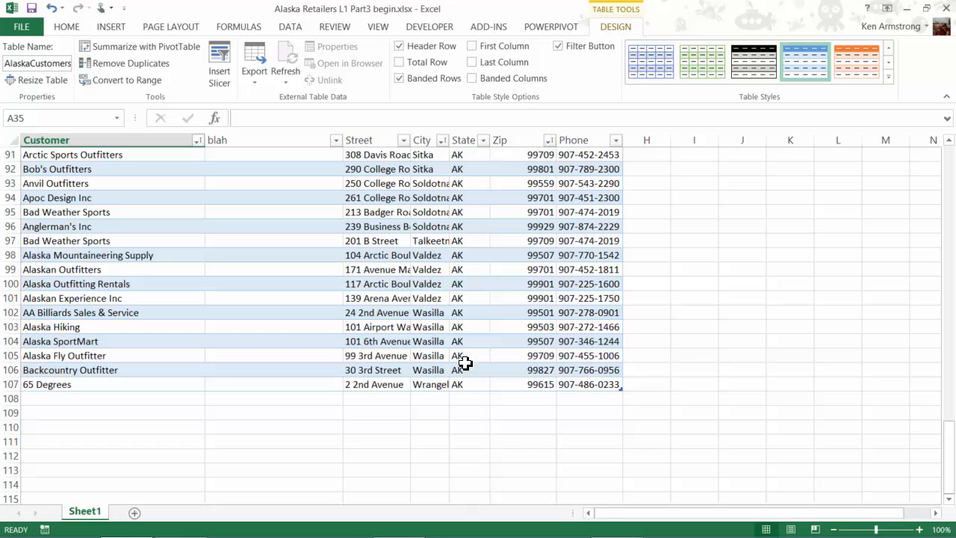
{"action": "left_click", "coordinate": [588, 384]}
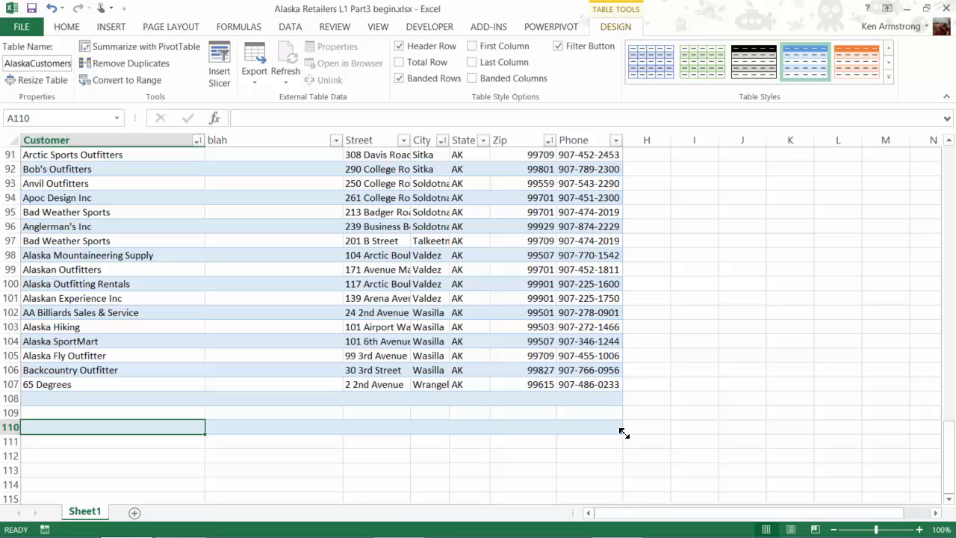
{"action": "mouse_move", "coordinate": [365, 273]}
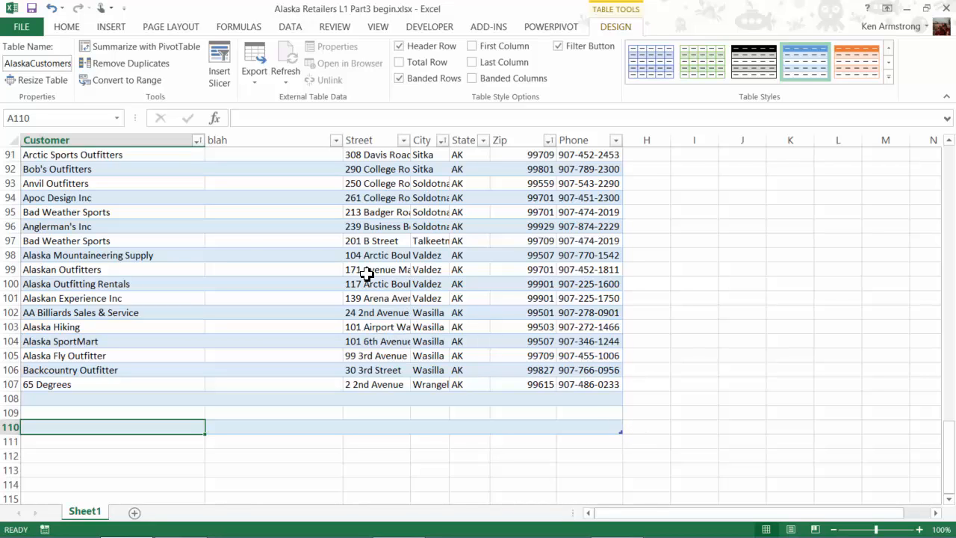
{"action": "mouse_move", "coordinate": [96, 269]}
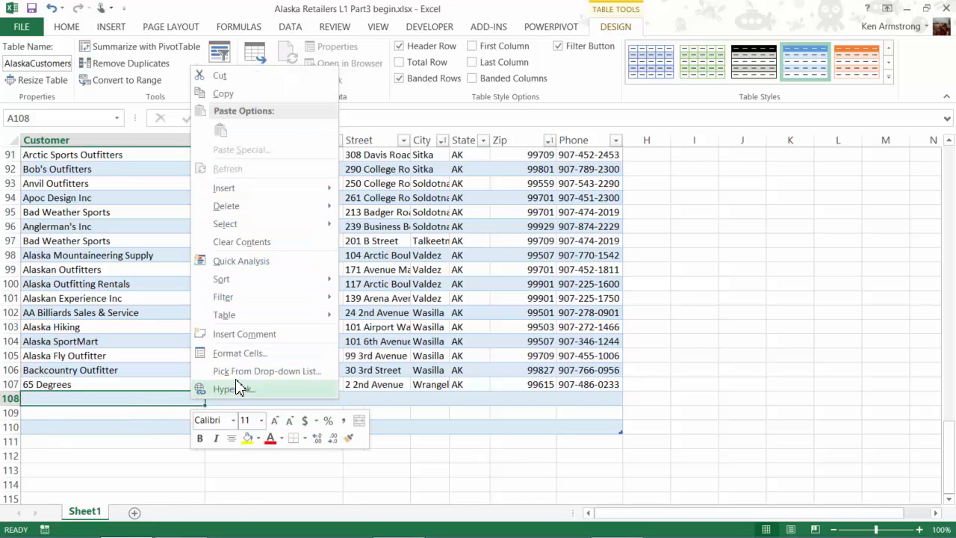
{"action": "mouse_move", "coordinate": [267, 370]}
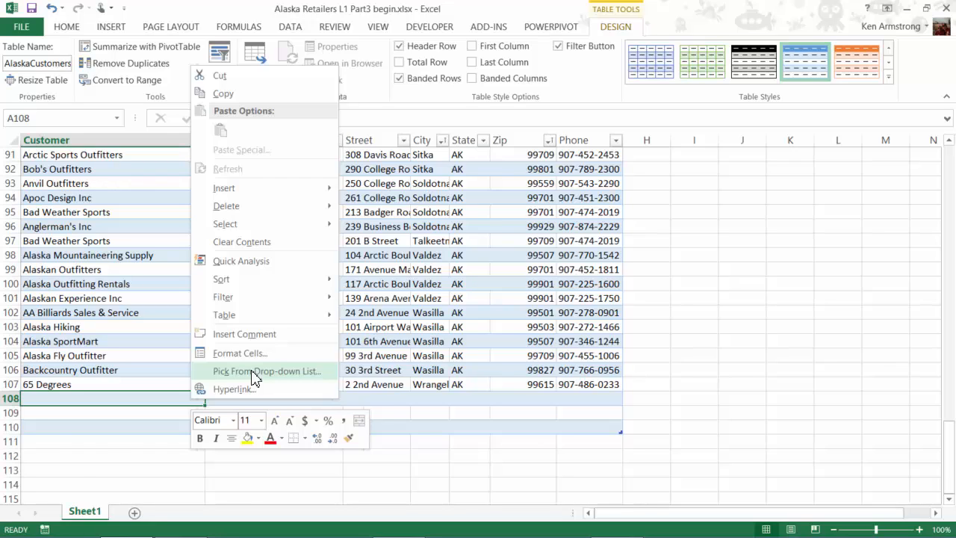
Step: Fill new row A108 with Alaska Mountaineering Supply from the existing names drop-down list
{"action": "left_click", "coordinate": [266, 371]}
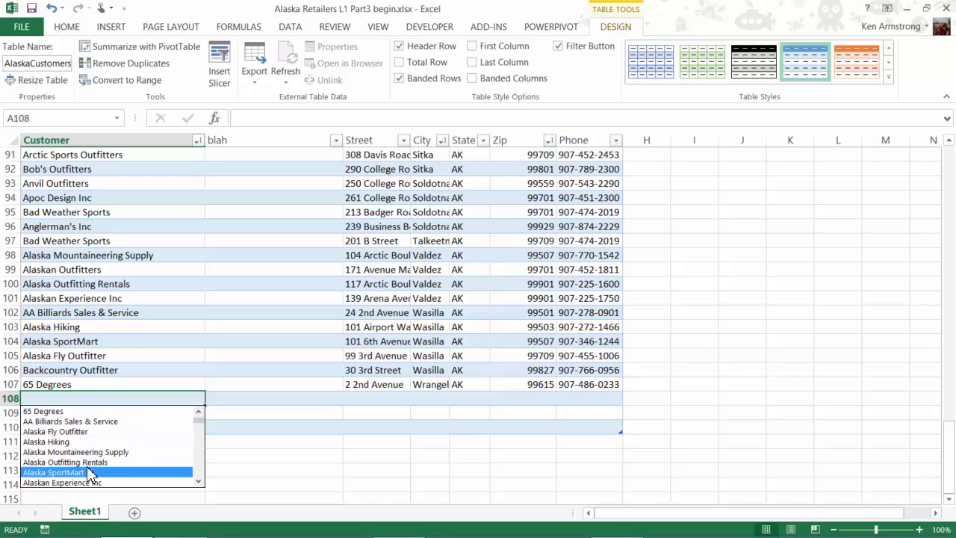
{"action": "left_click", "coordinate": [76, 452]}
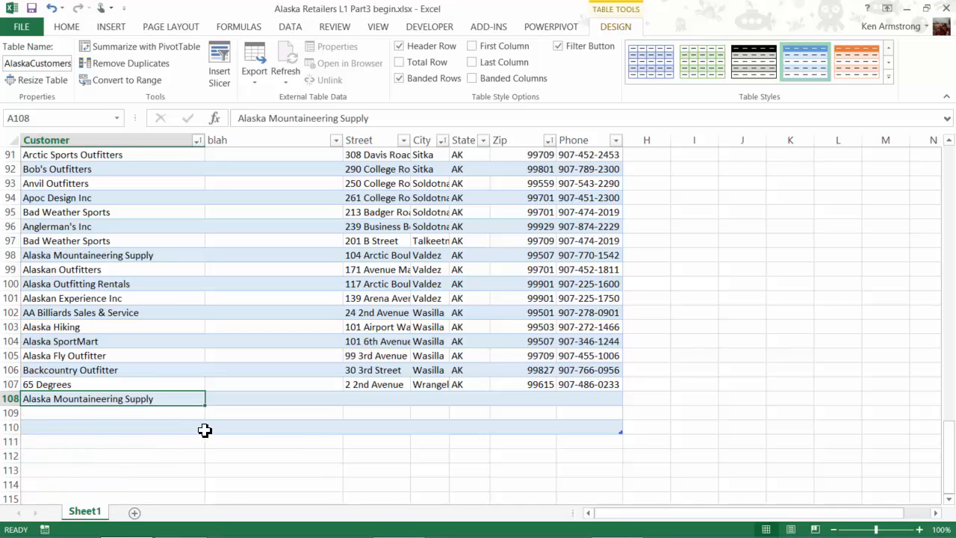
{"action": "right_click", "coordinate": [112, 398]}
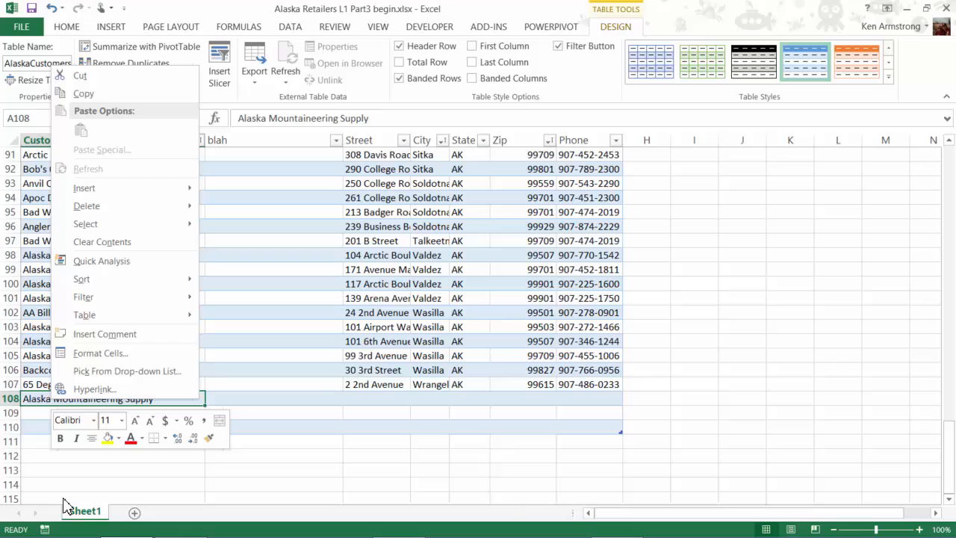
{"action": "mouse_move", "coordinate": [87, 205]}
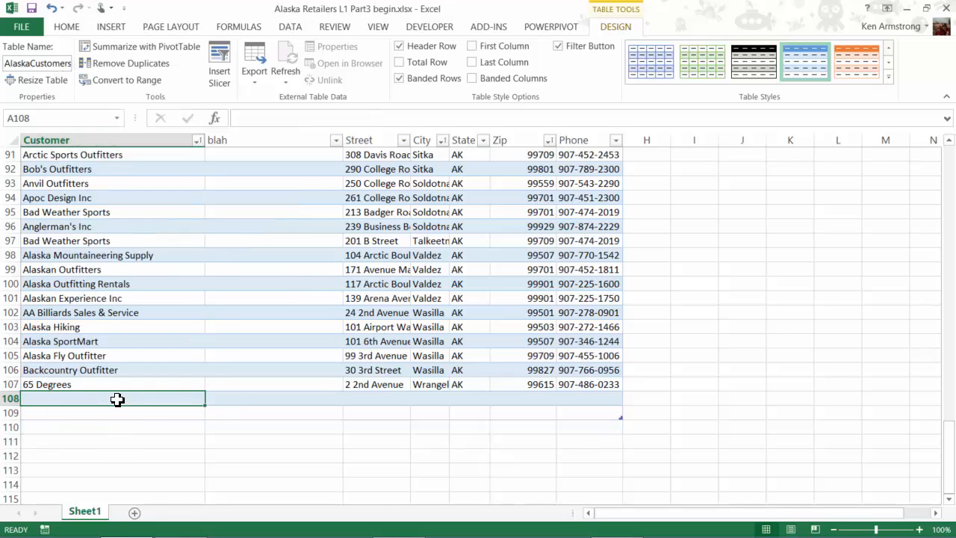
{"action": "mouse_move", "coordinate": [136, 342]}
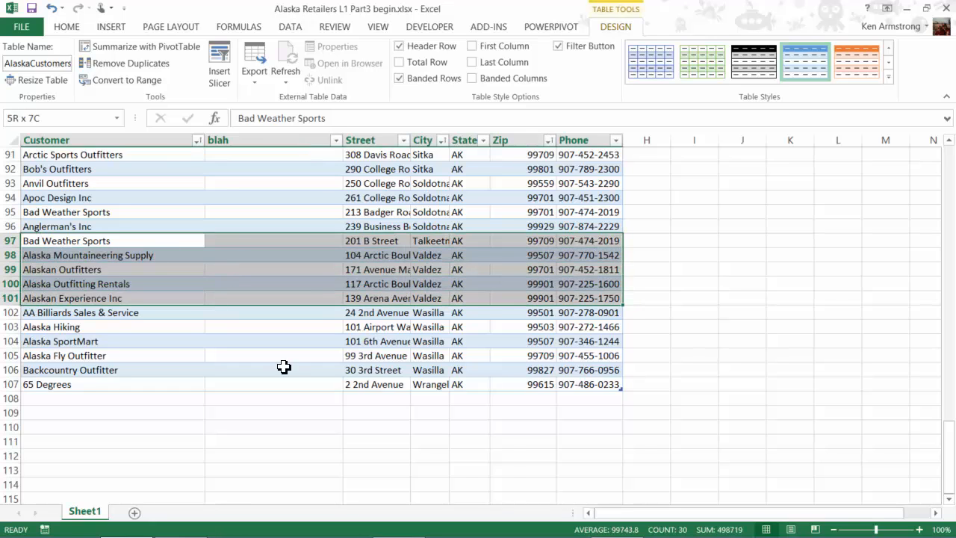
Step: Copy the five customer rows A97:G101, Bad Weather Sports through Alaskan Experience Inc
{"action": "key", "text": "ctrl+c"}
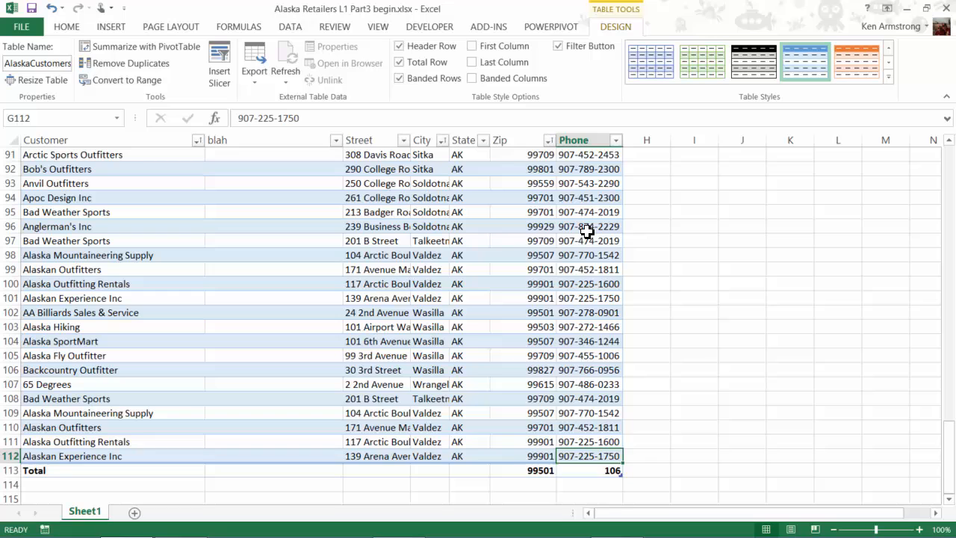
{"action": "mouse_move", "coordinate": [552, 321]}
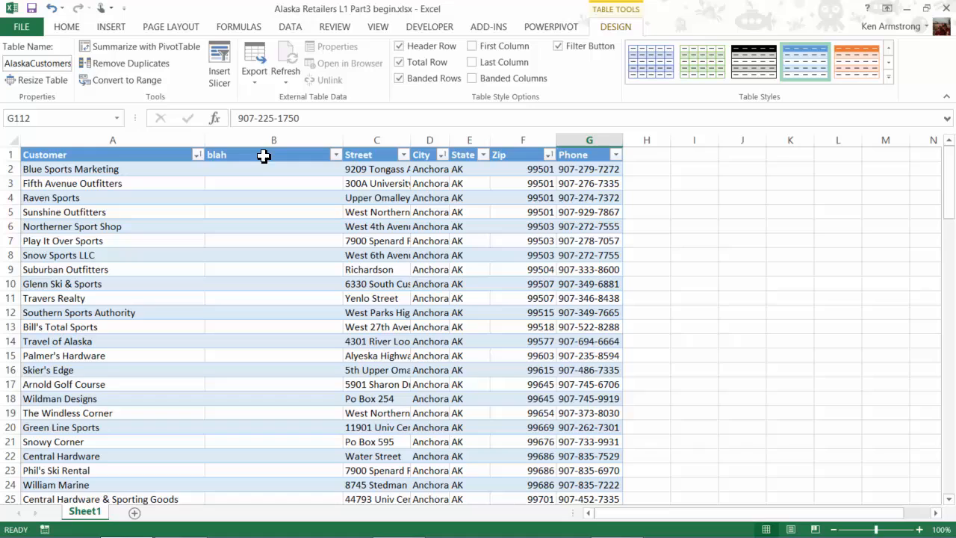
{"action": "mouse_move", "coordinate": [769, 36]}
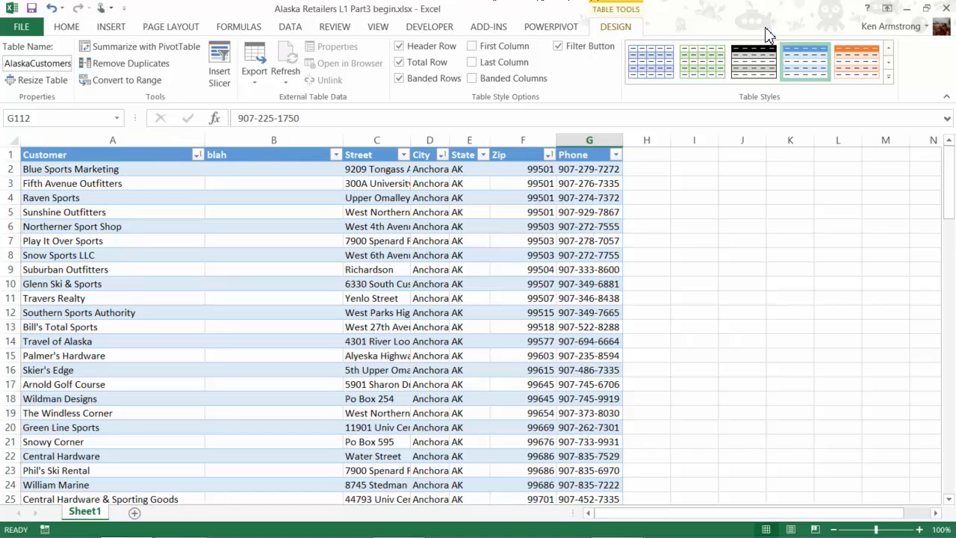
{"action": "mouse_move", "coordinate": [120, 80]}
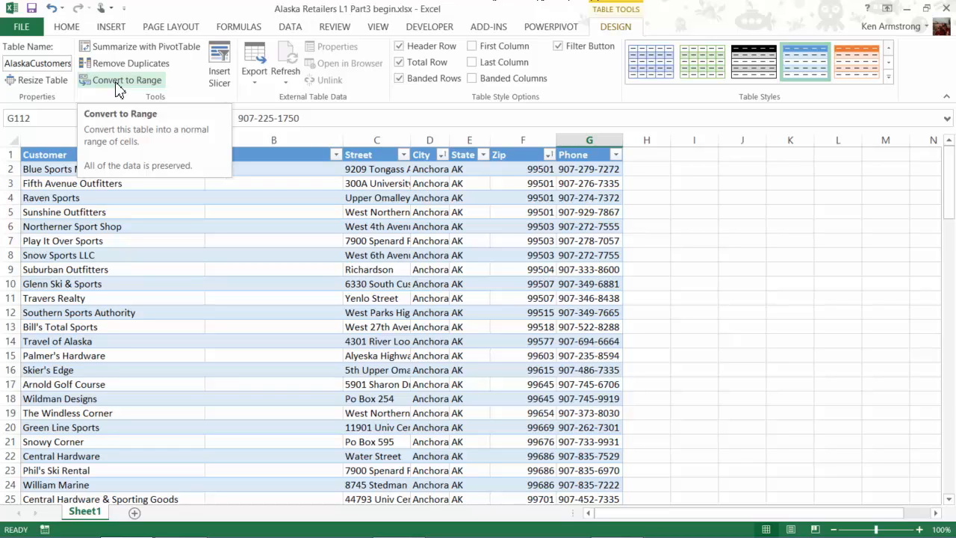
Step: Convert AlaskaCustomers to a normal range and inspect F113's SUBTOTAL formula
{"action": "left_click", "coordinate": [126, 80]}
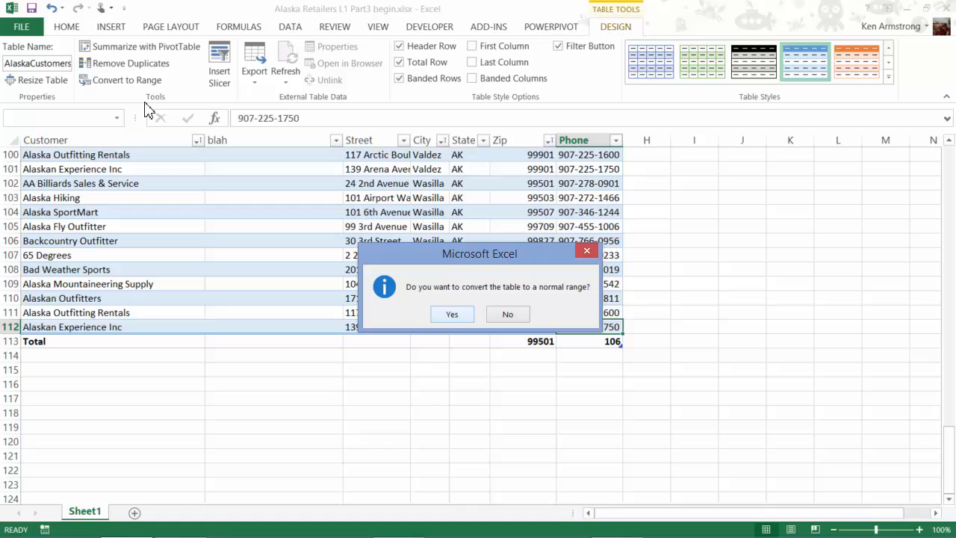
{"action": "left_click", "coordinate": [451, 314]}
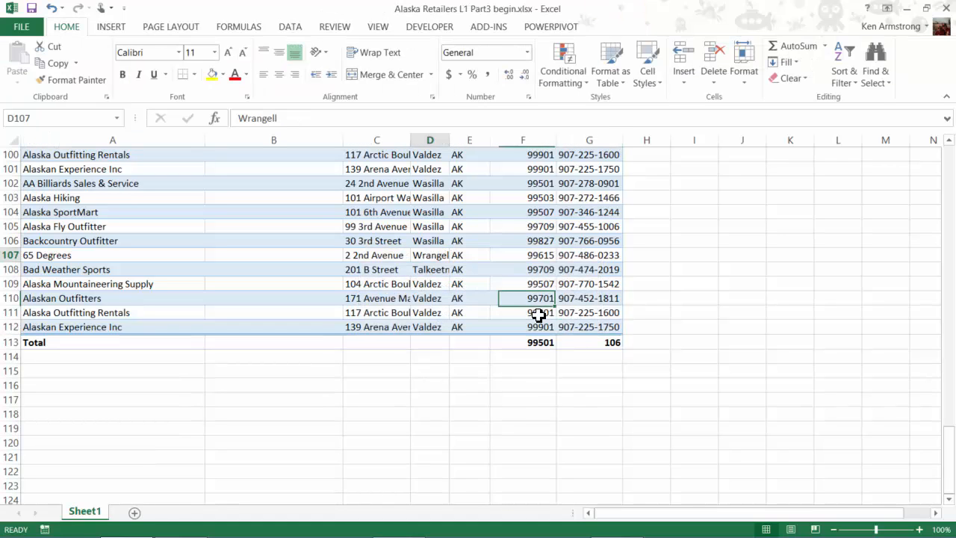
{"action": "left_click", "coordinate": [522, 342]}
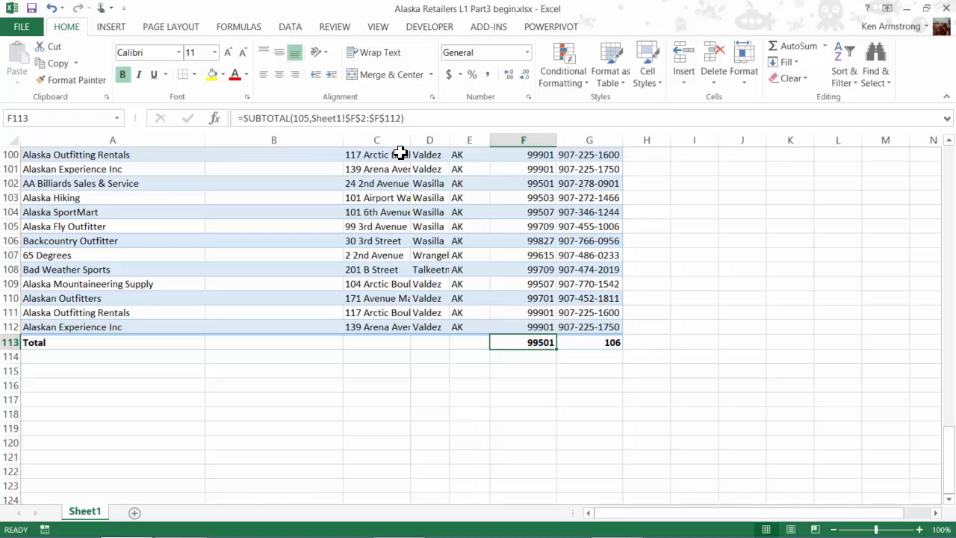
{"action": "double_click", "coordinate": [523, 342]}
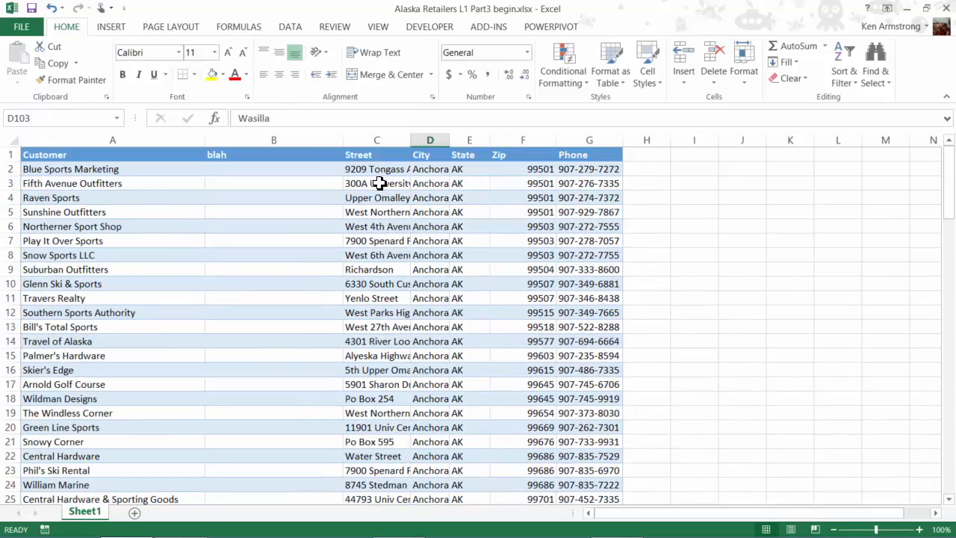
Step: Right-click the column B header to show actions for the empty blah column
{"action": "right_click", "coordinate": [274, 140]}
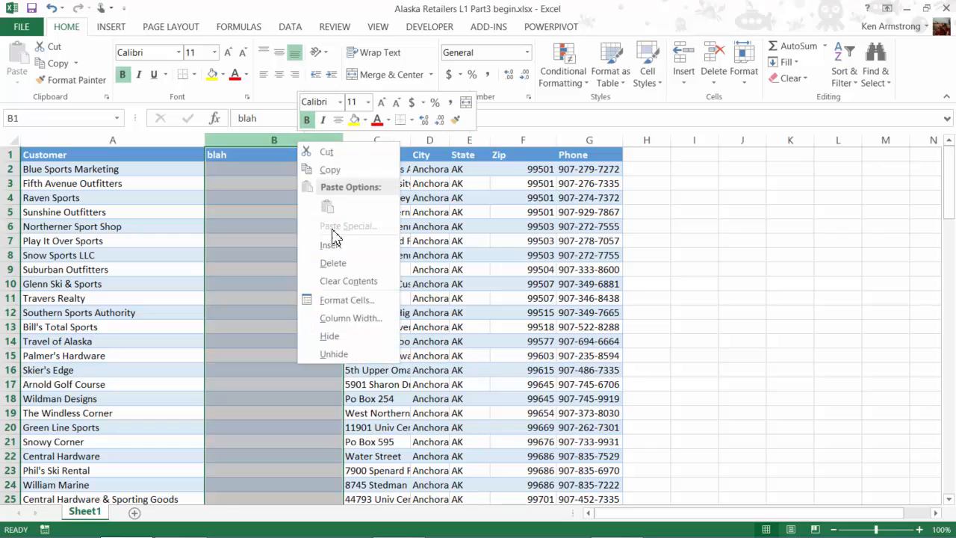